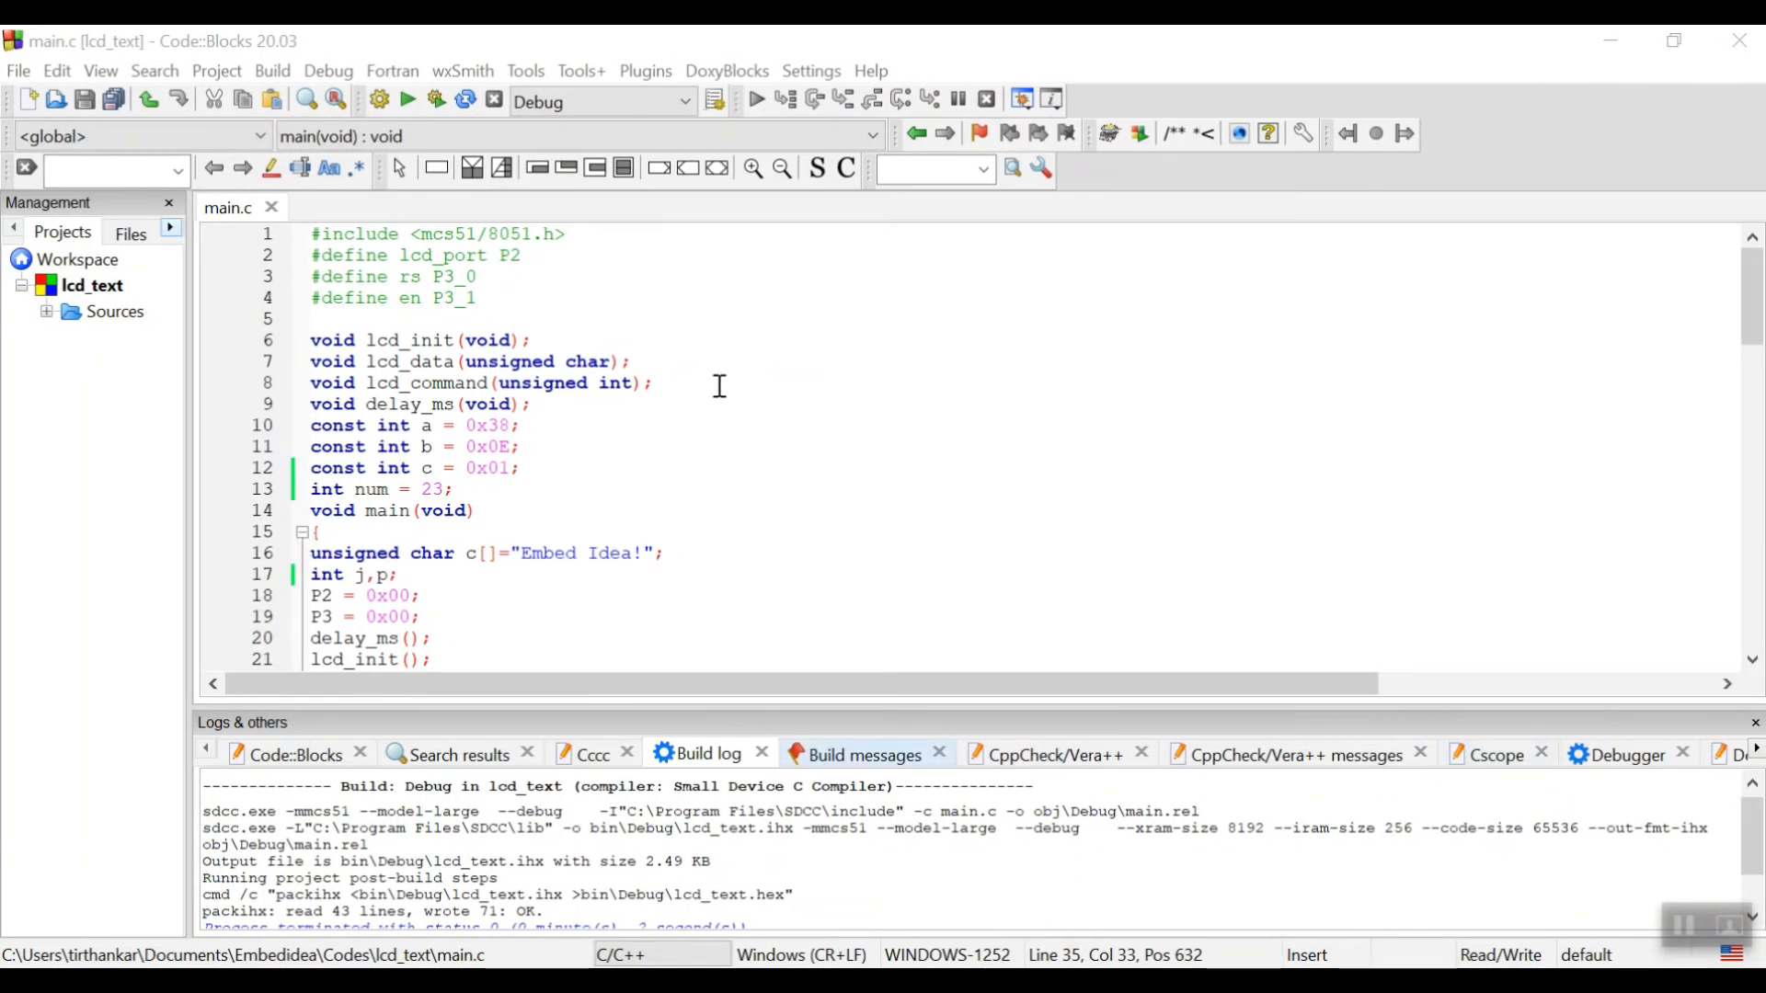
mouse_move(563, 300)
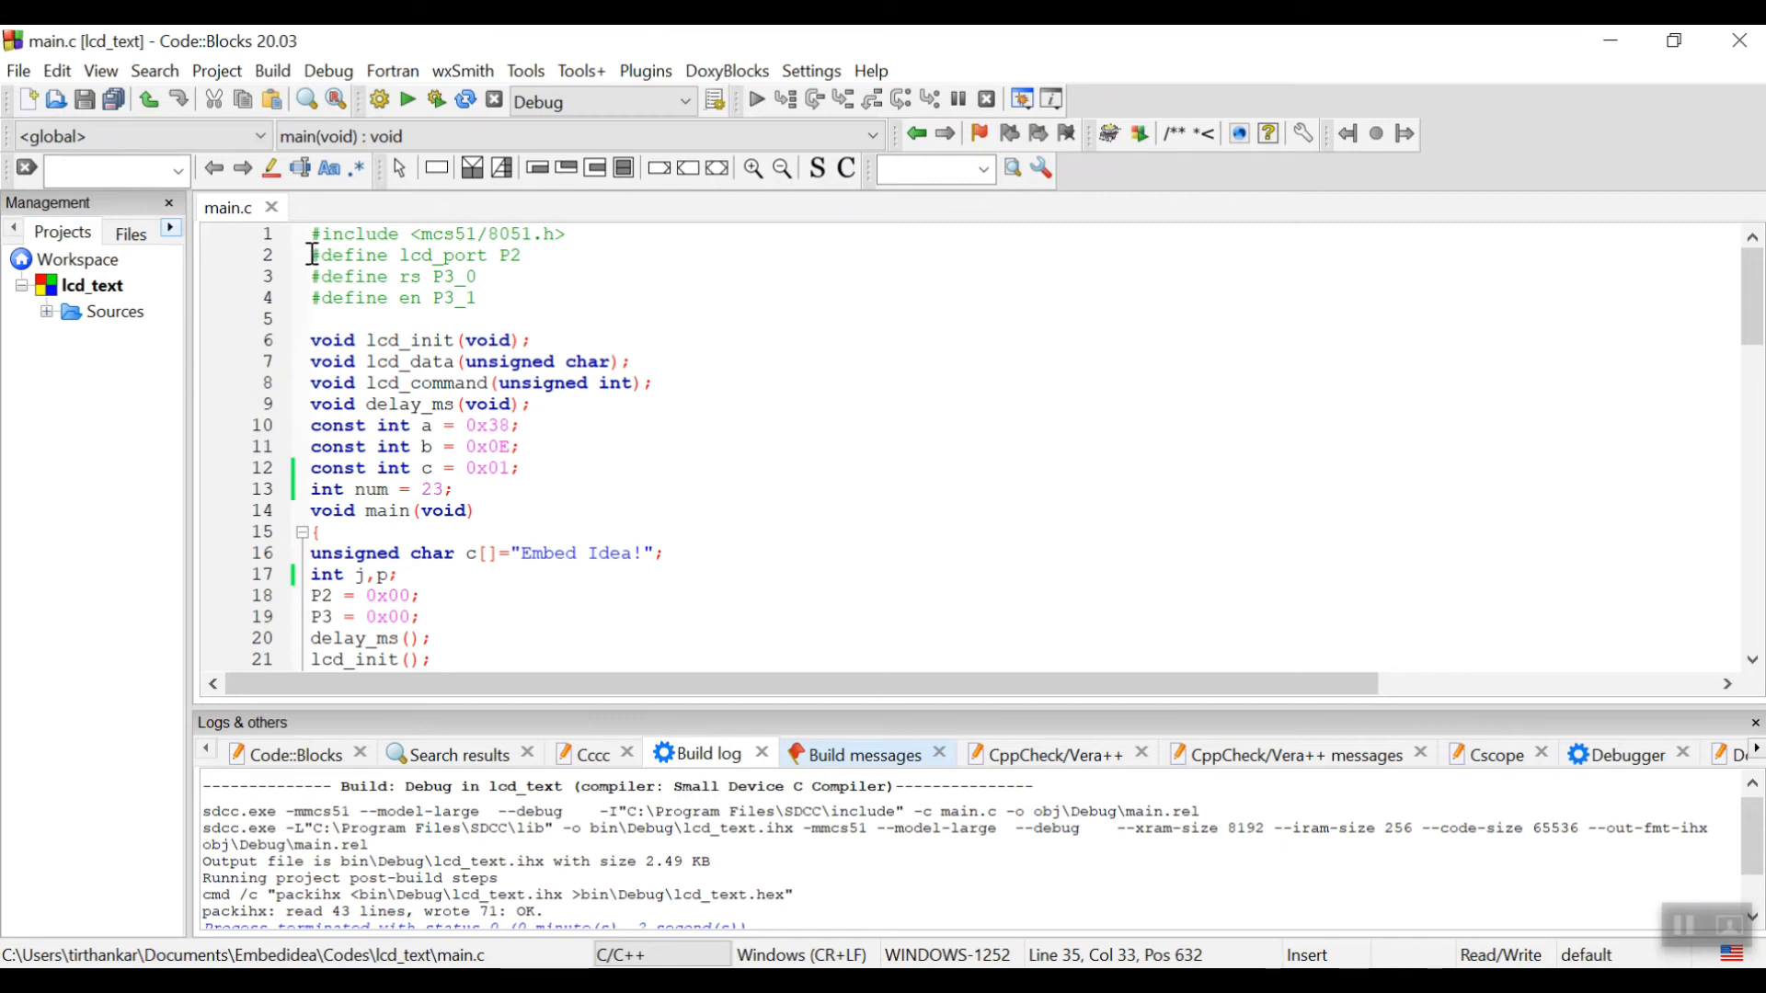
Review the for loop in main() that writes the 'Embed Idea!' string to the LCD.
triple_click(414, 254)
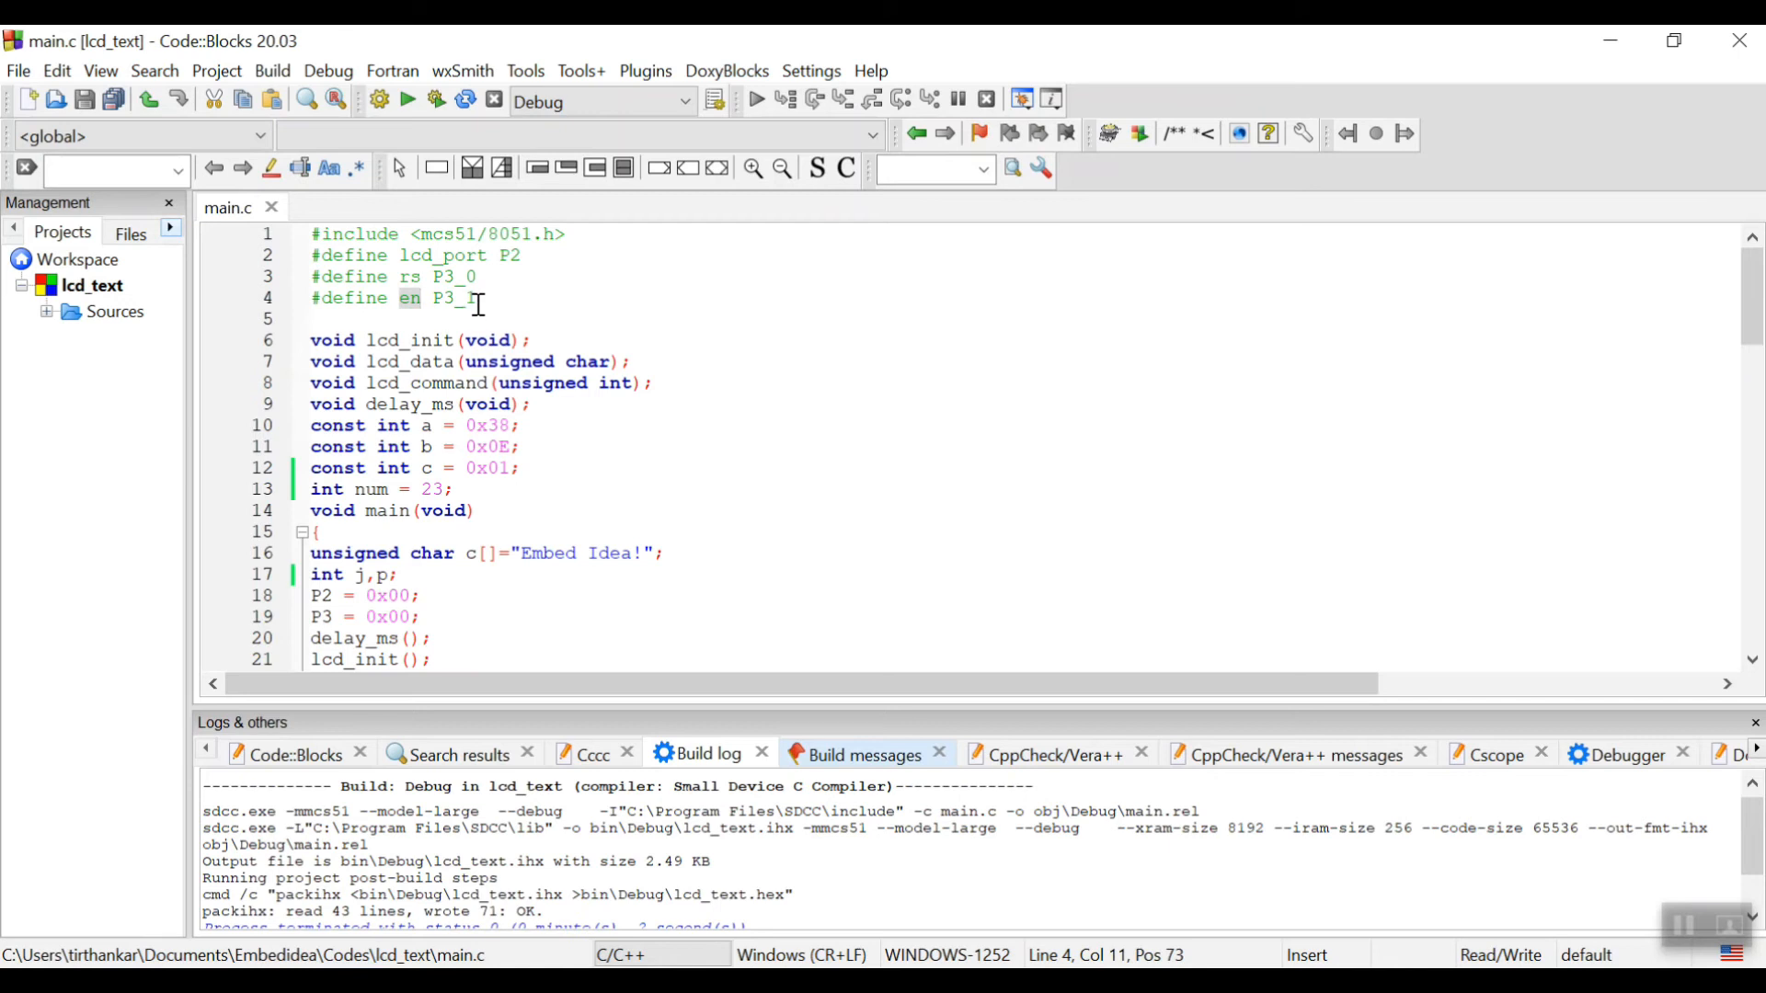
type("1")
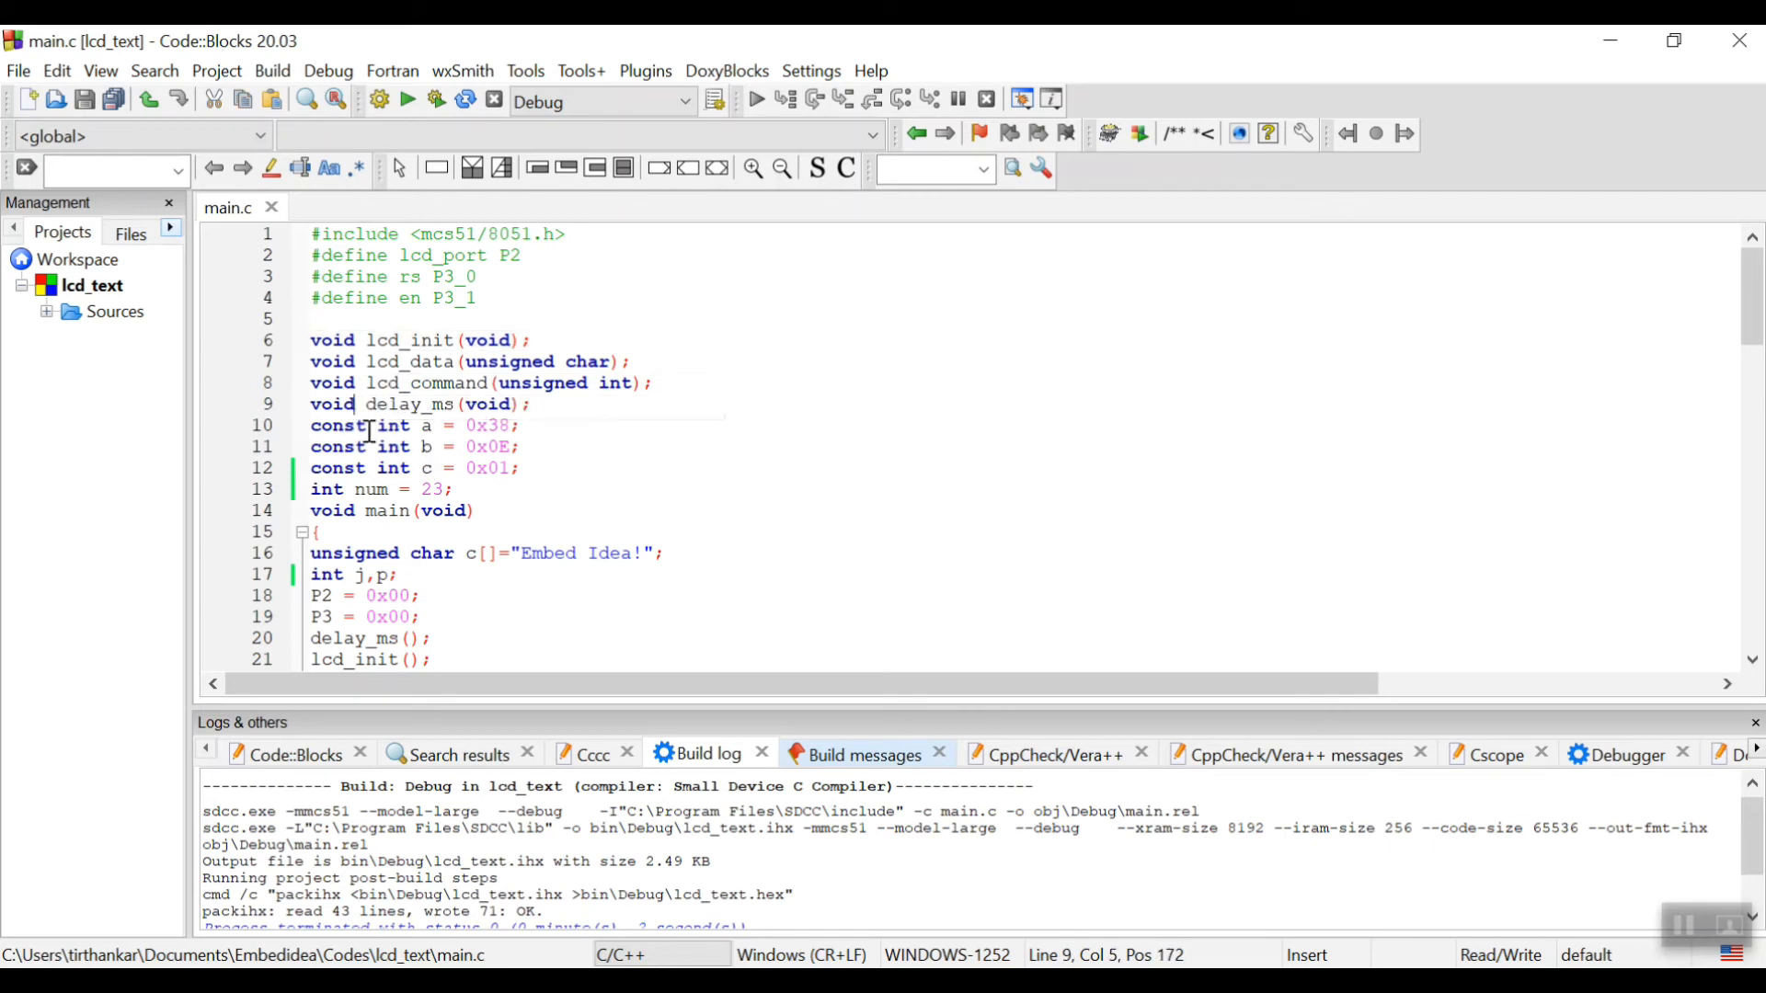
mouse_move(609, 443)
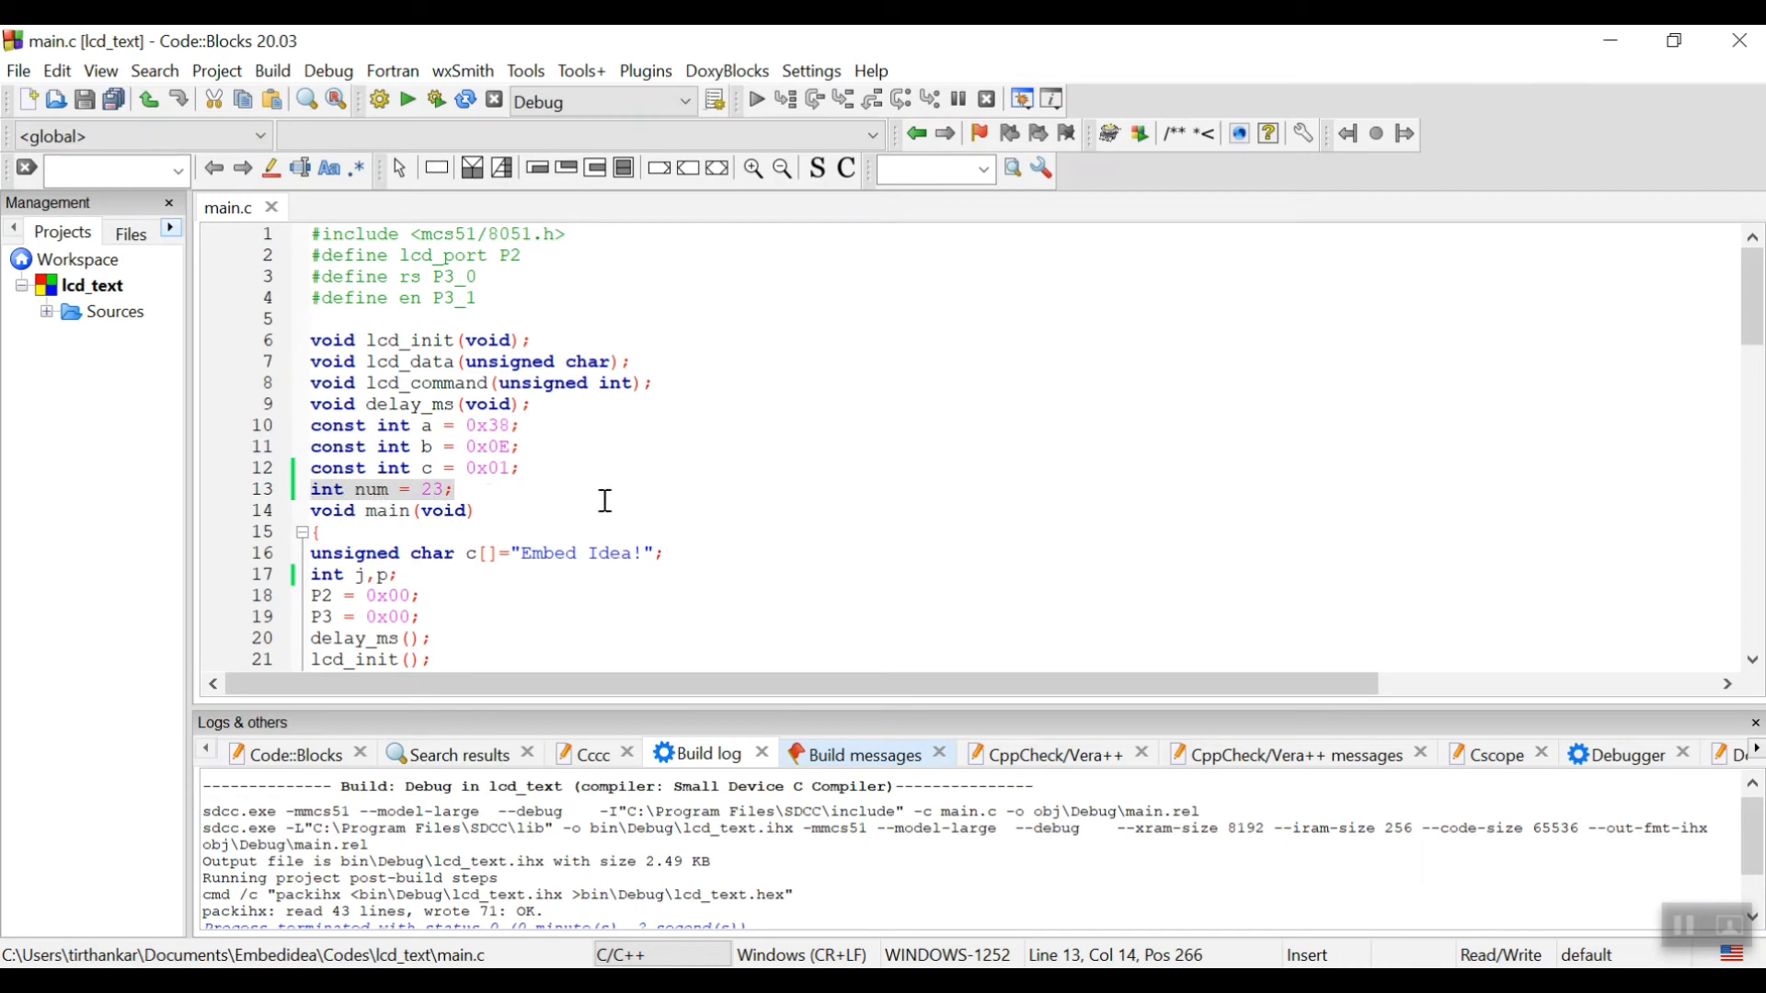
scroll("down", 3)
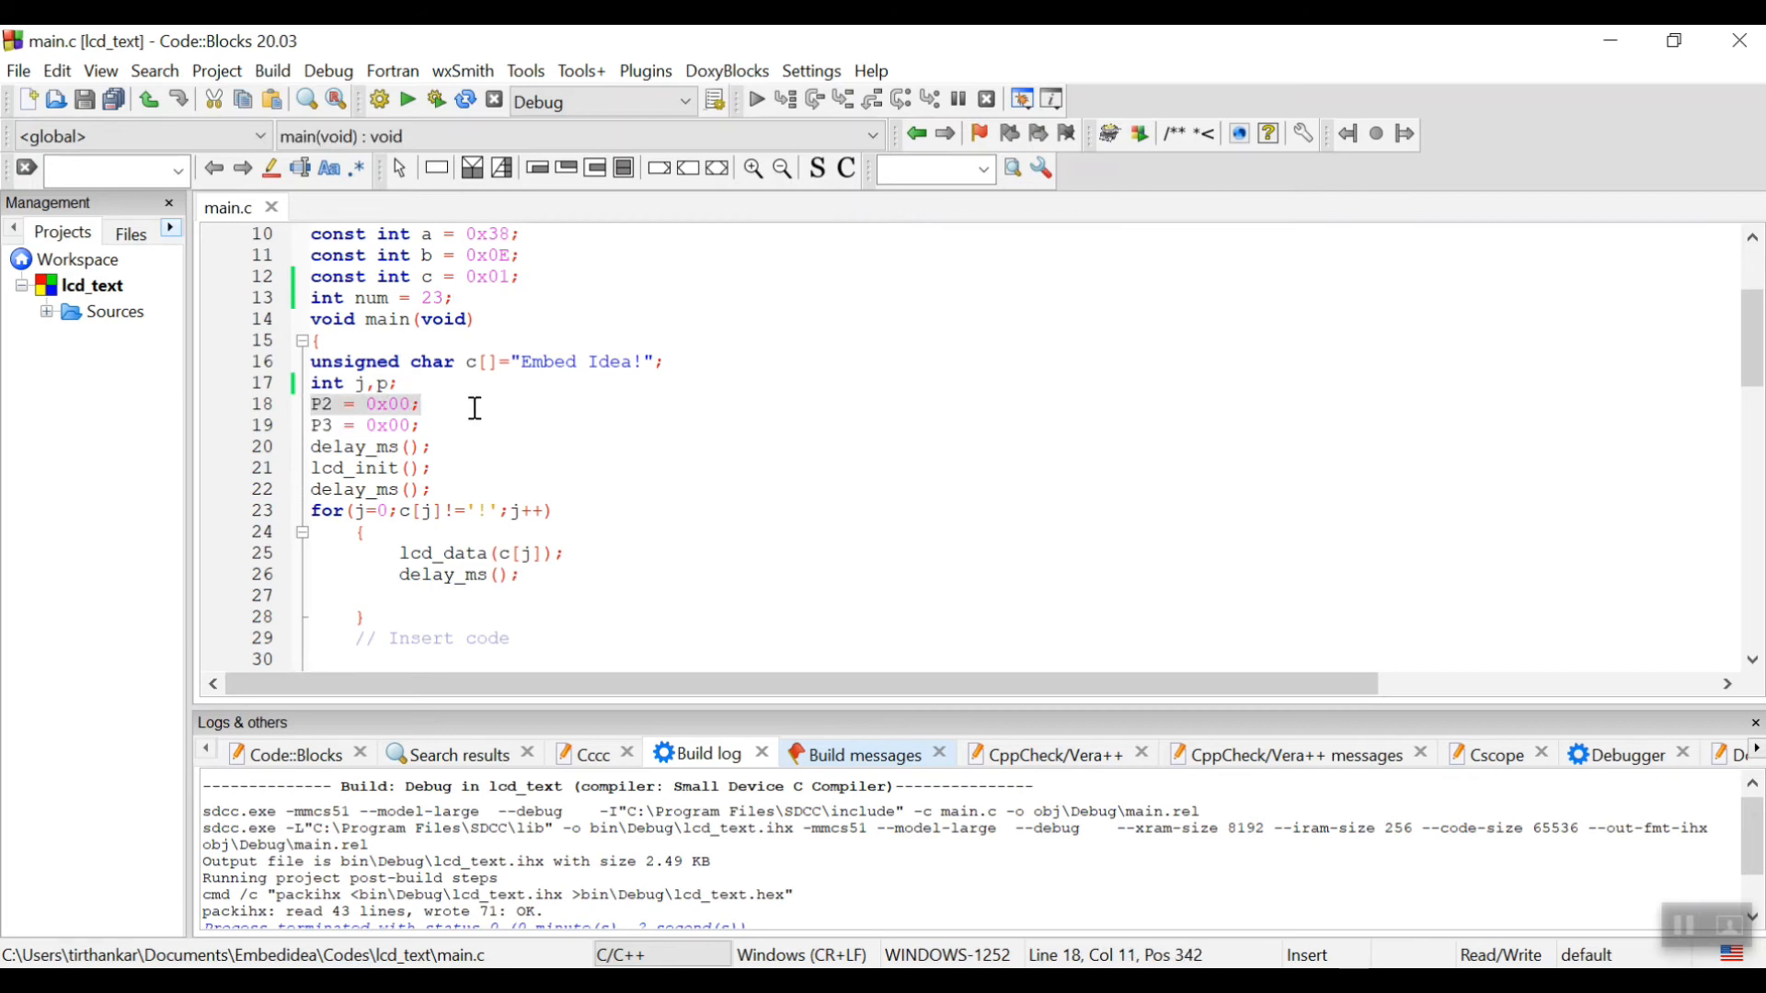
mouse_move(567, 456)
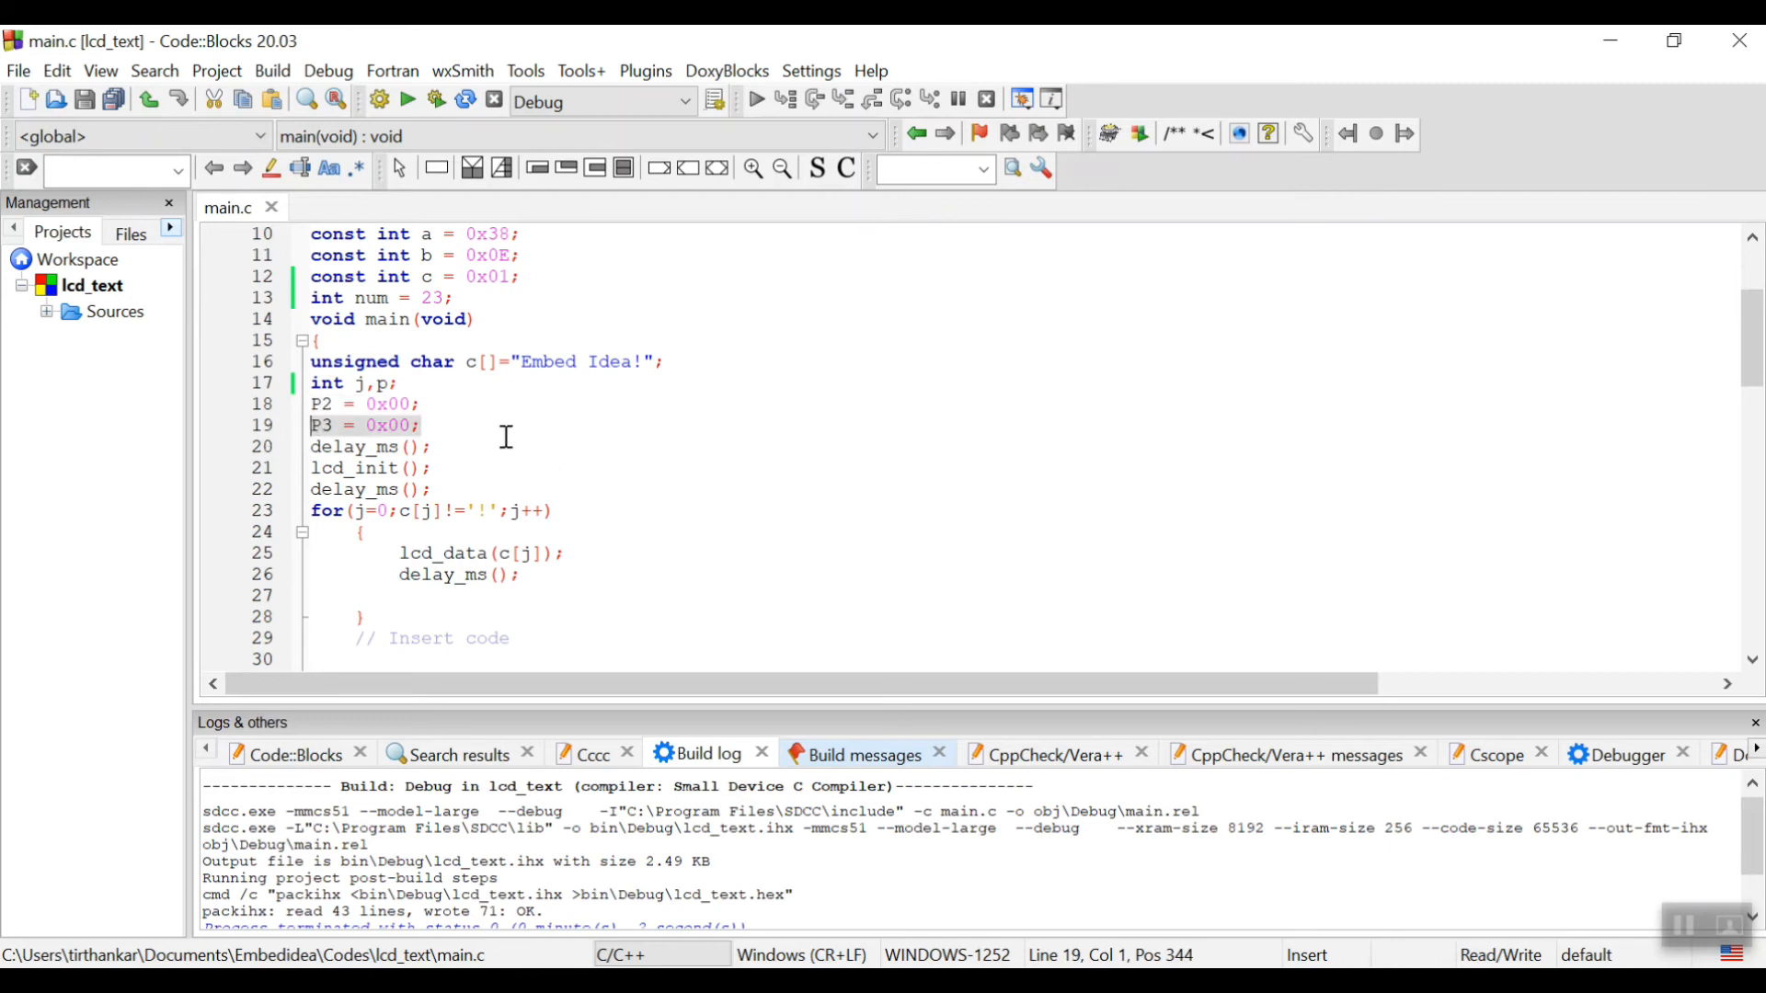
left_click(349, 445)
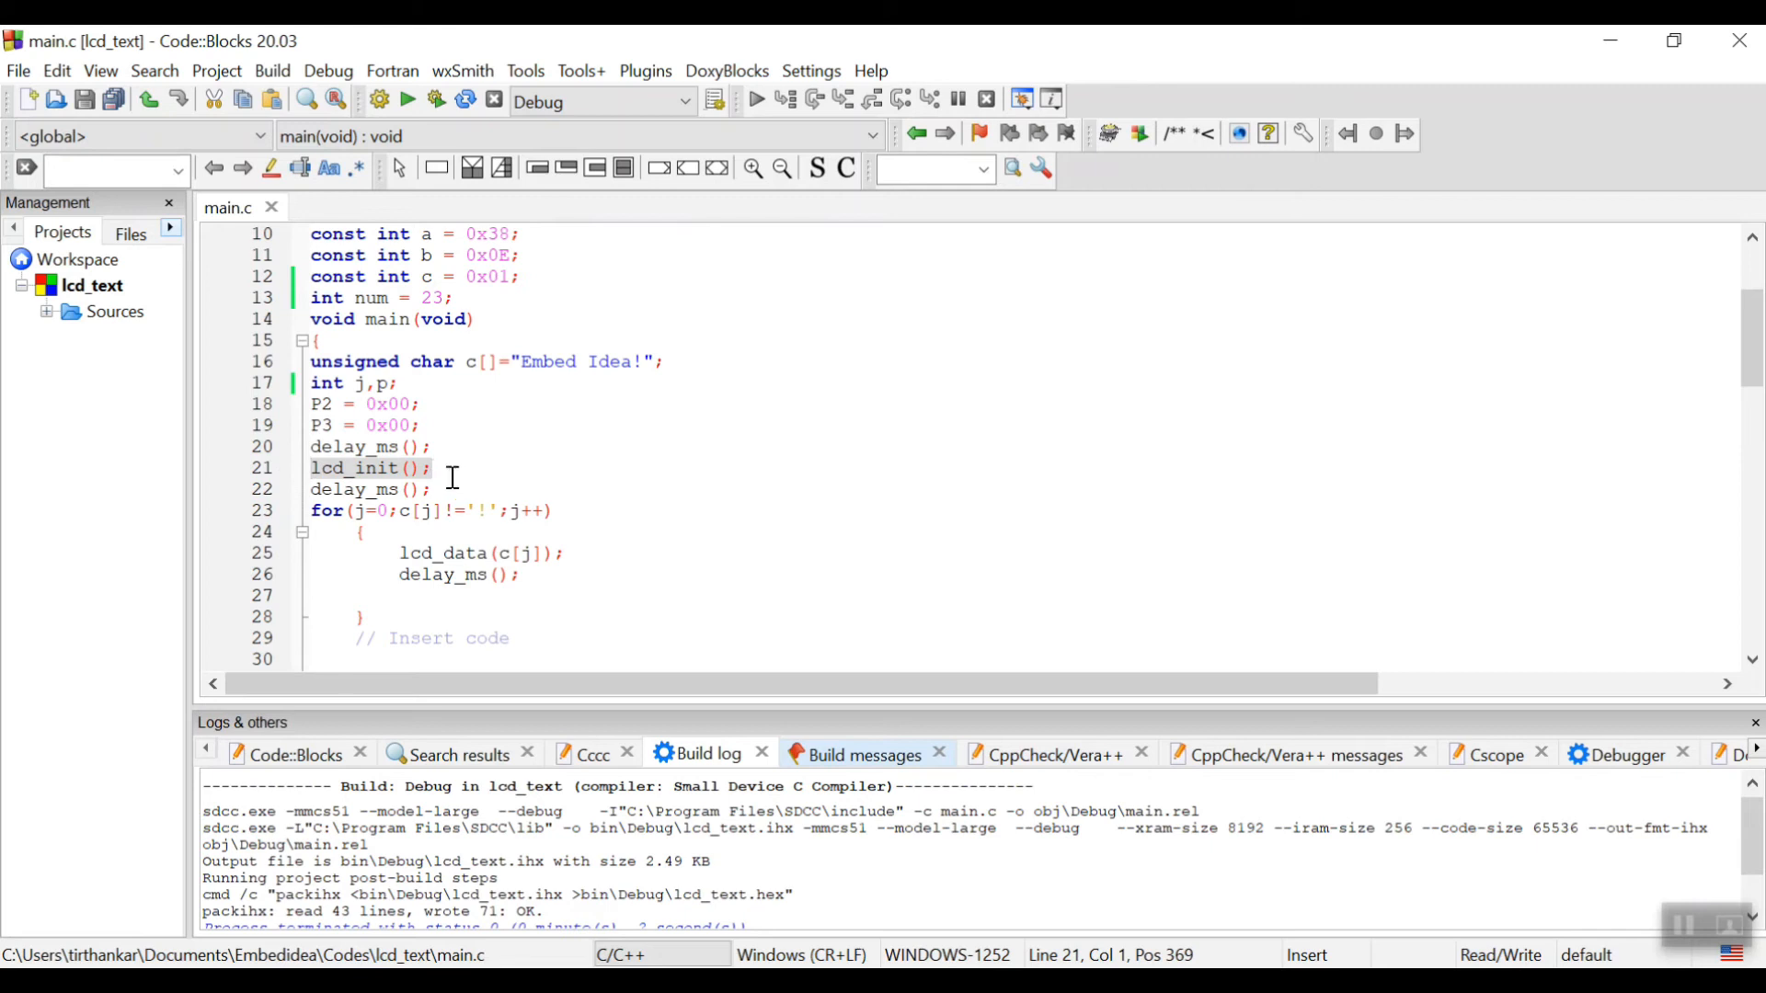
mouse_move(1753, 344)
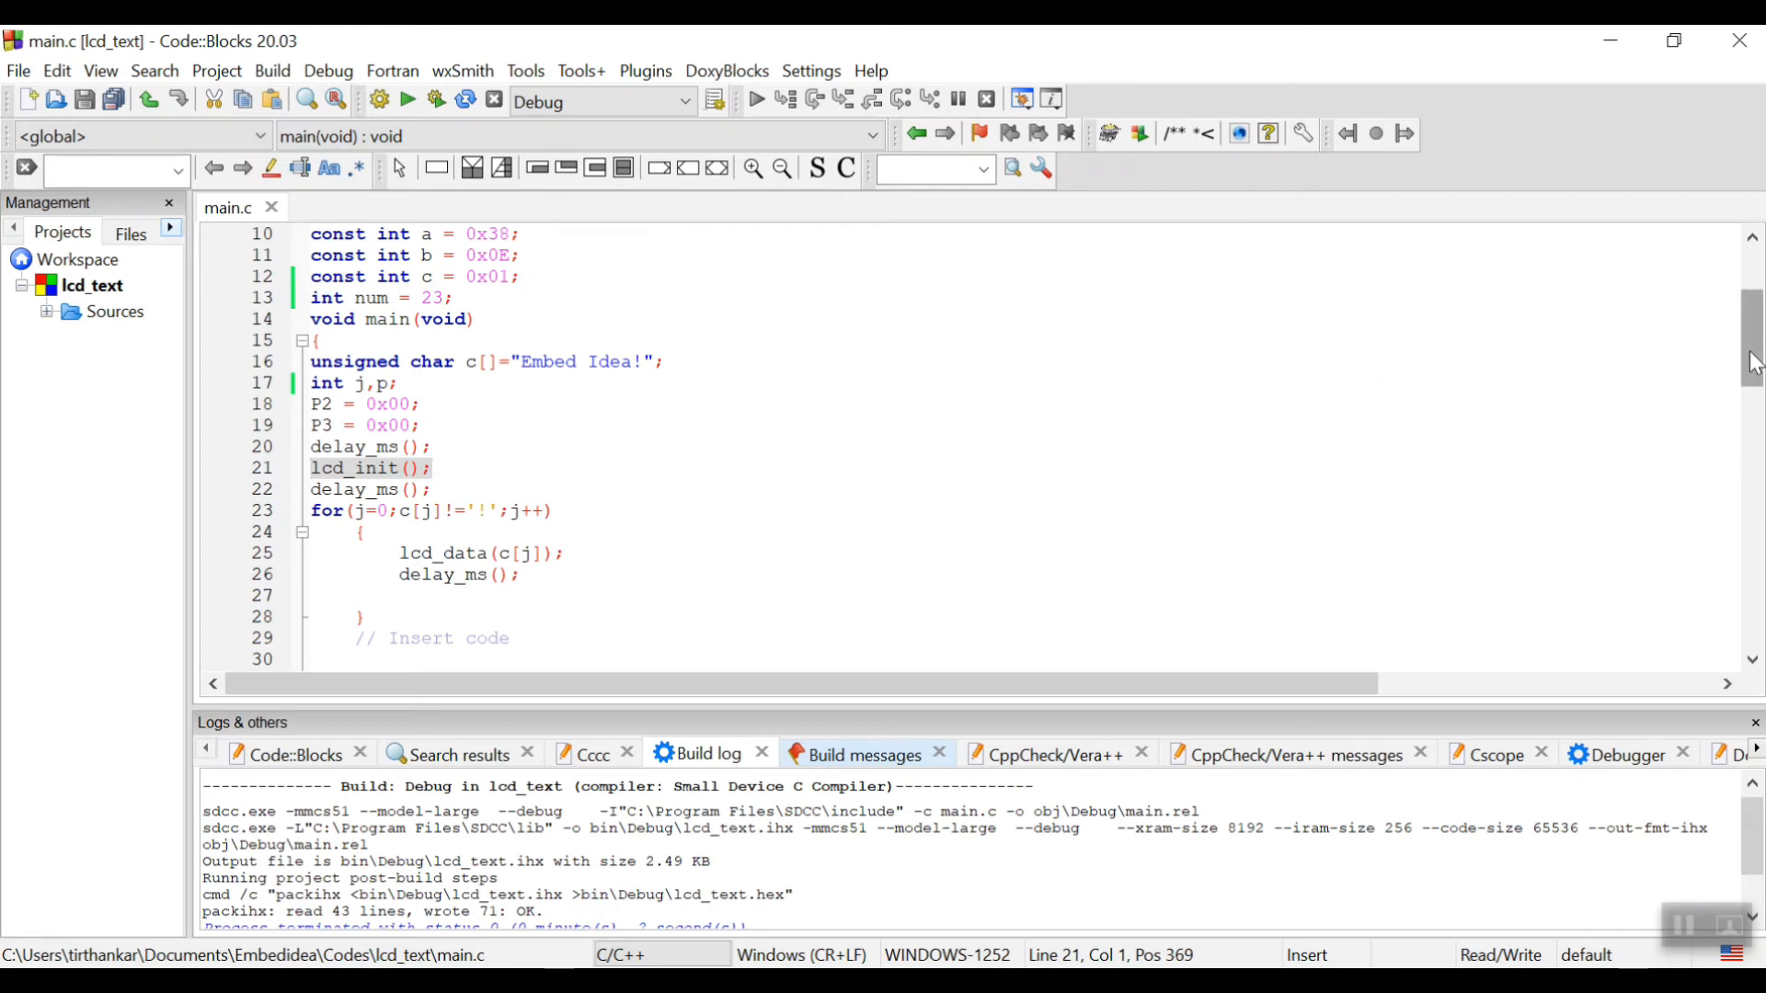
scroll("down", 3)
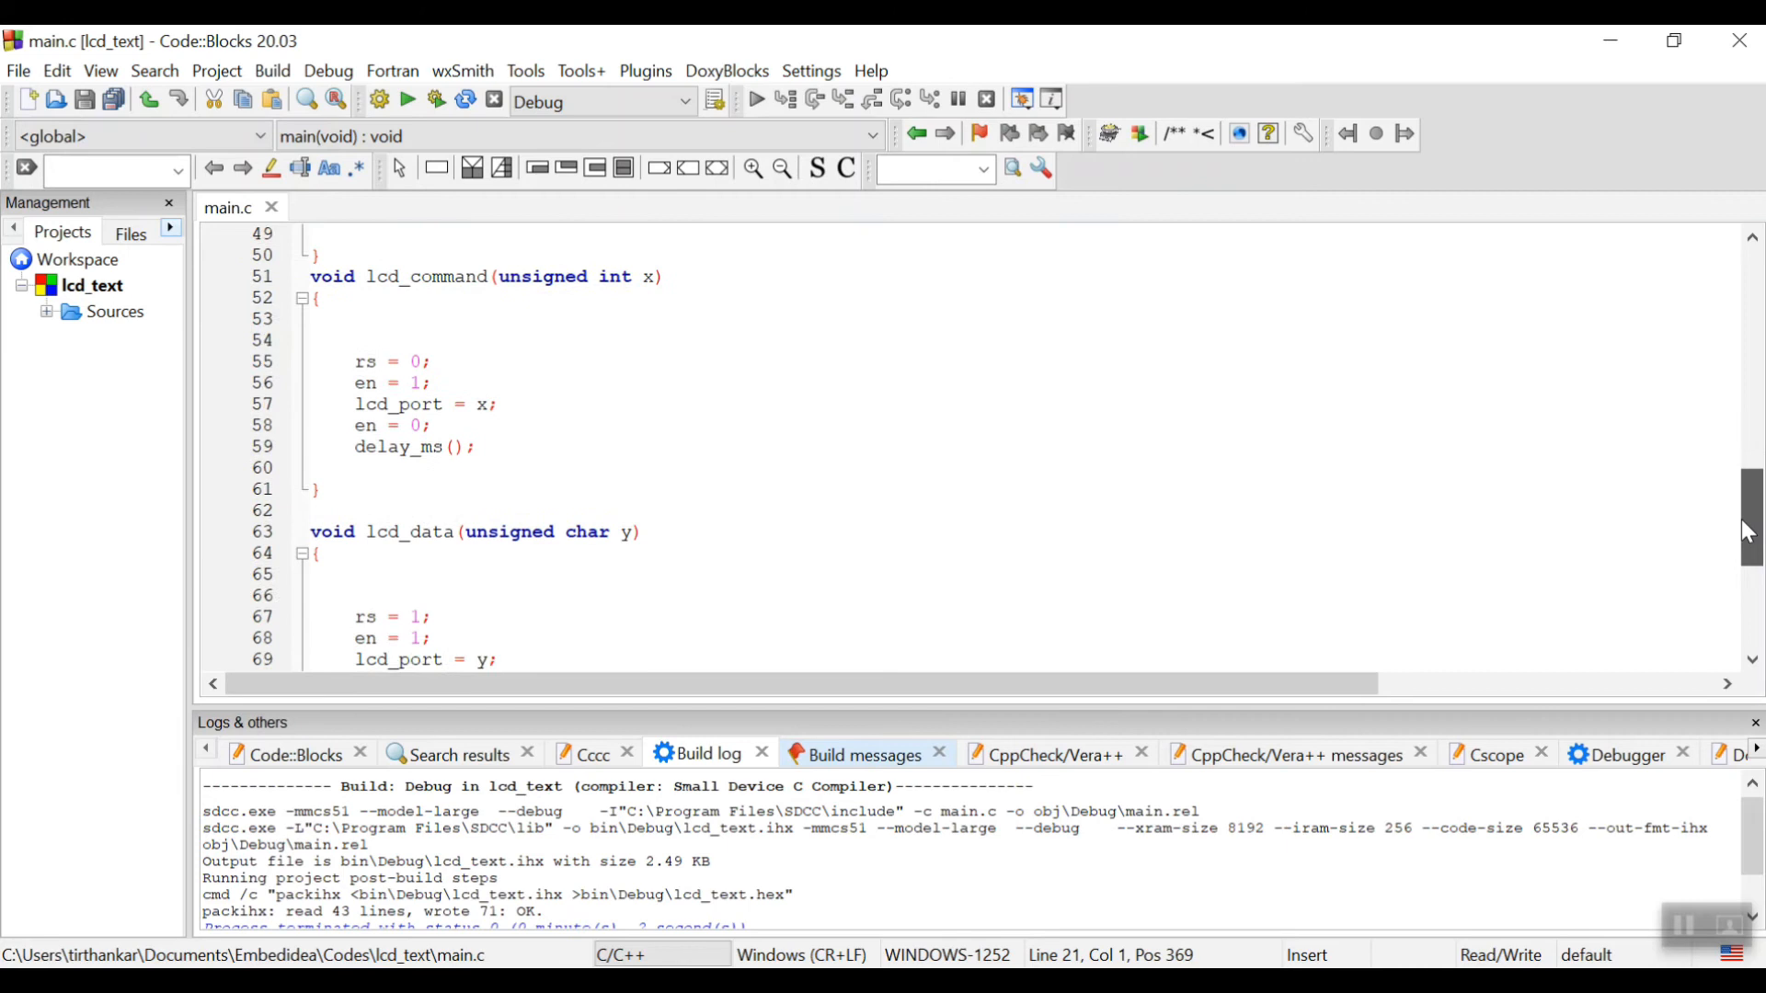
scroll("down", 3)
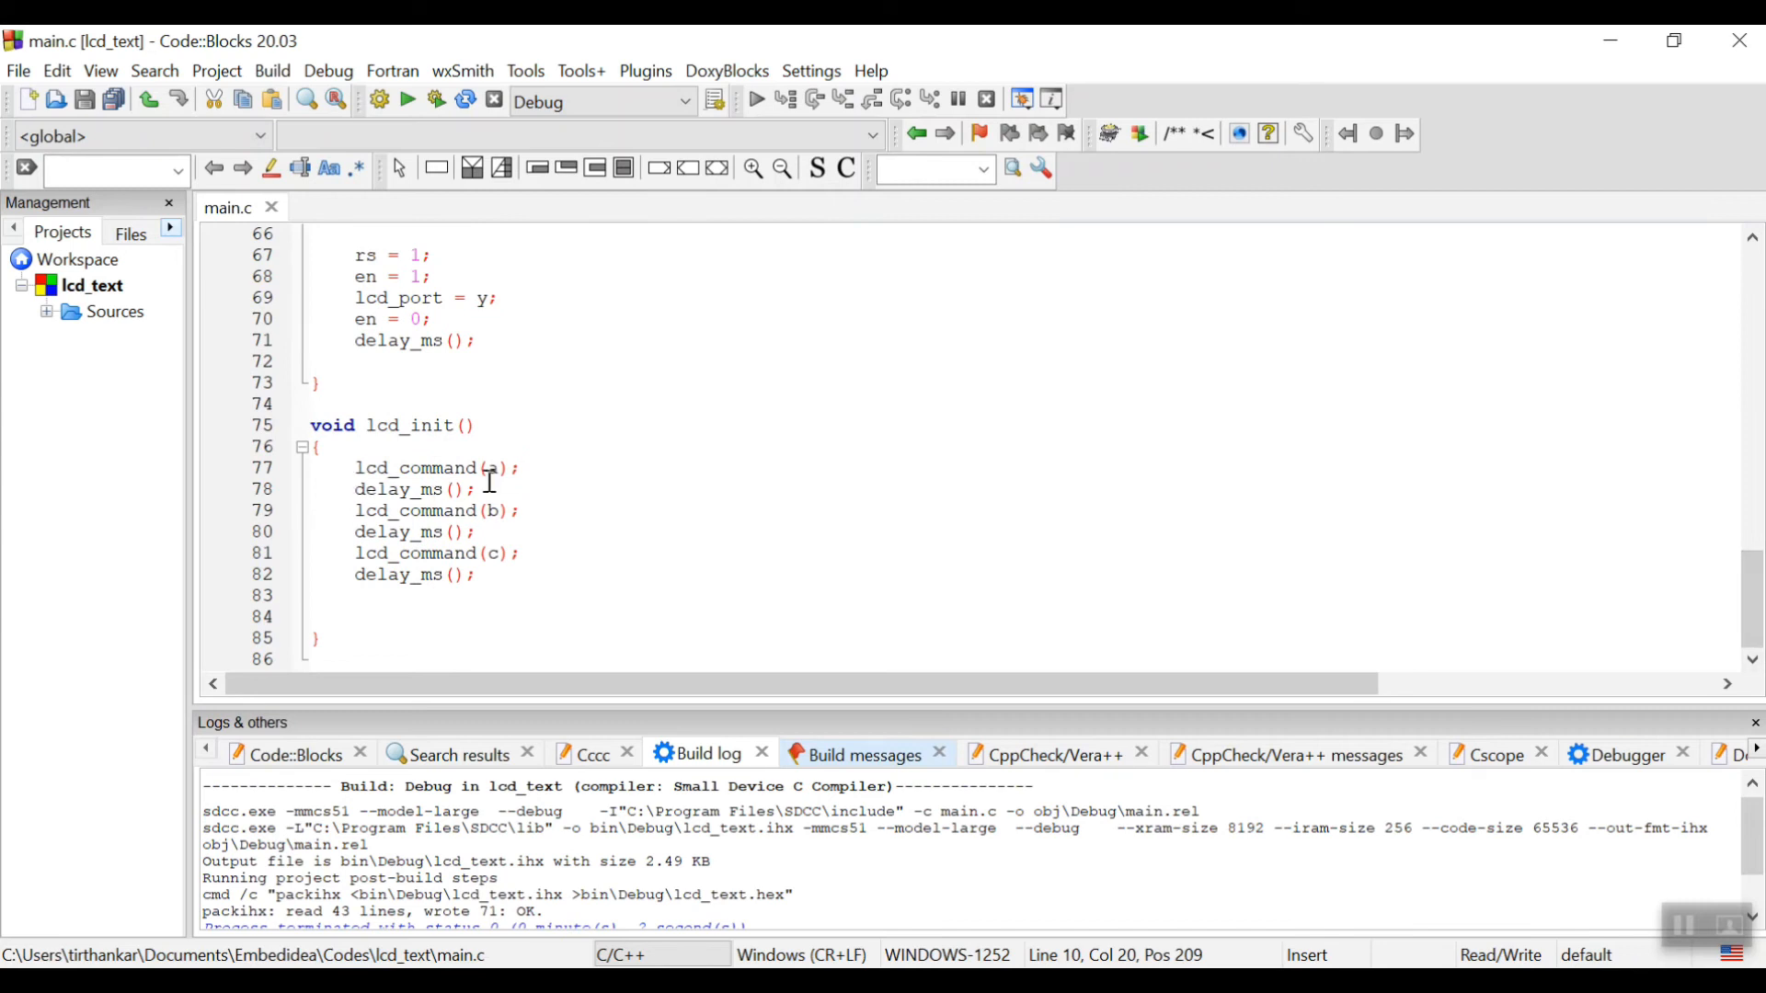
left_click(479, 489)
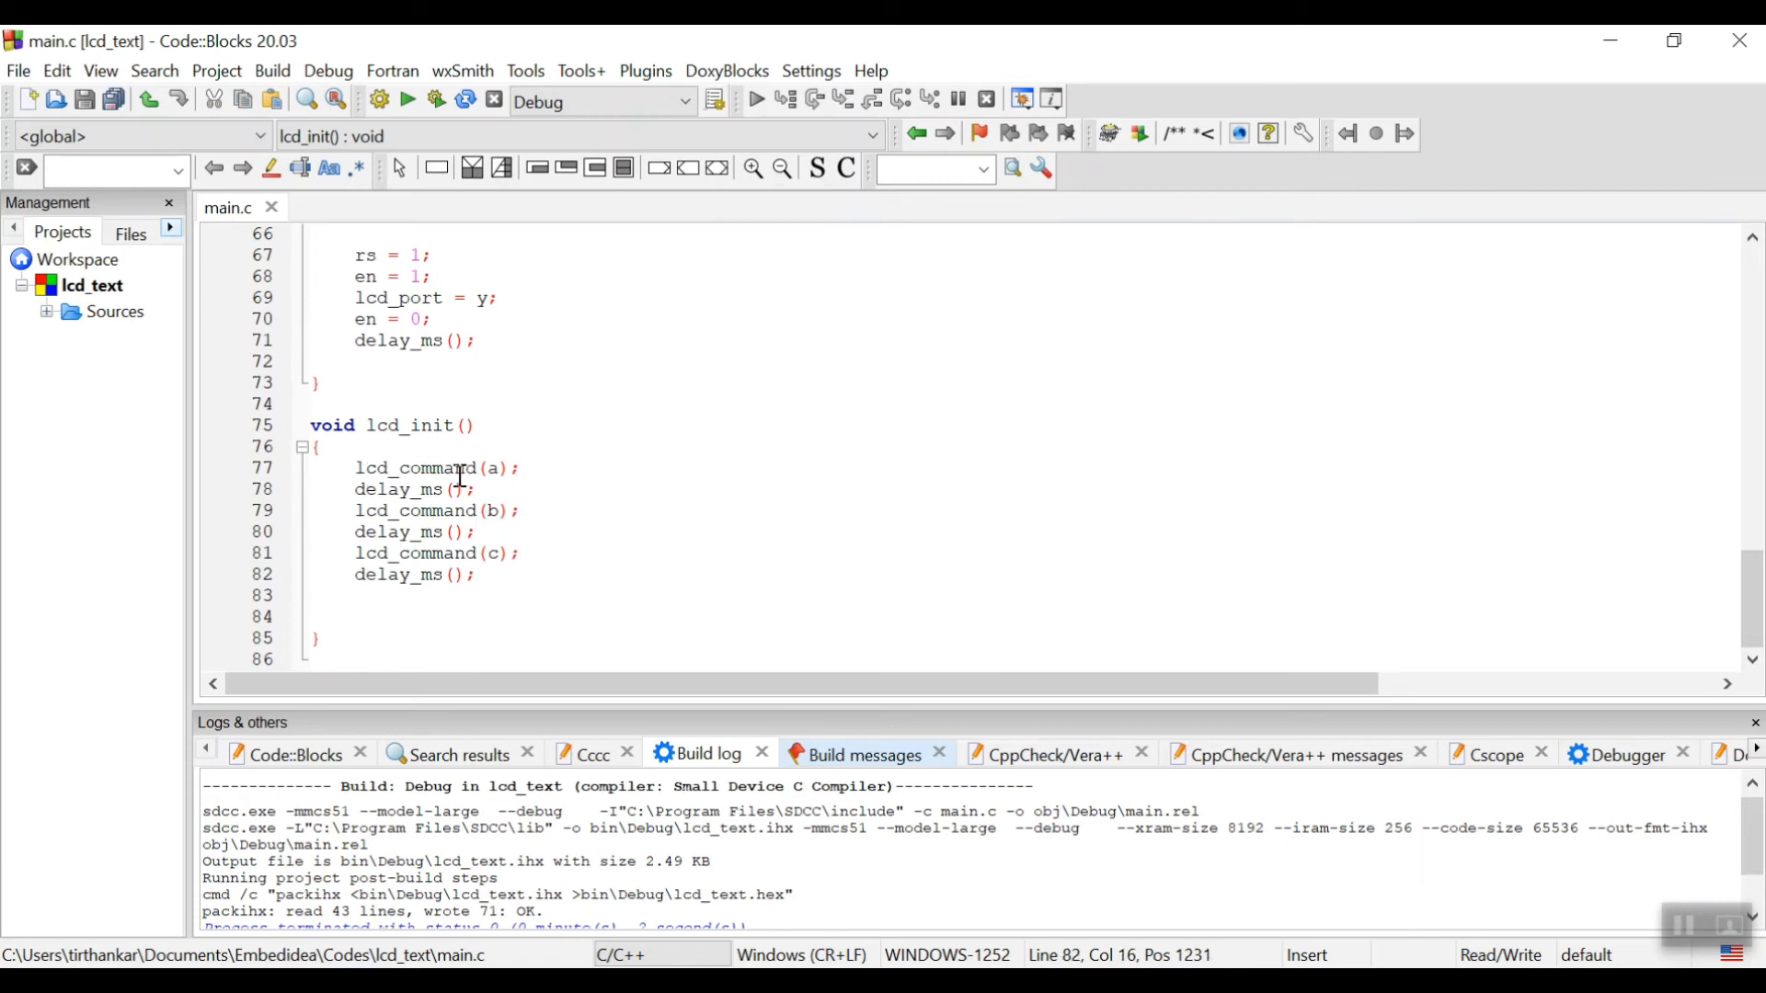
mouse_move(434, 467)
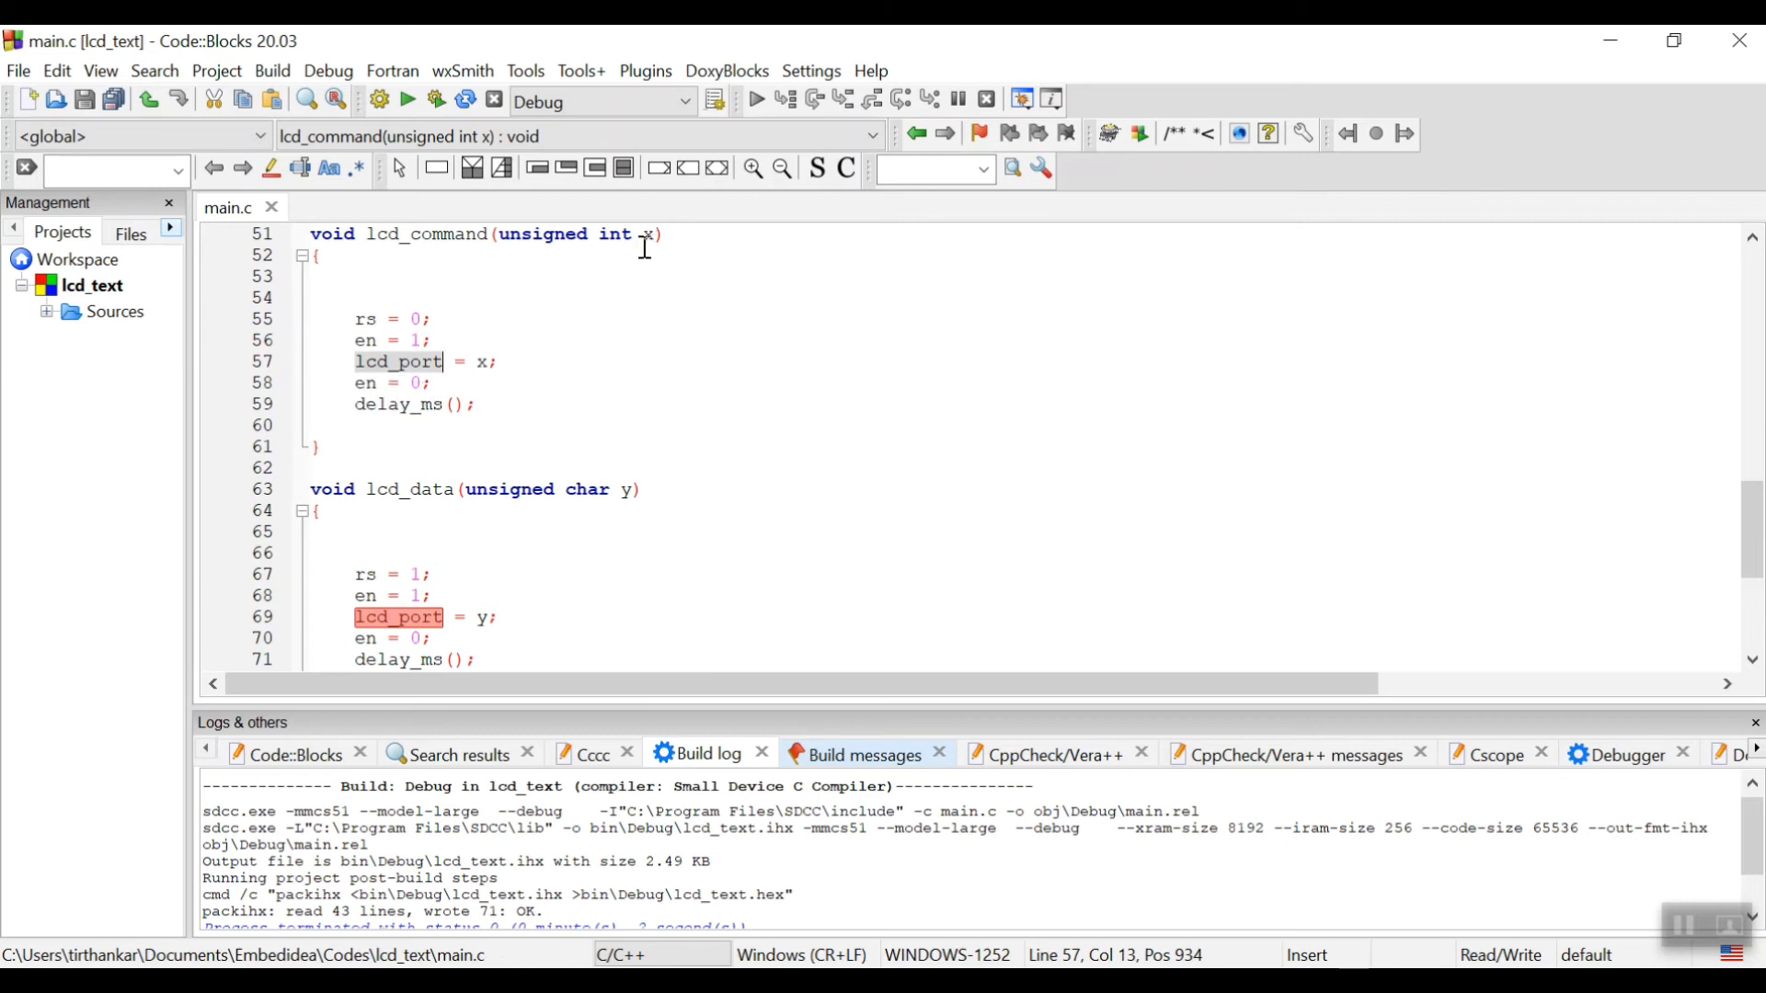
mouse_move(613, 412)
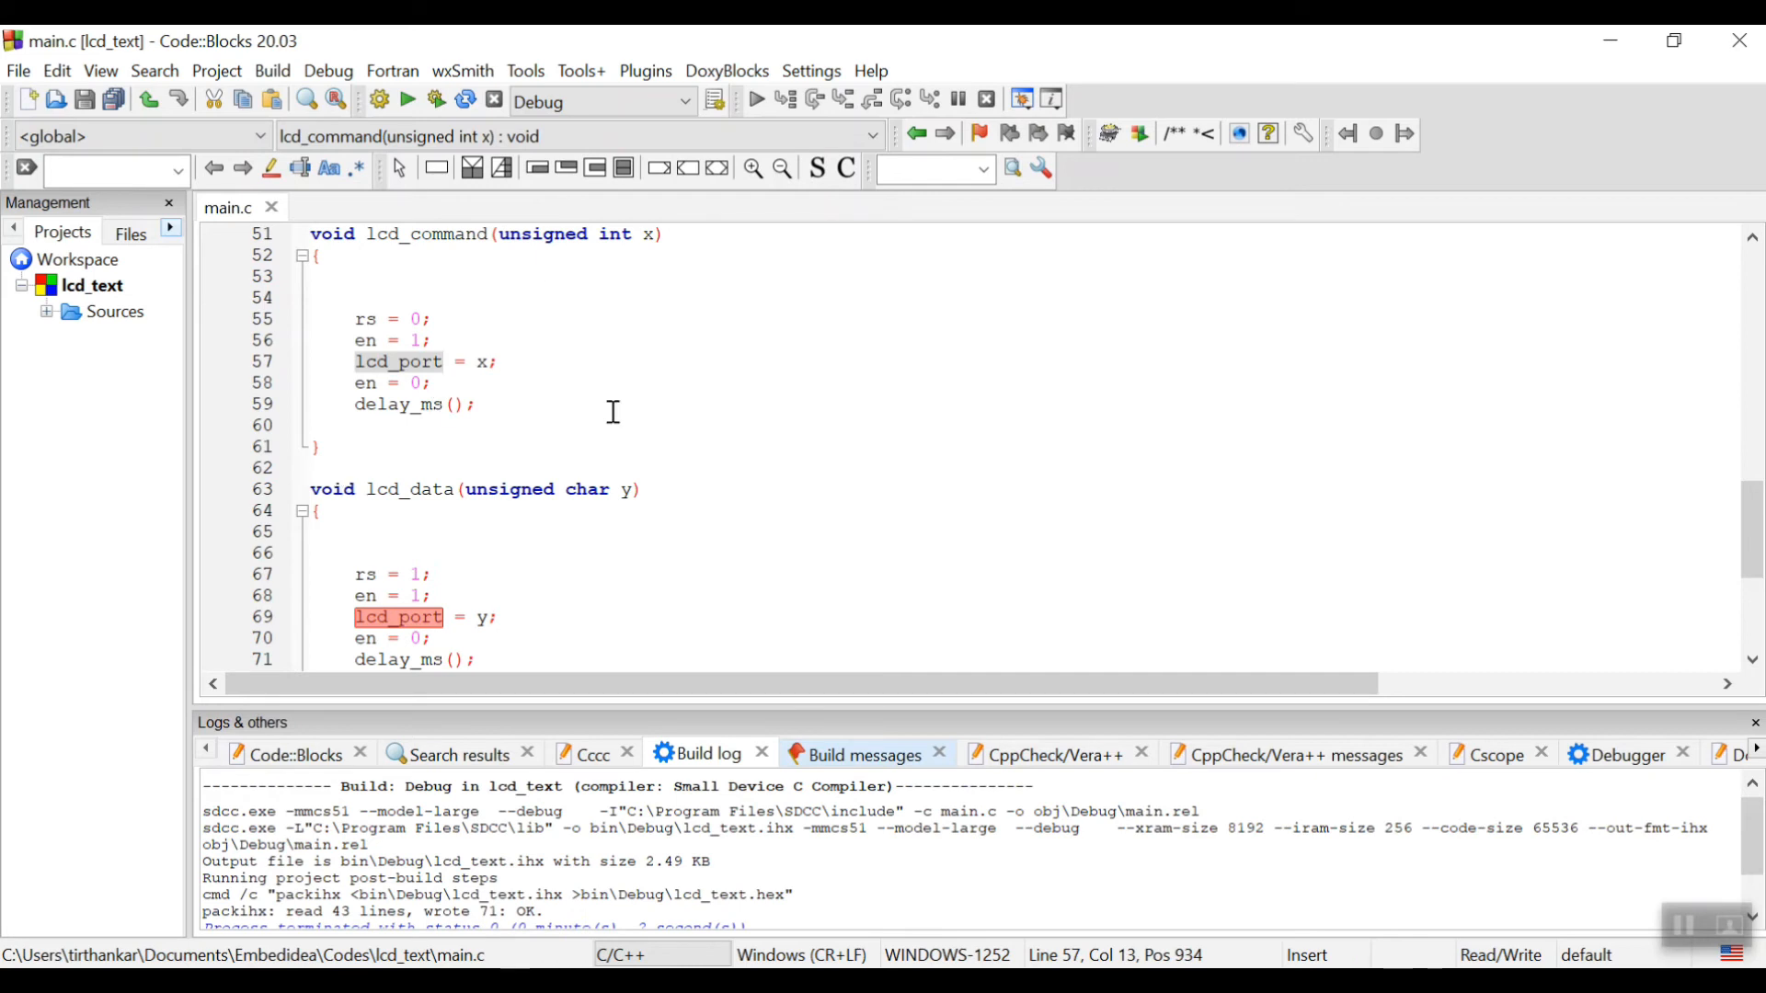
scroll("down", 3)
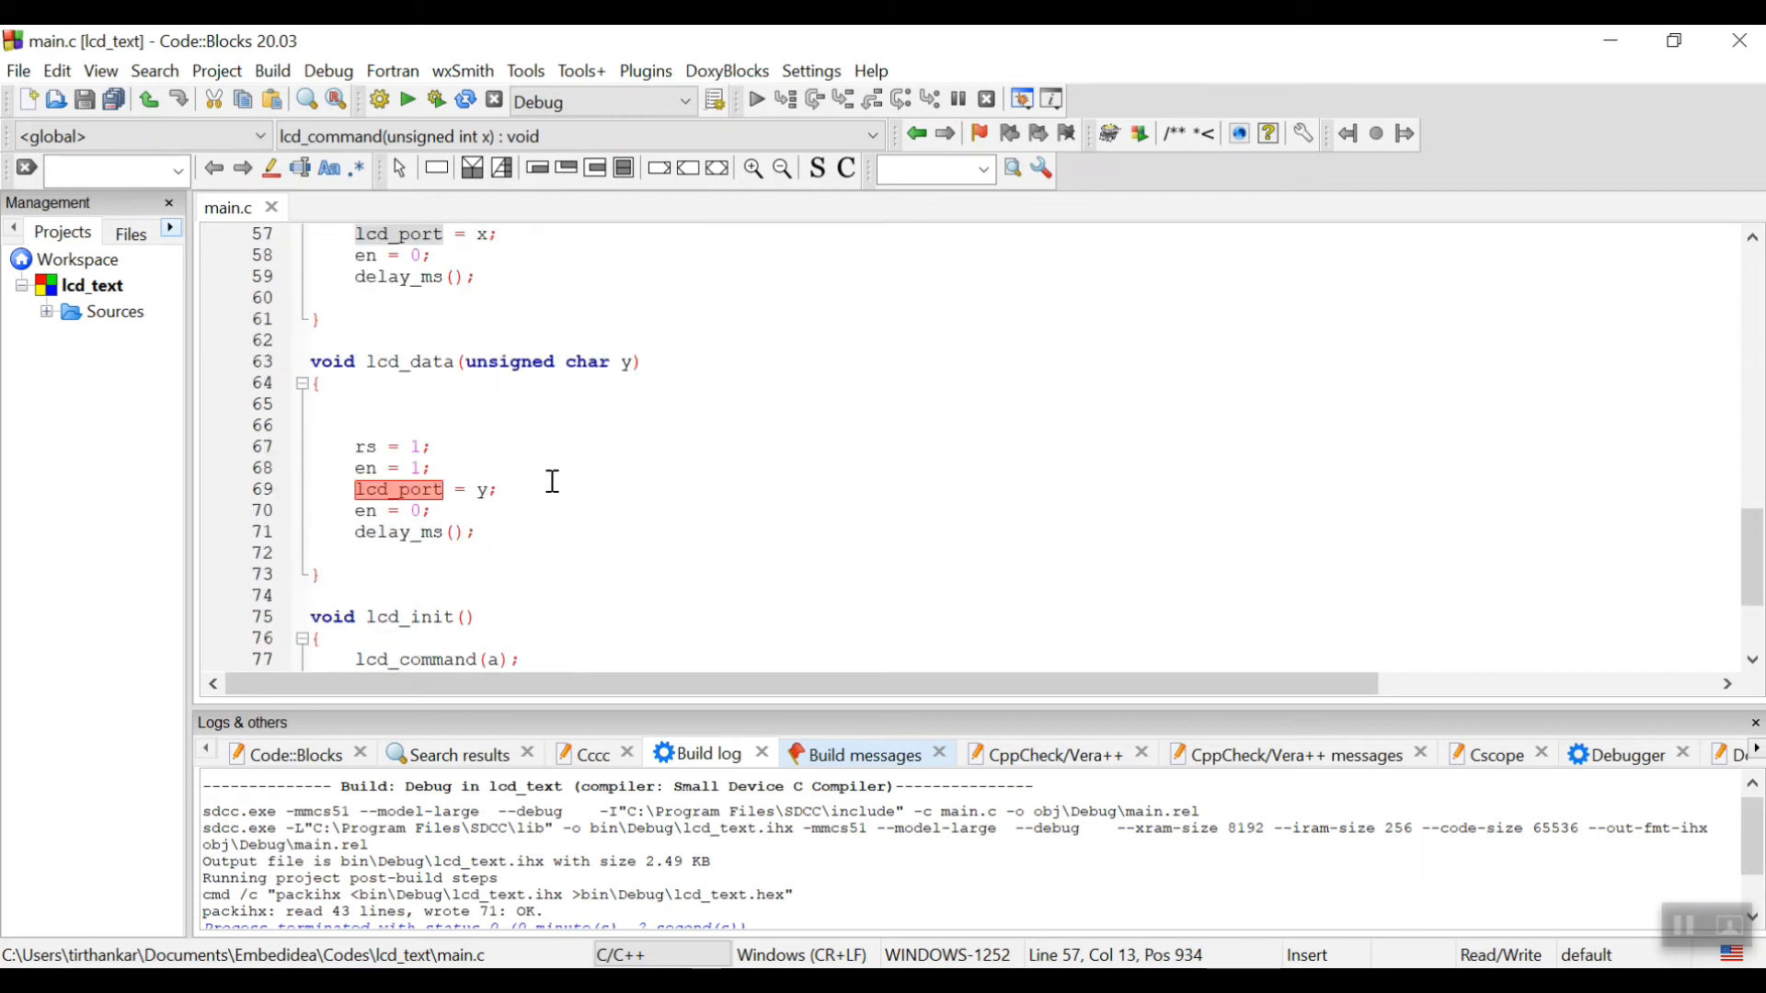
scroll("down", 3)
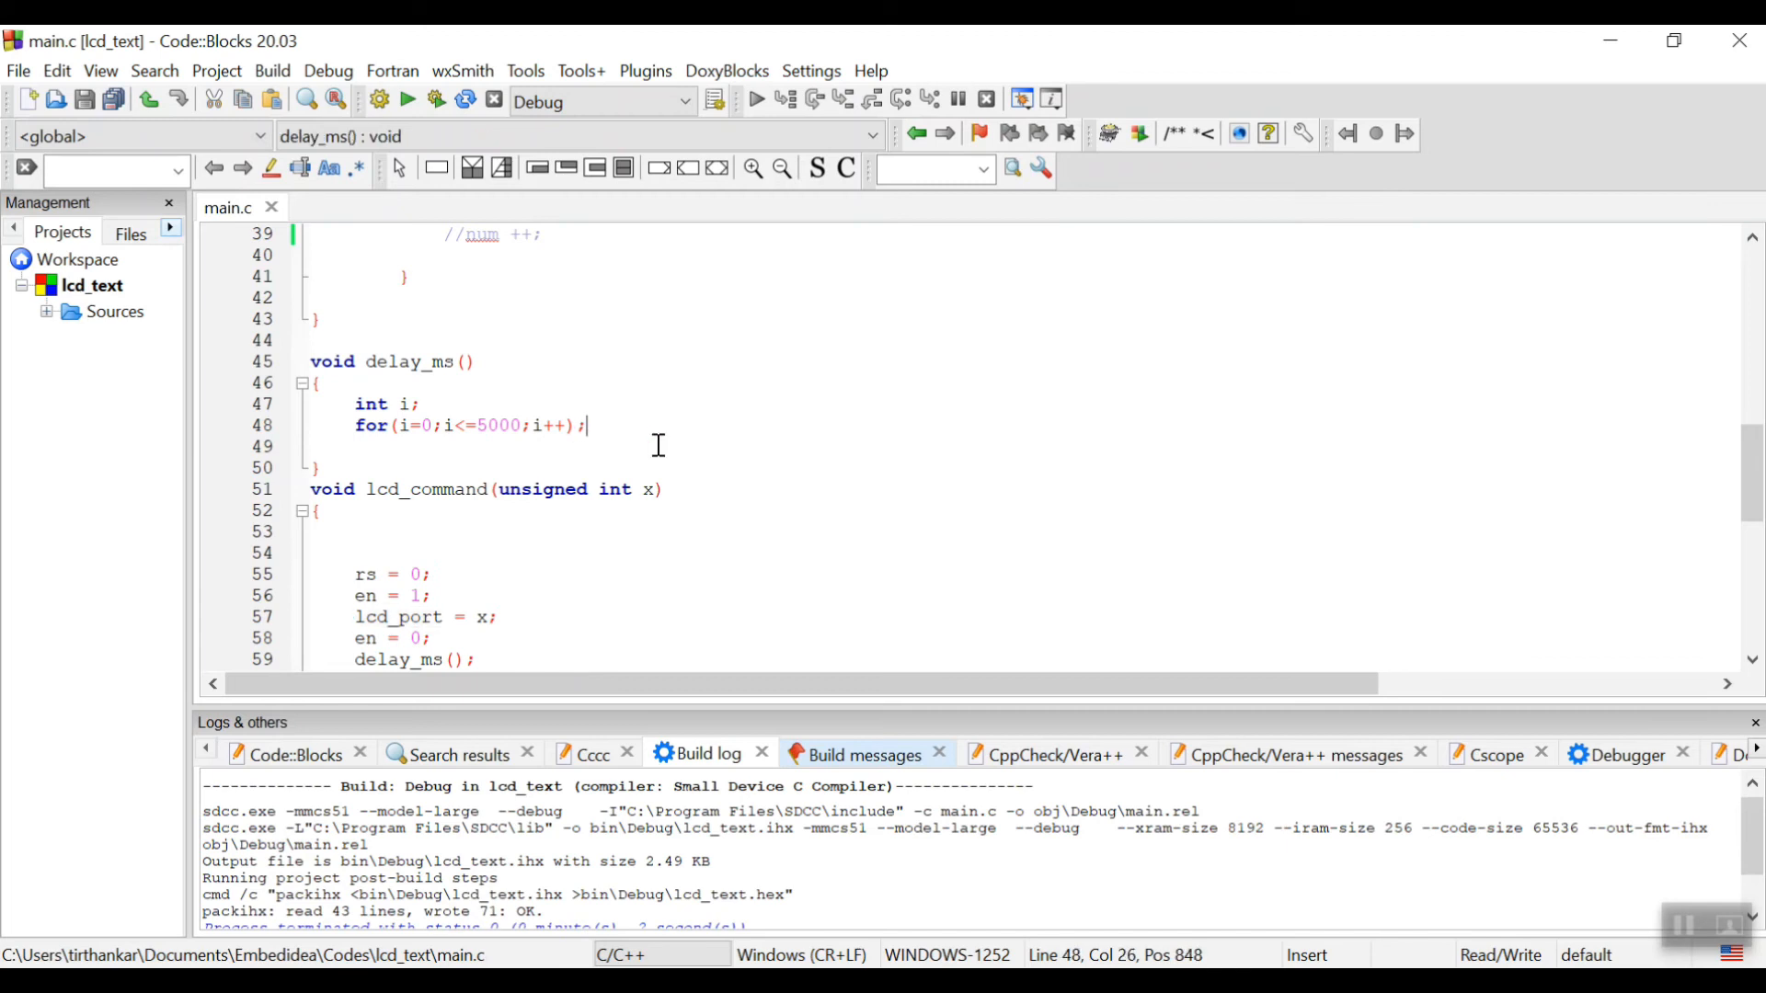
mouse_move(651, 447)
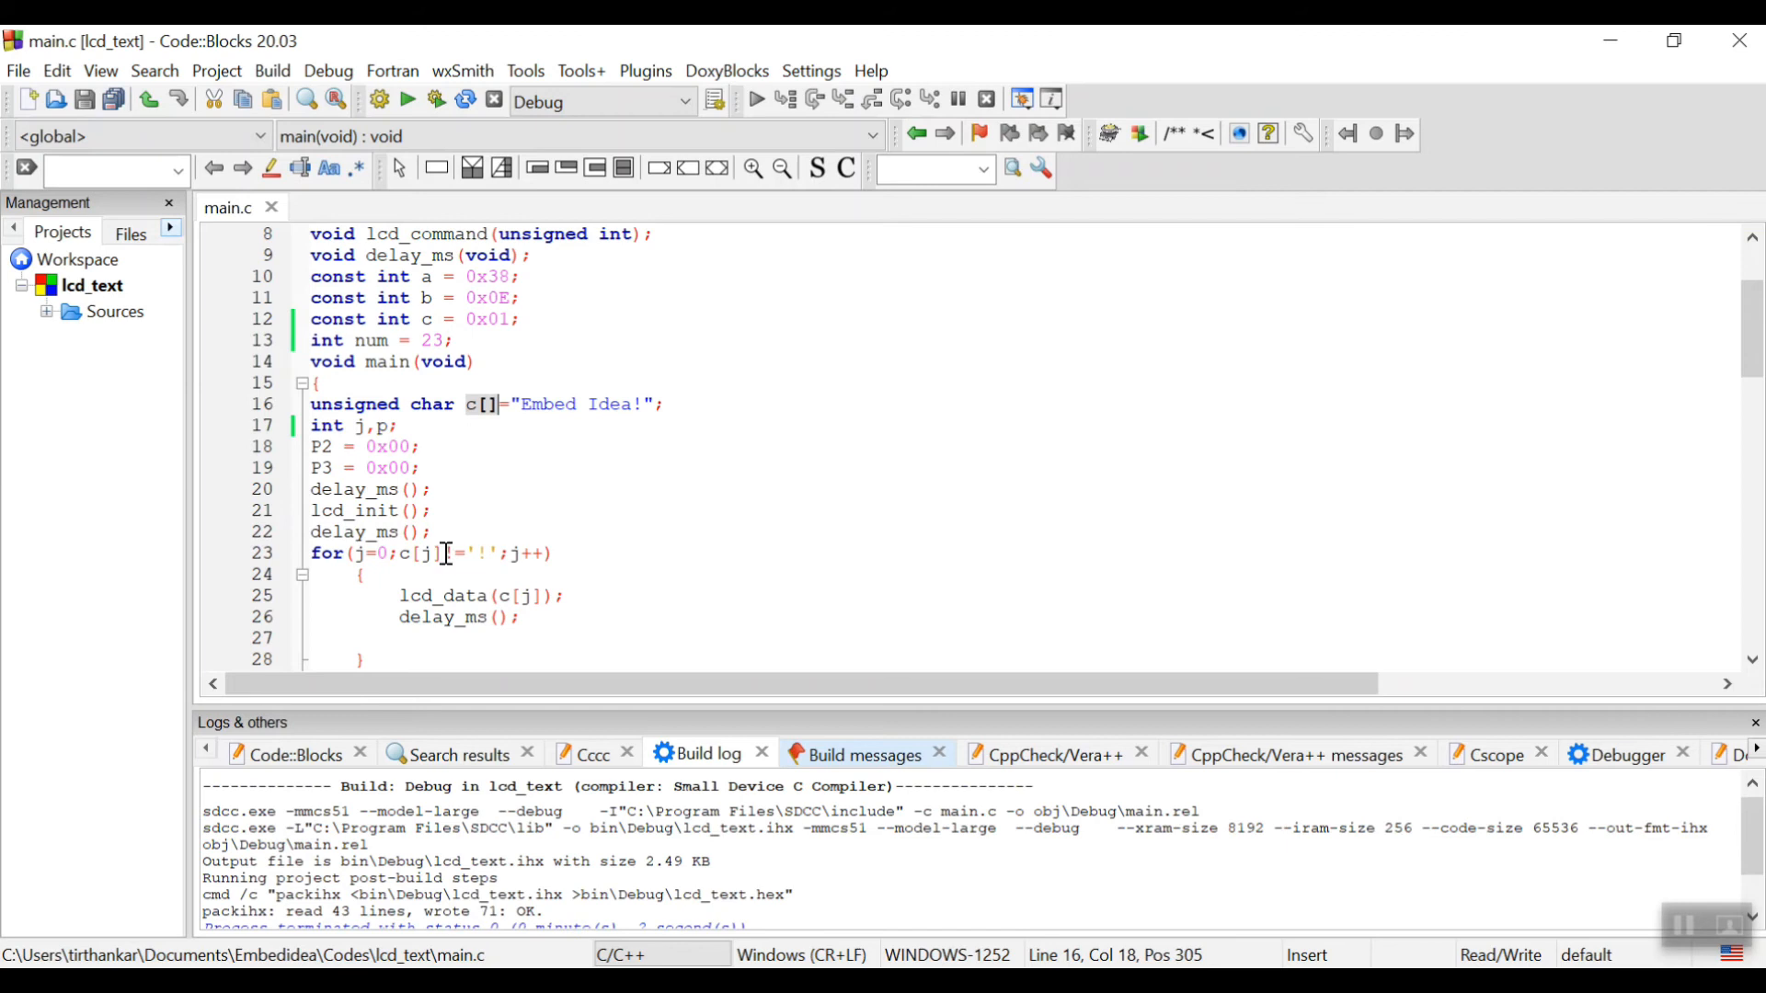
Finish at the loop's != condition and bring up the Proteus AT89C51RD2 + LM016L schematic.
type("!=")
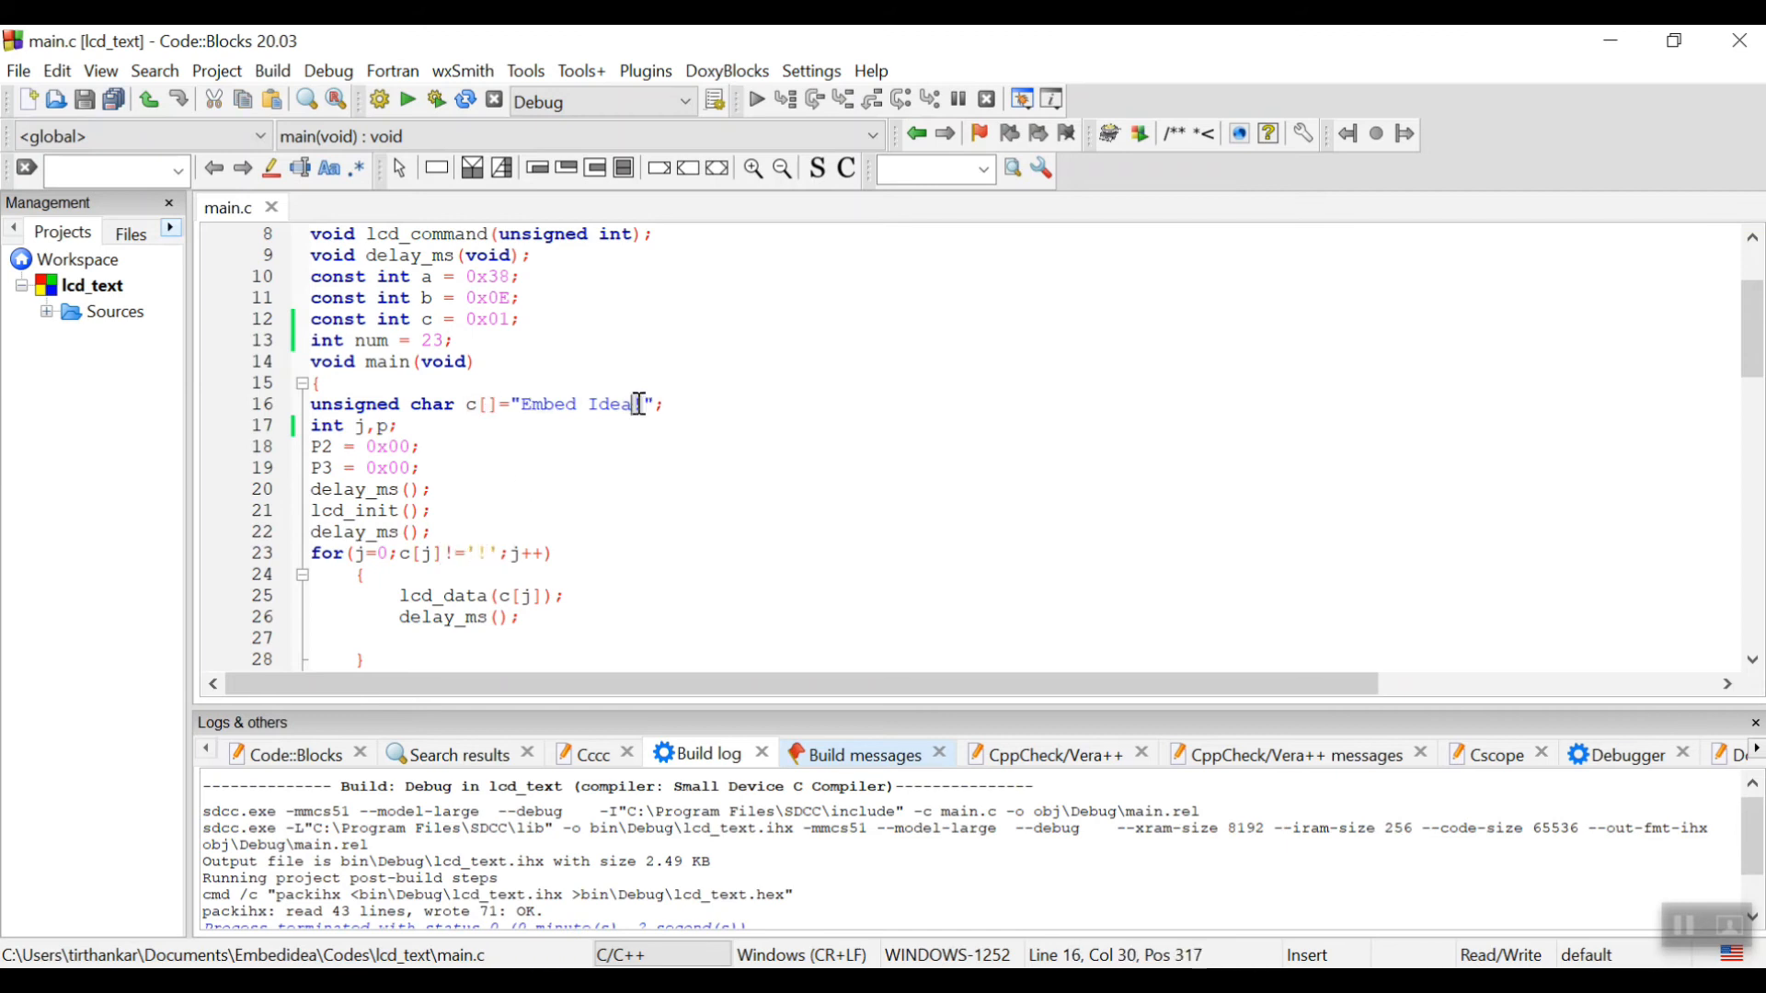
mouse_move(640, 418)
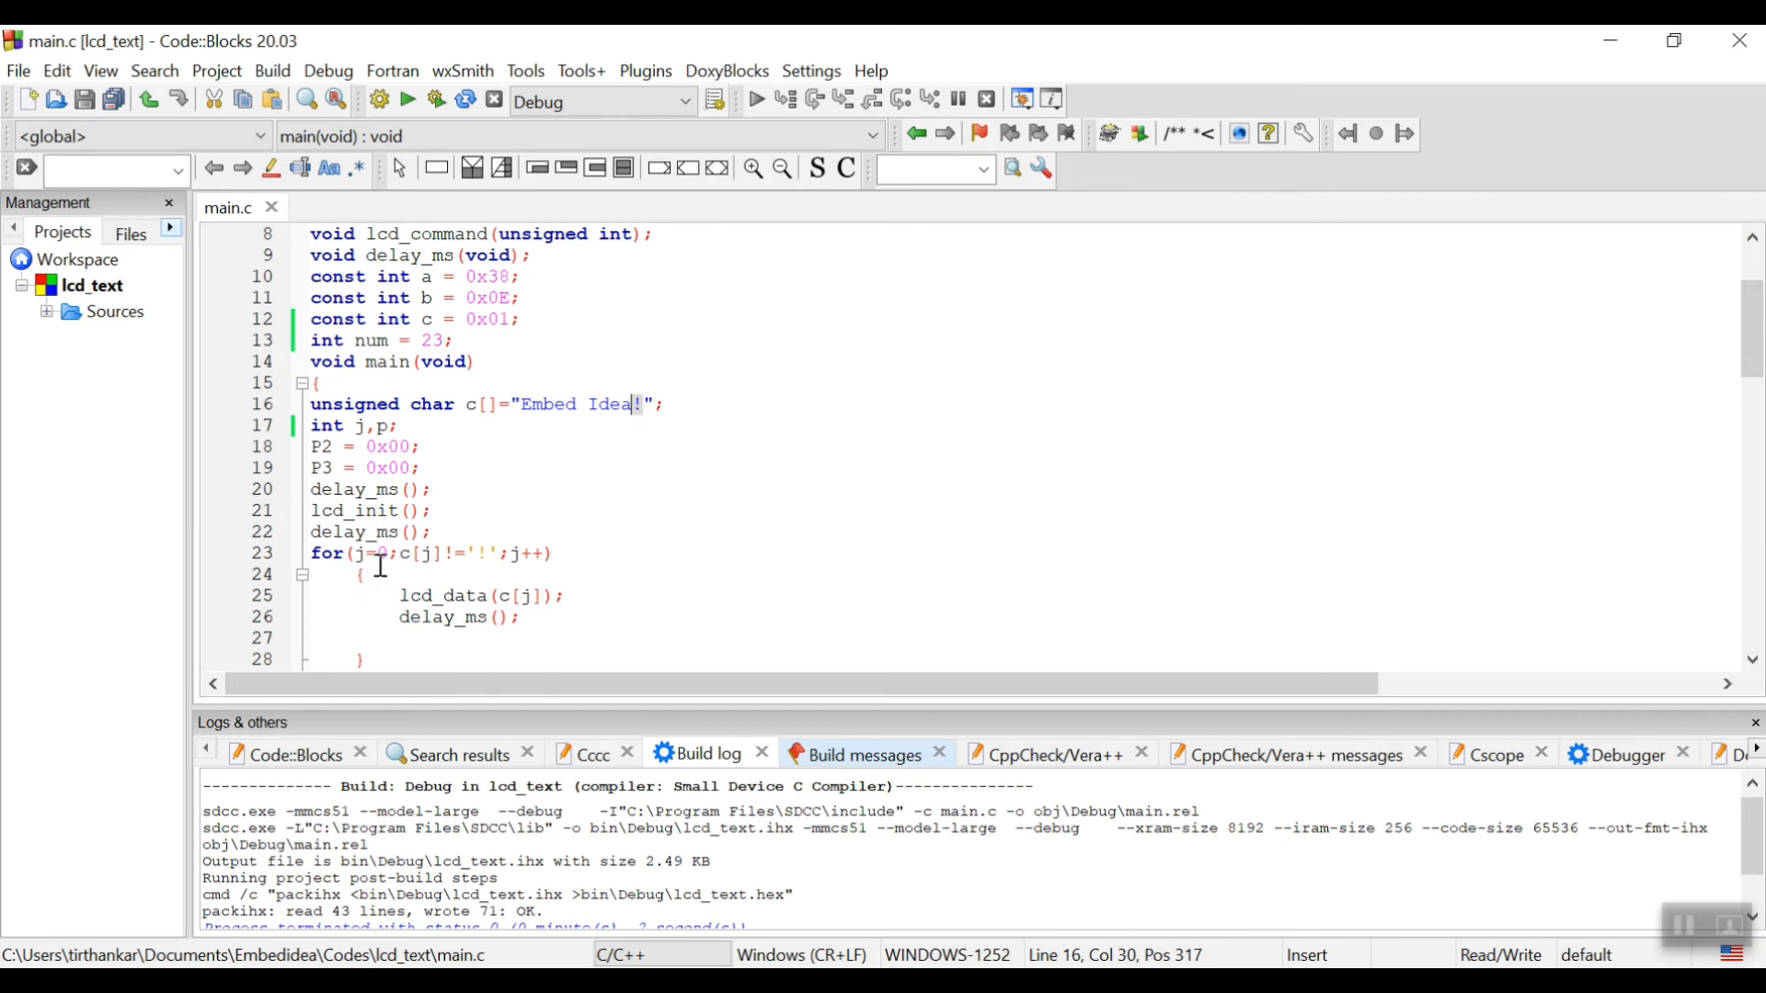
mouse_move(638, 408)
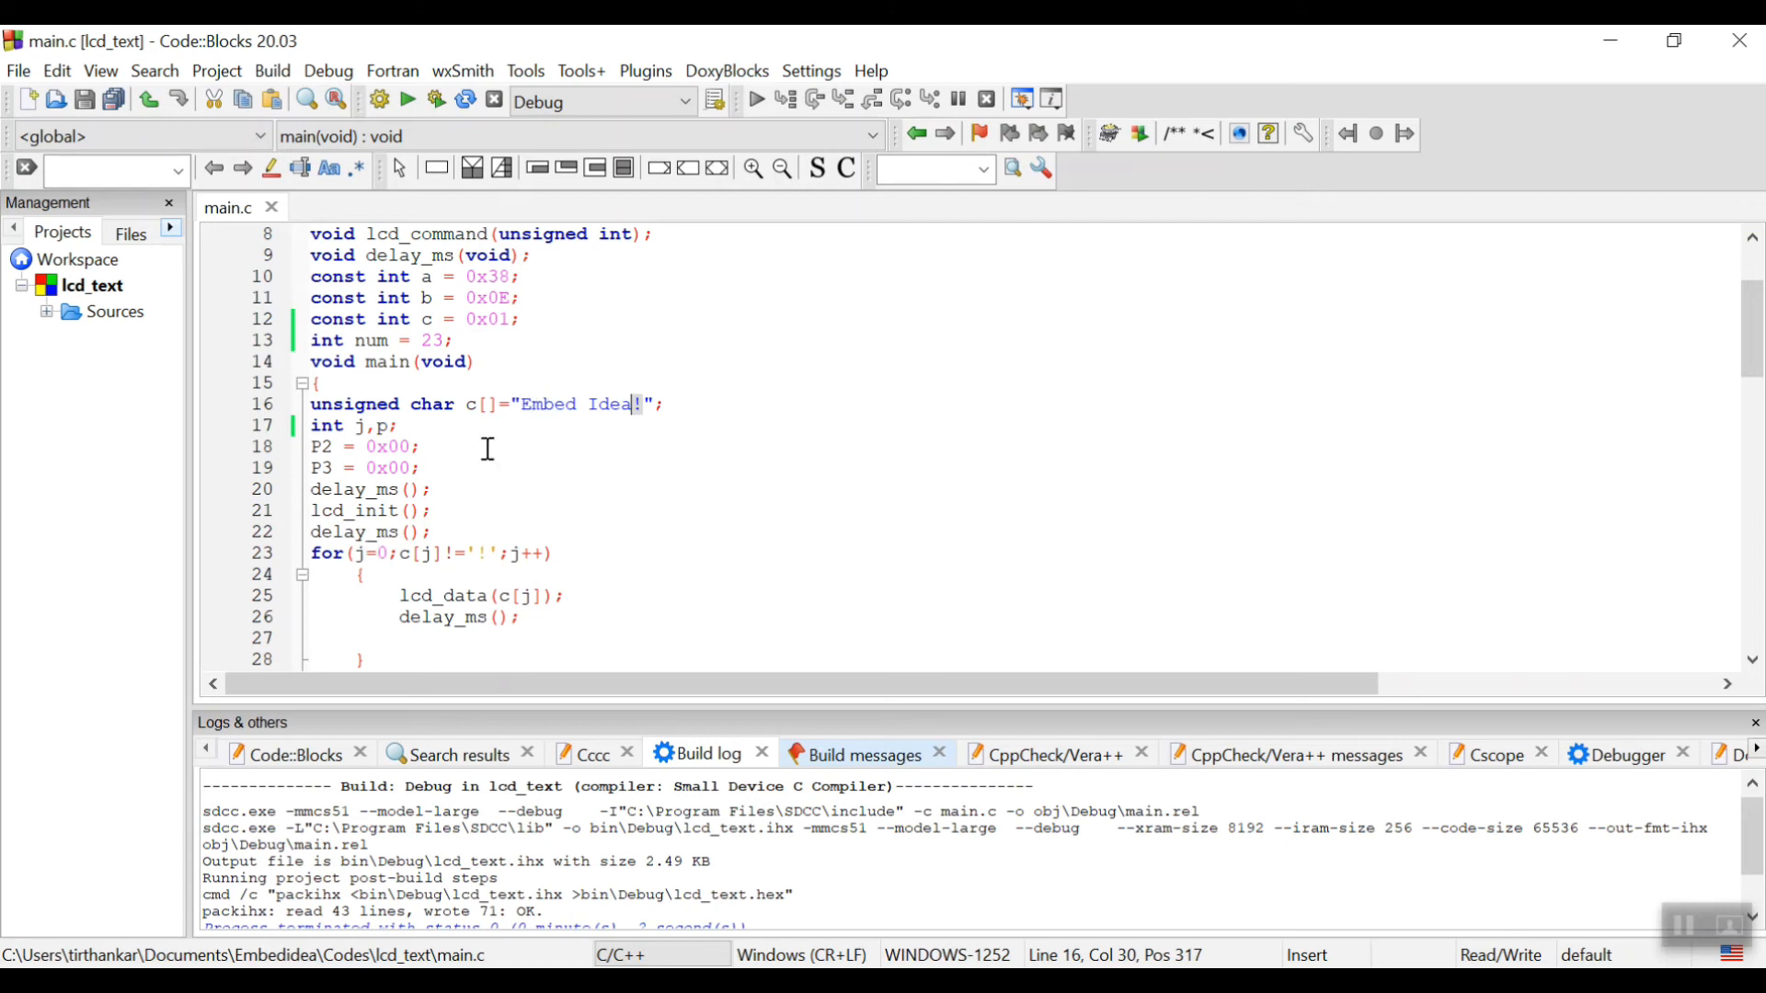
left_click(528, 405)
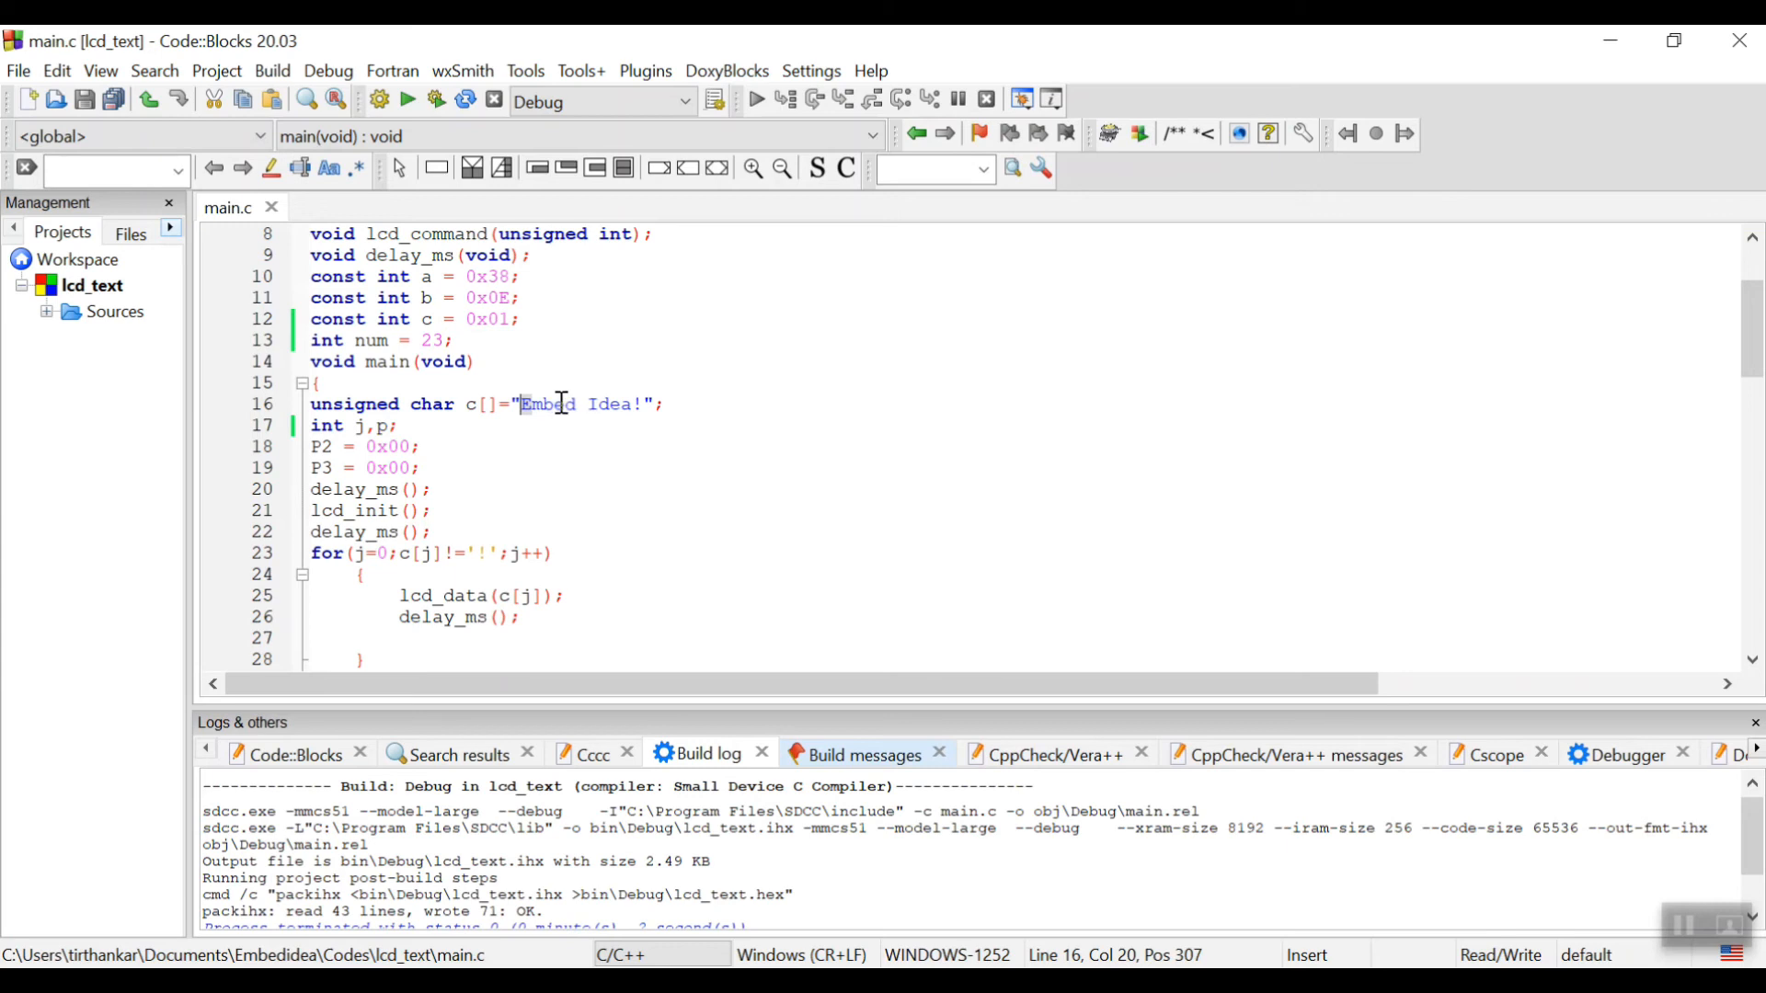
mouse_move(608, 405)
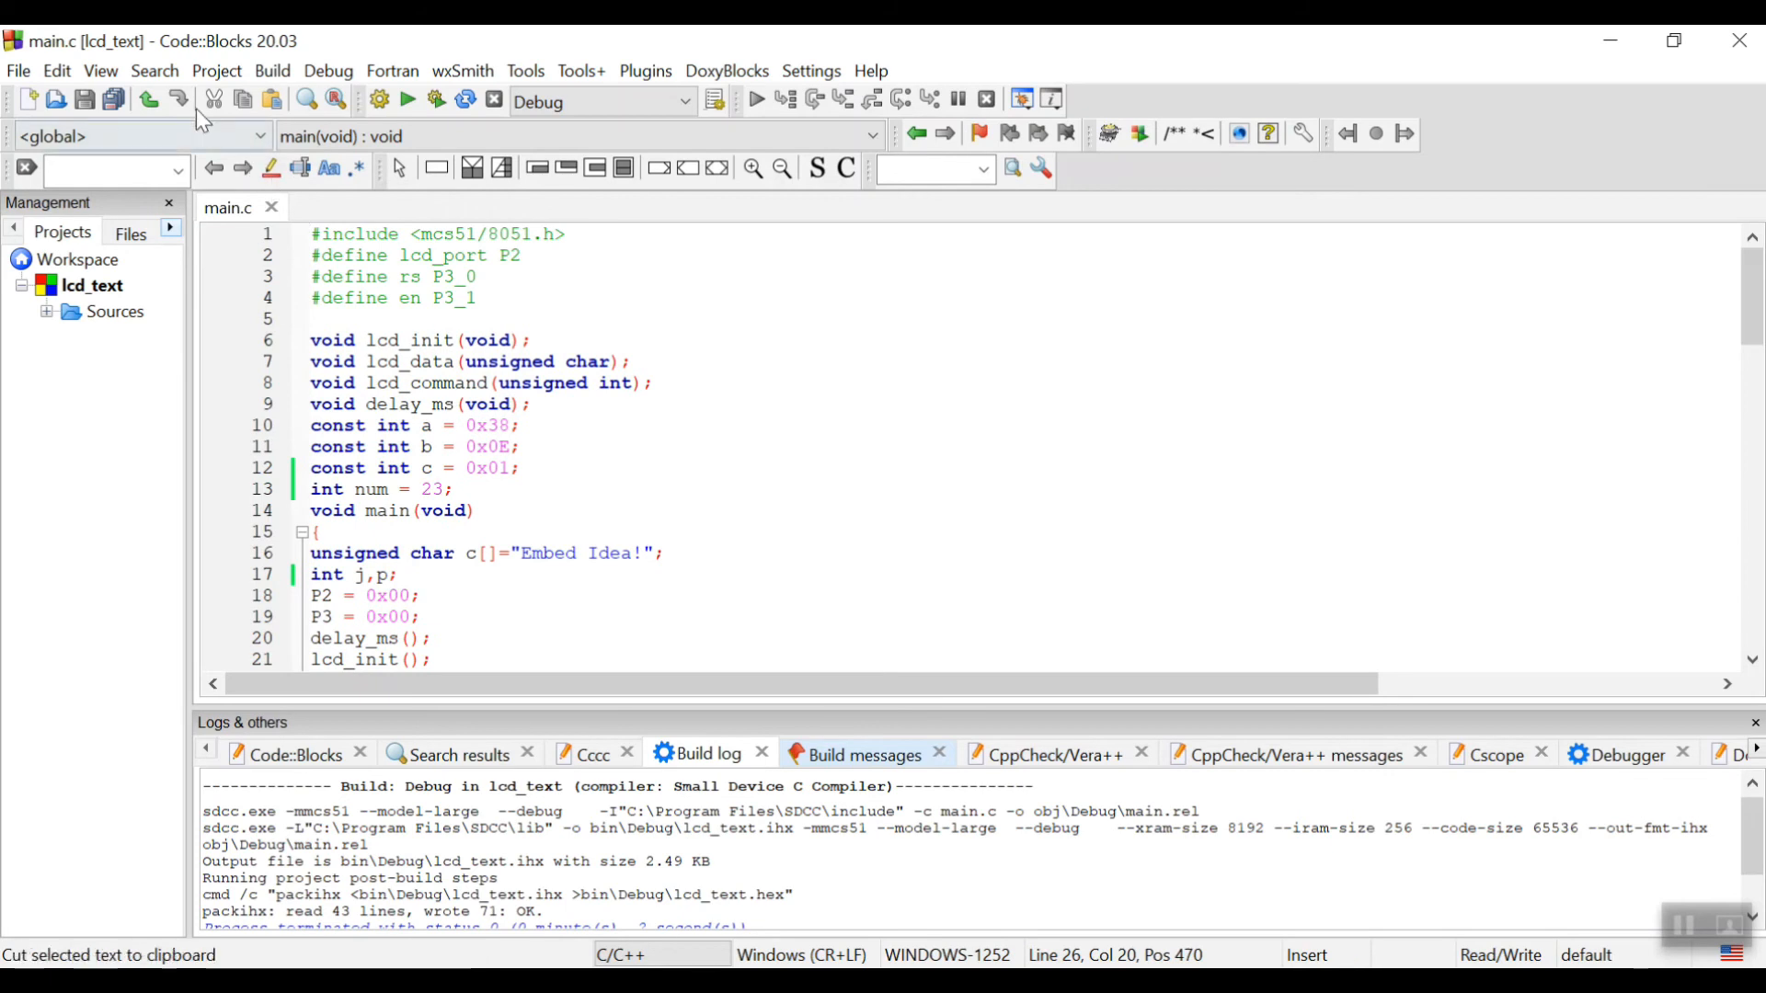
left_click(272, 70)
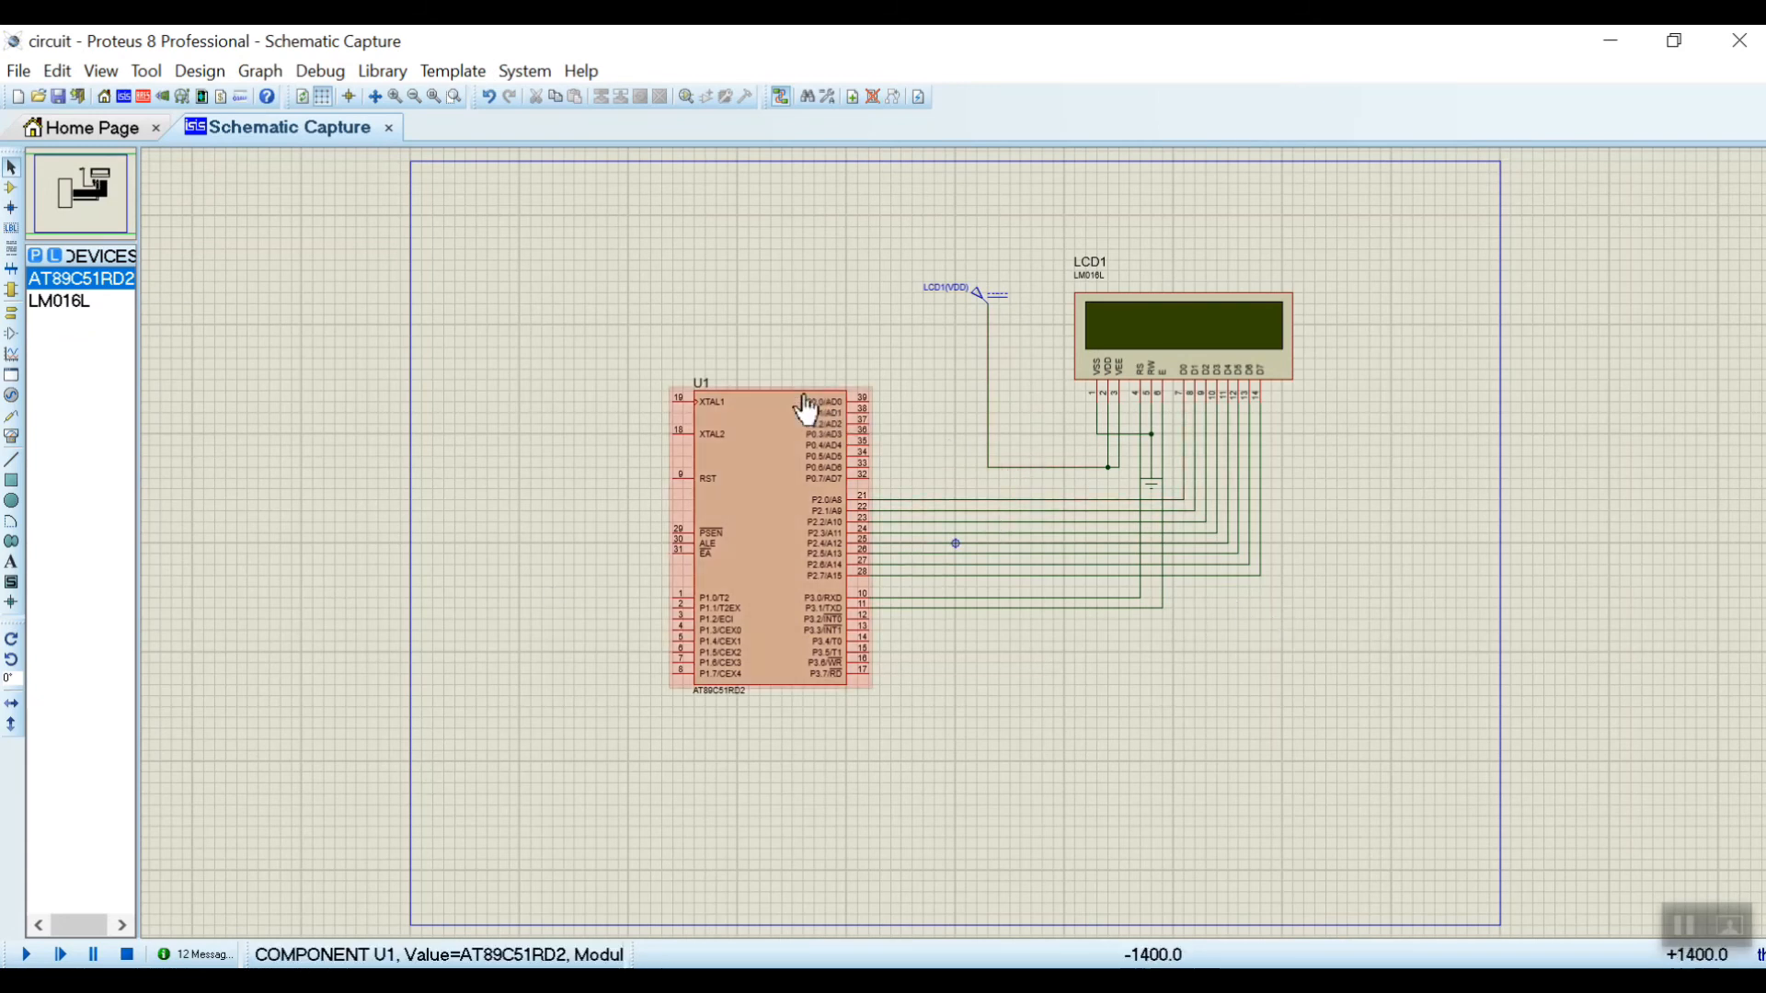
Search the Pick Devices library for 'at89c51' and select the AT89C51RD2 microcontroller.
left_click(867, 504)
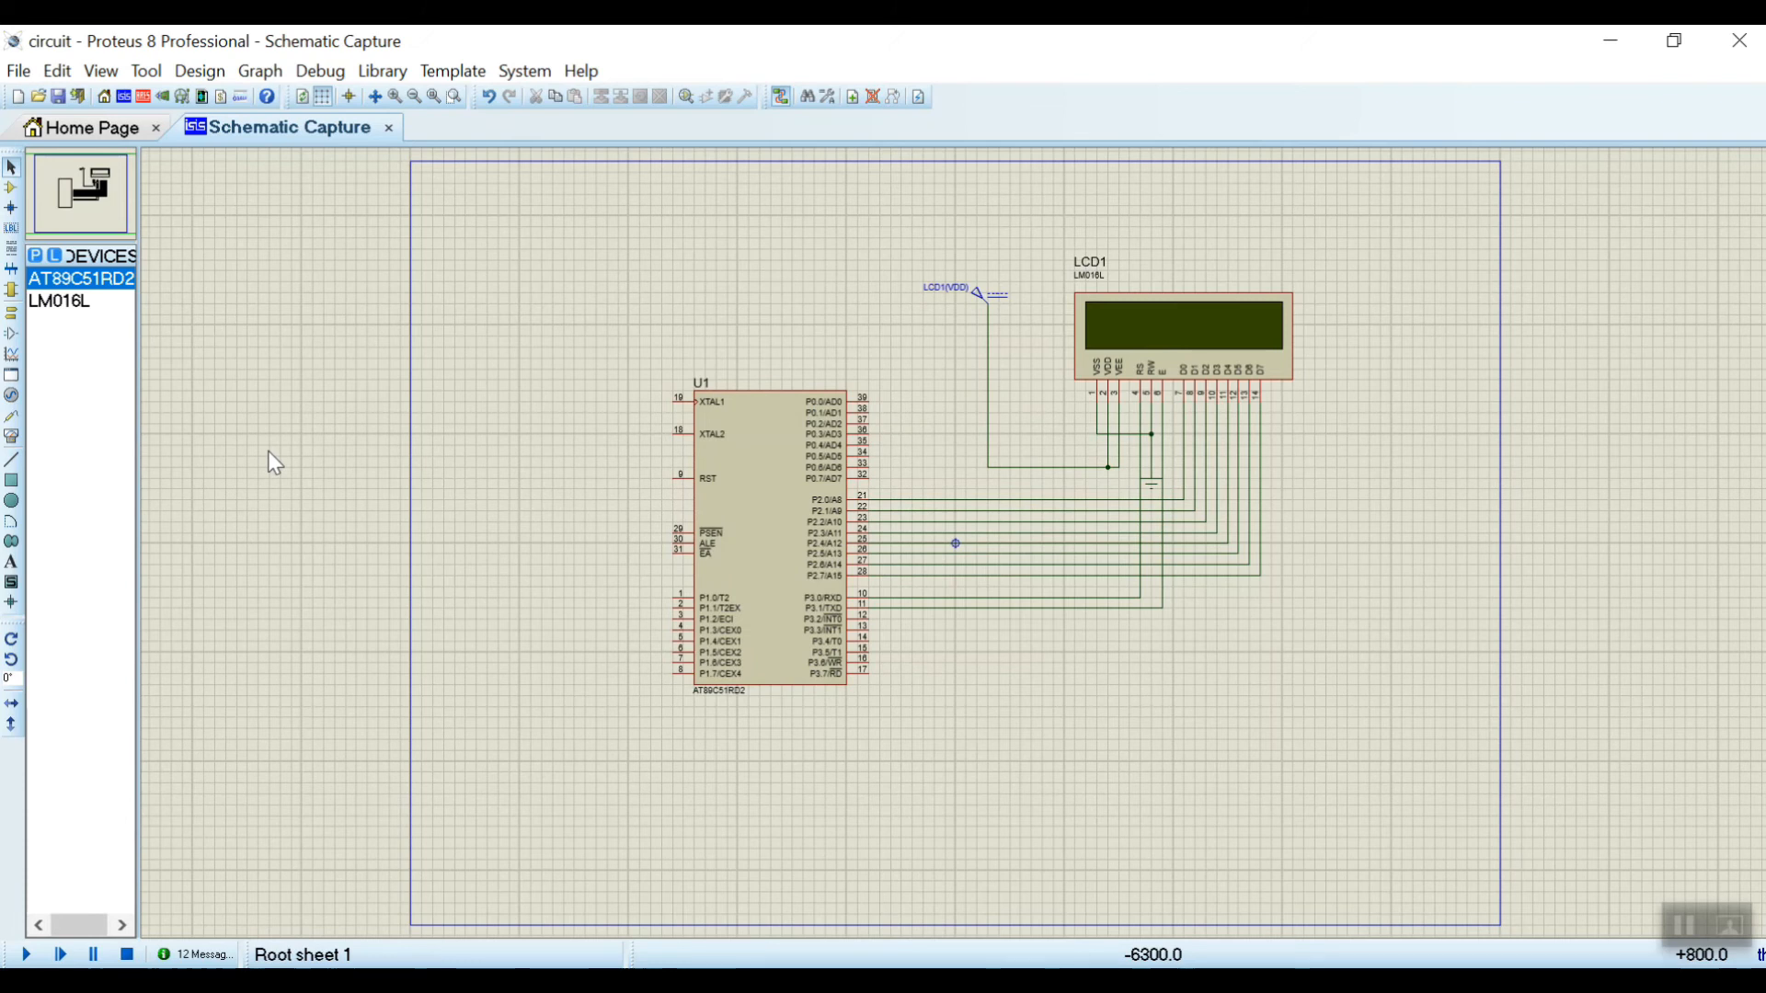
mouse_move(243, 451)
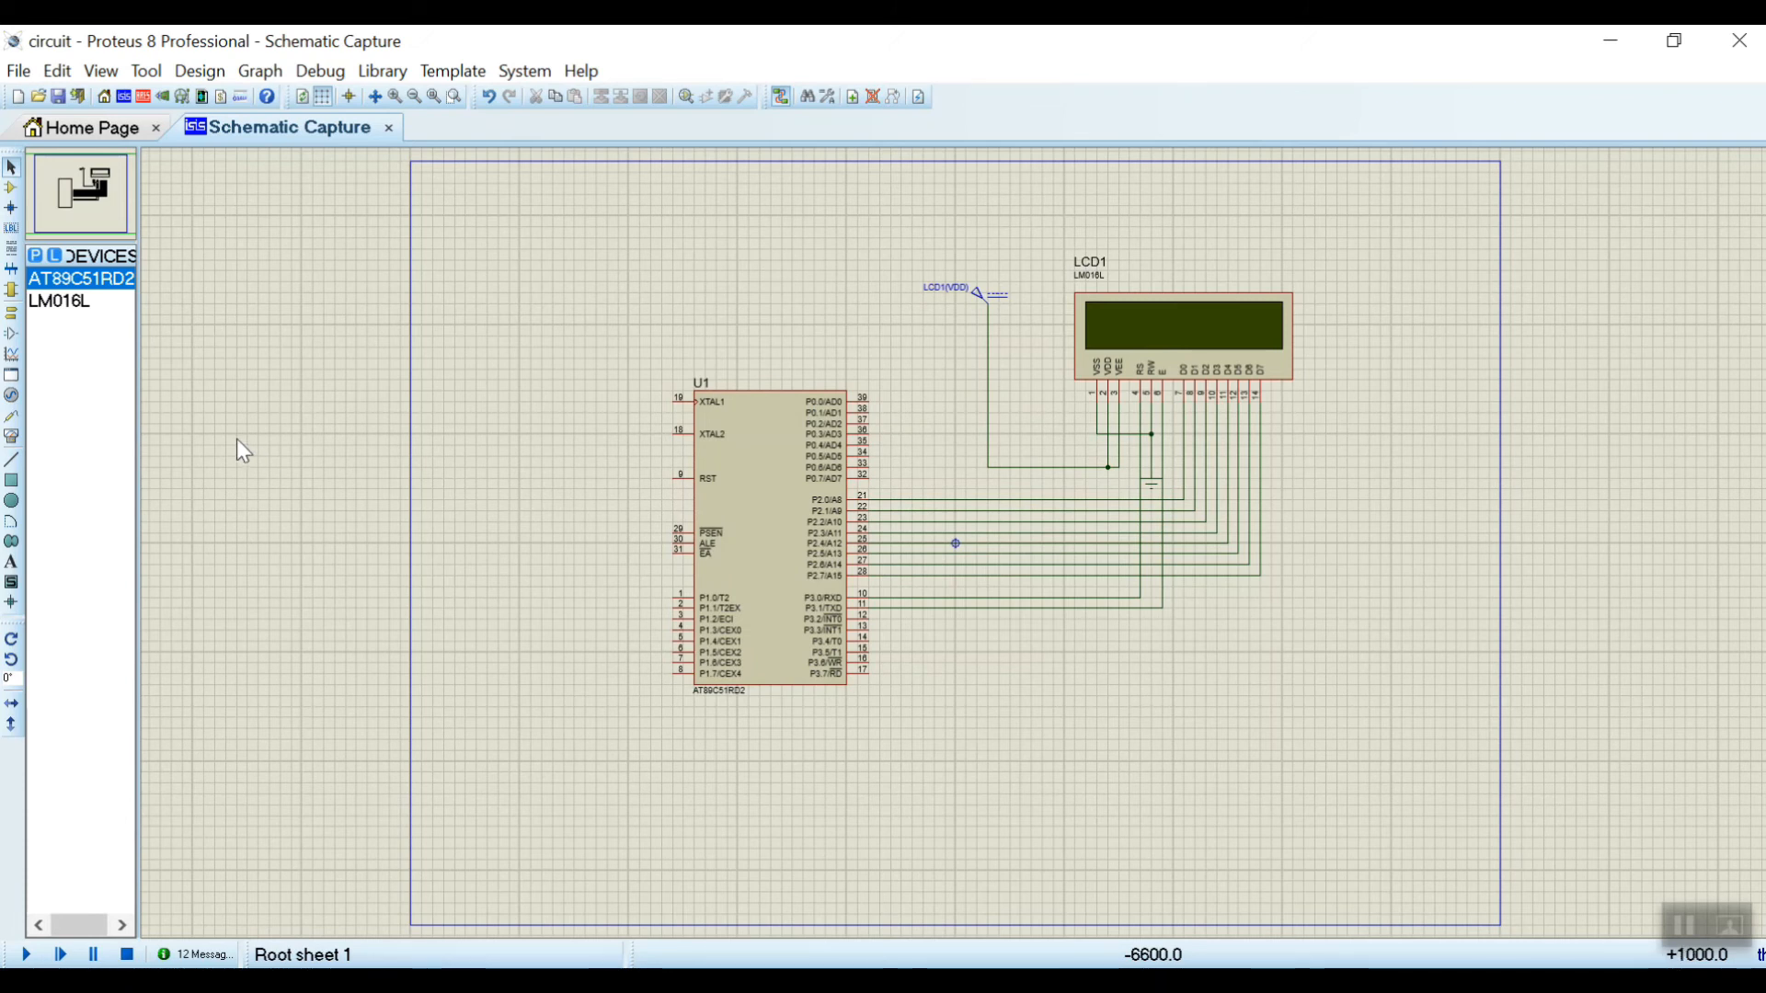
left_click(33, 255)
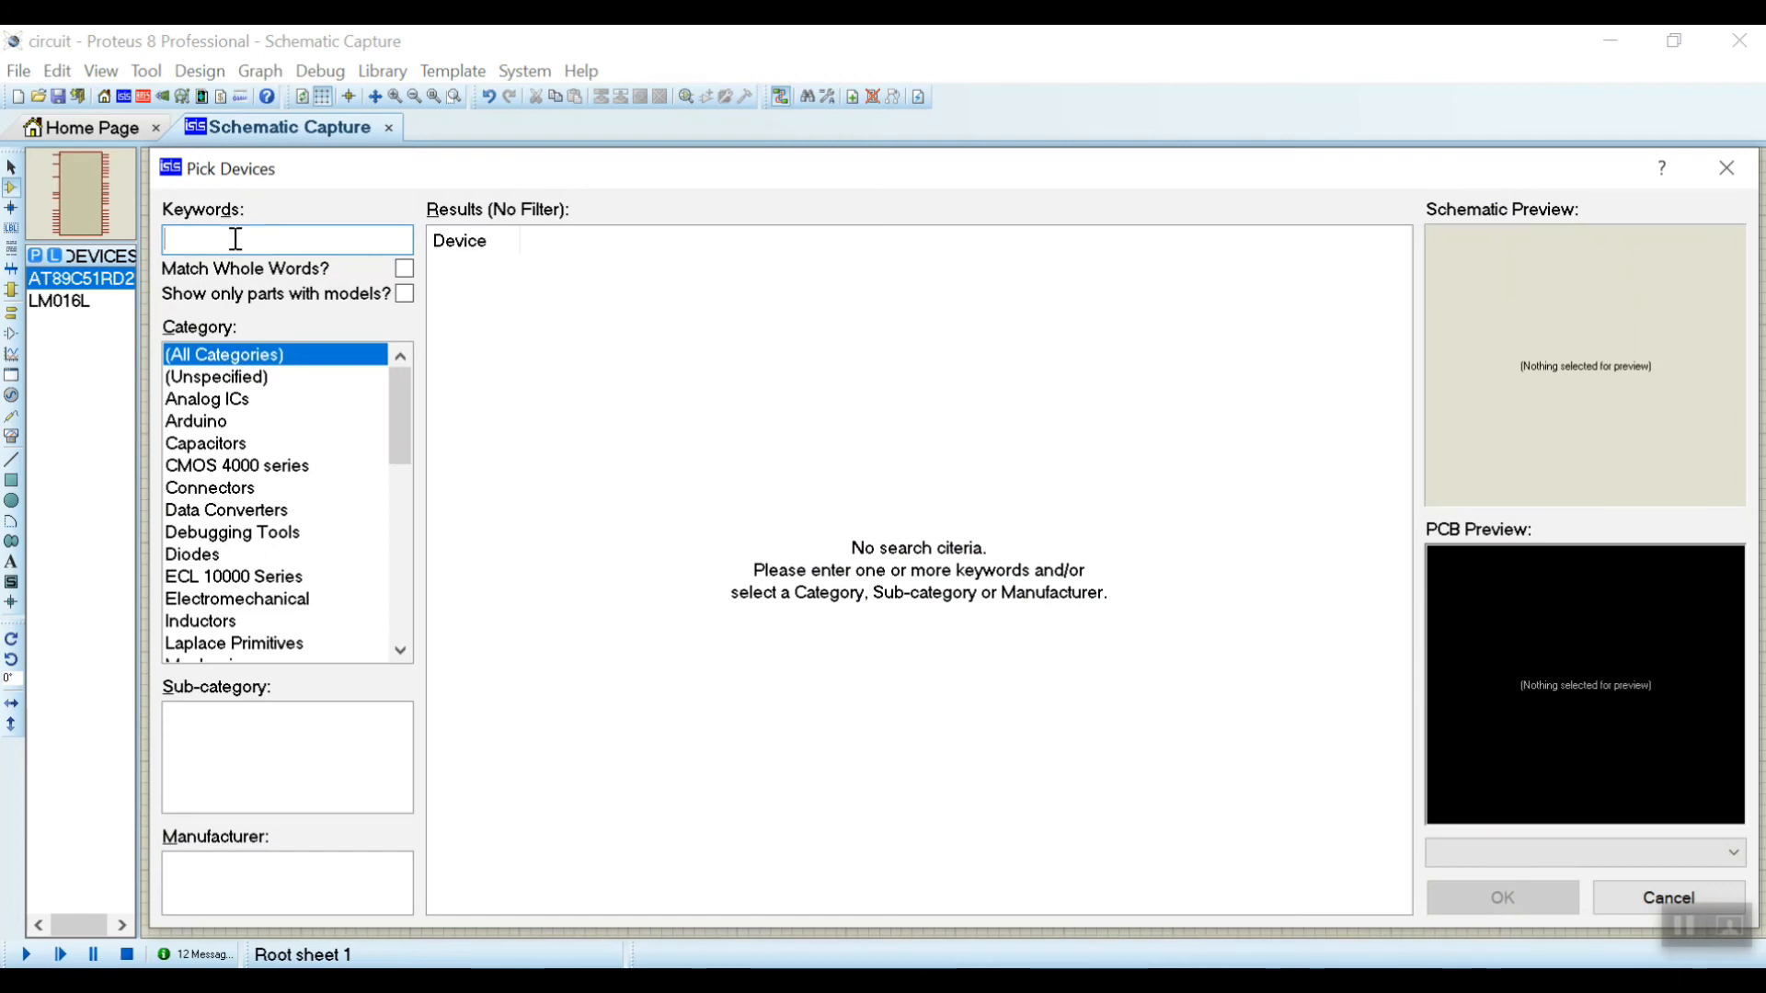
type("at89c51")
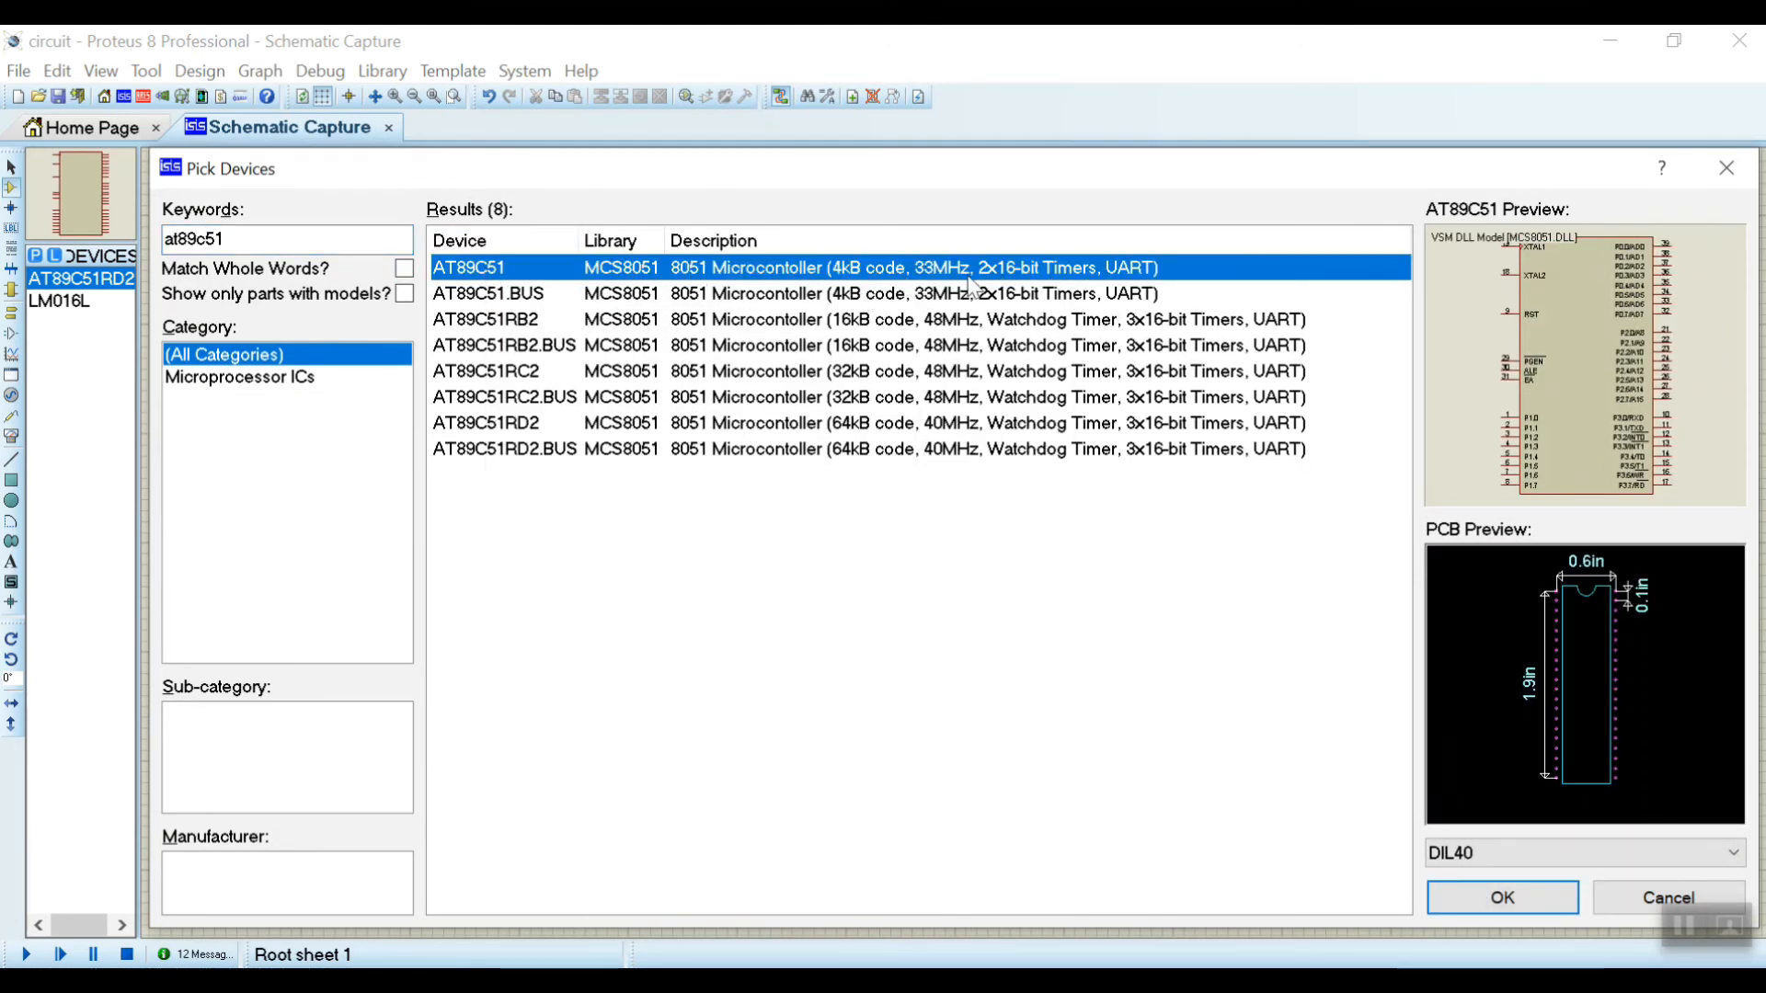
mouse_move(1513, 409)
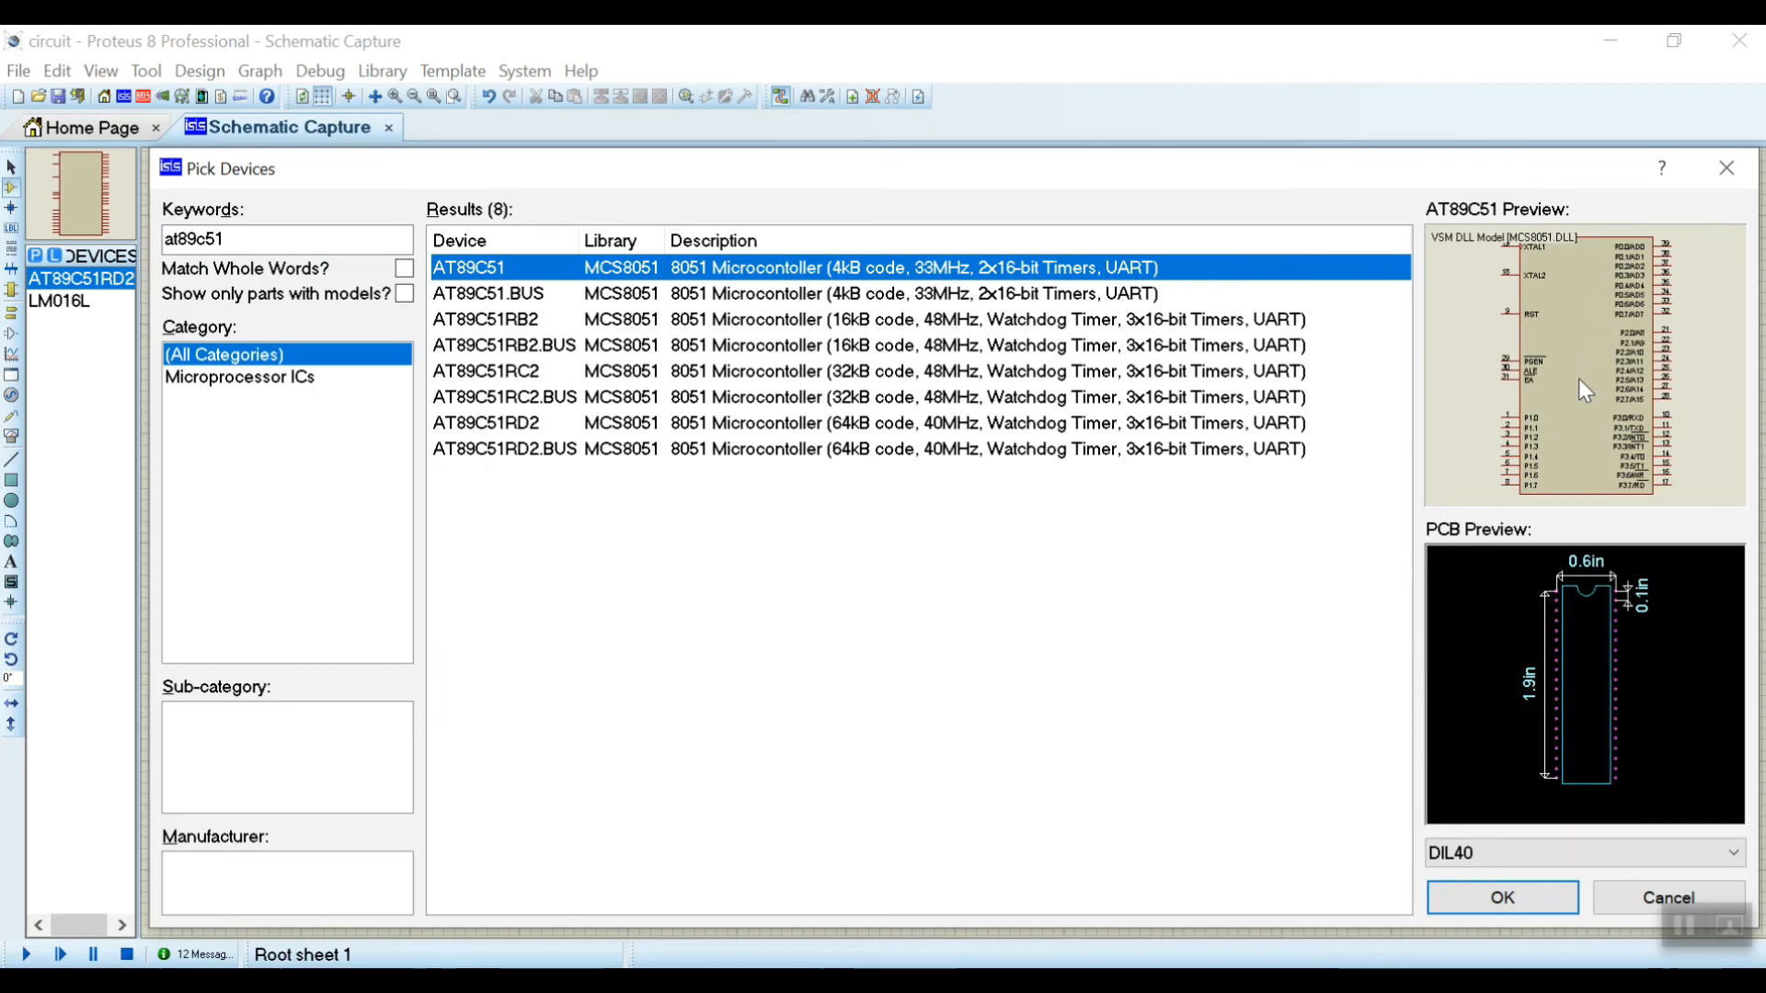
mouse_move(471, 434)
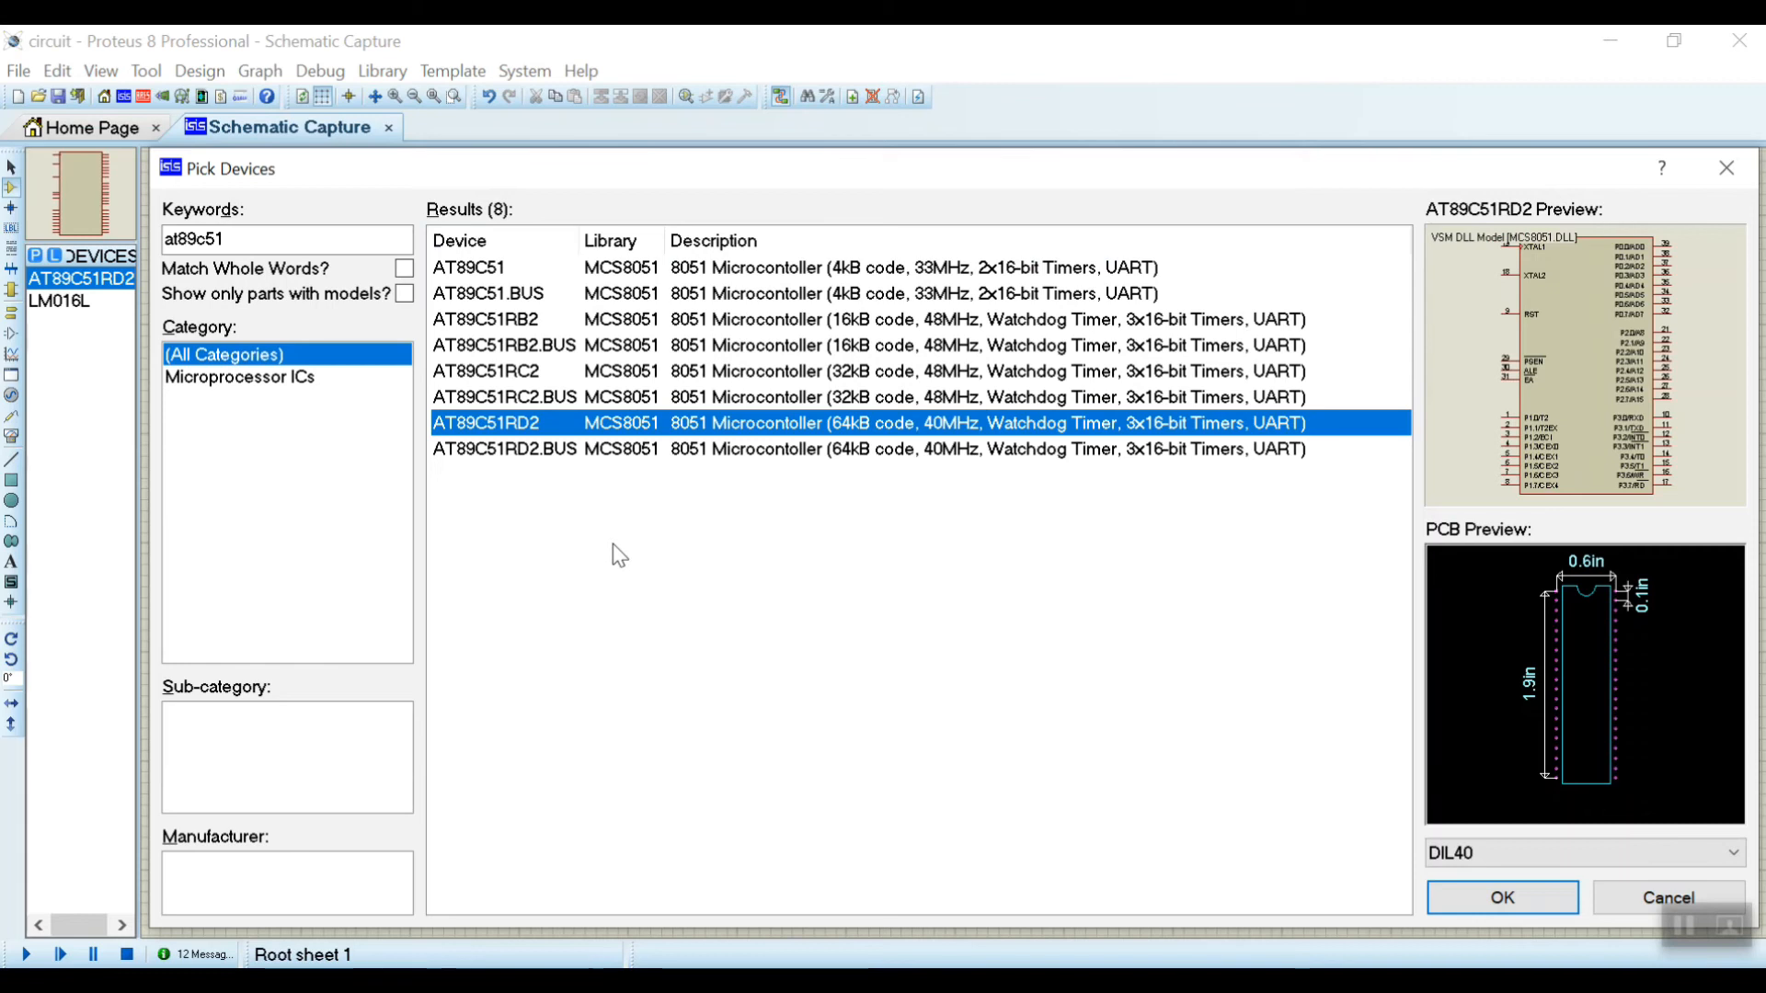
mouse_move(518, 423)
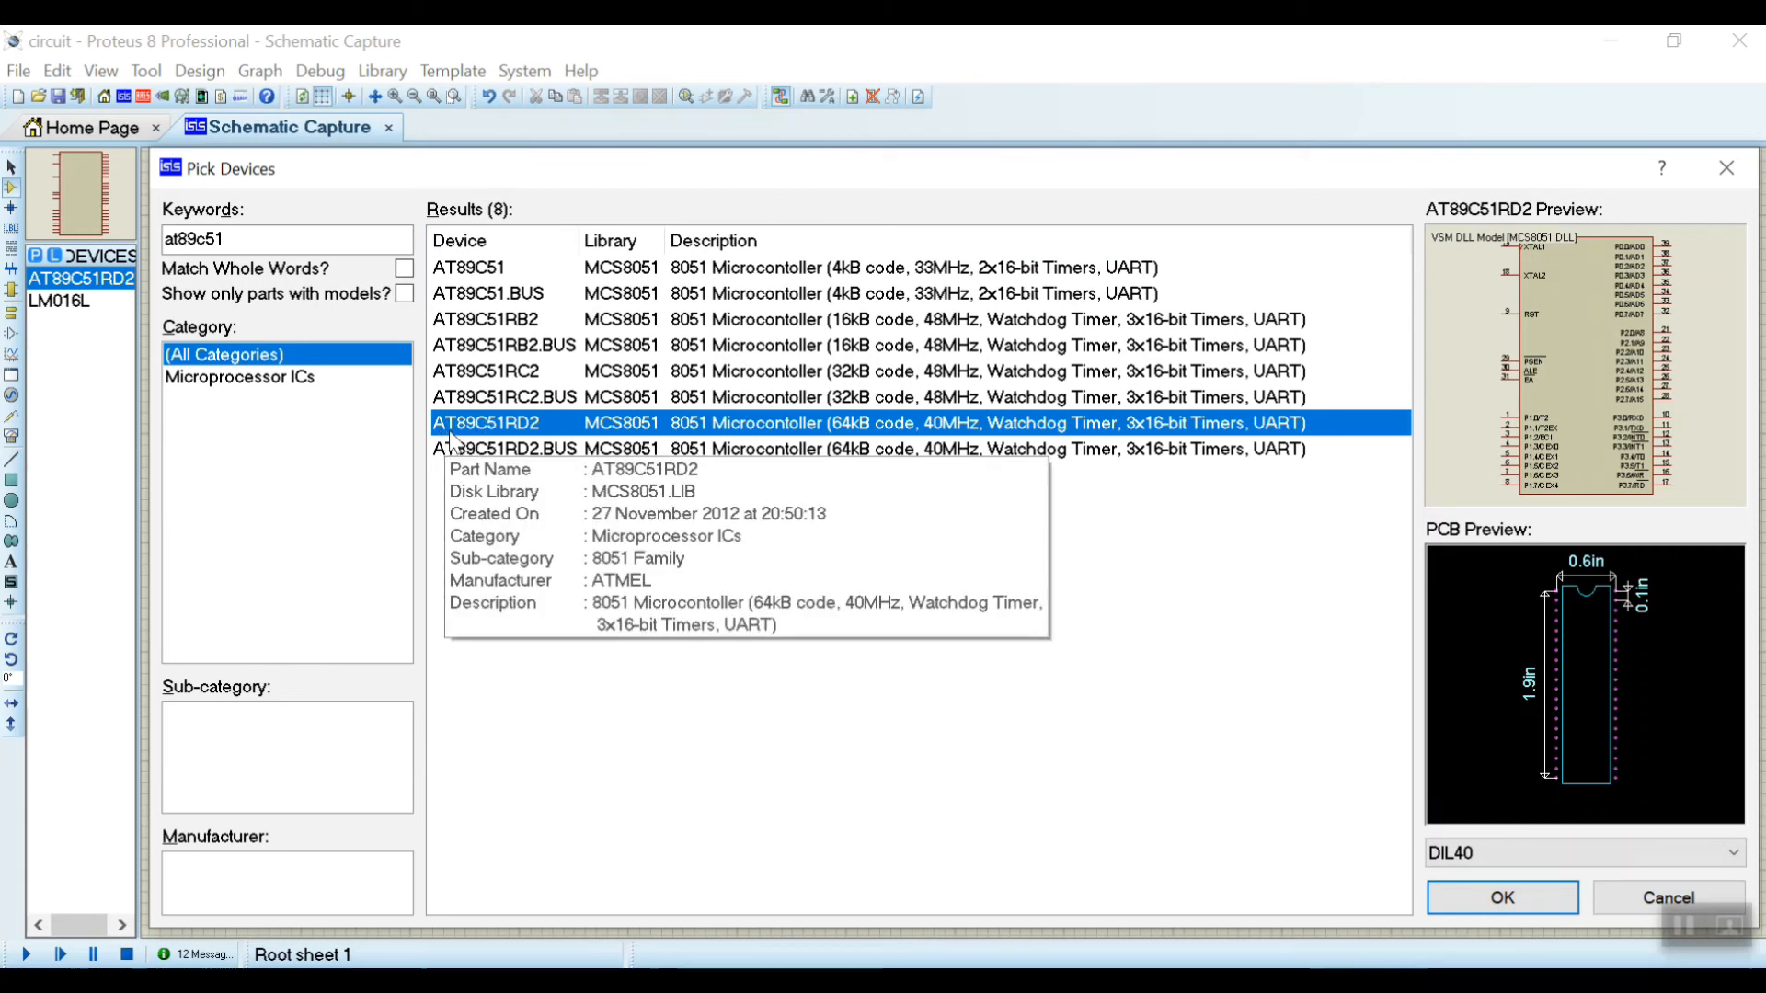
mouse_move(569, 436)
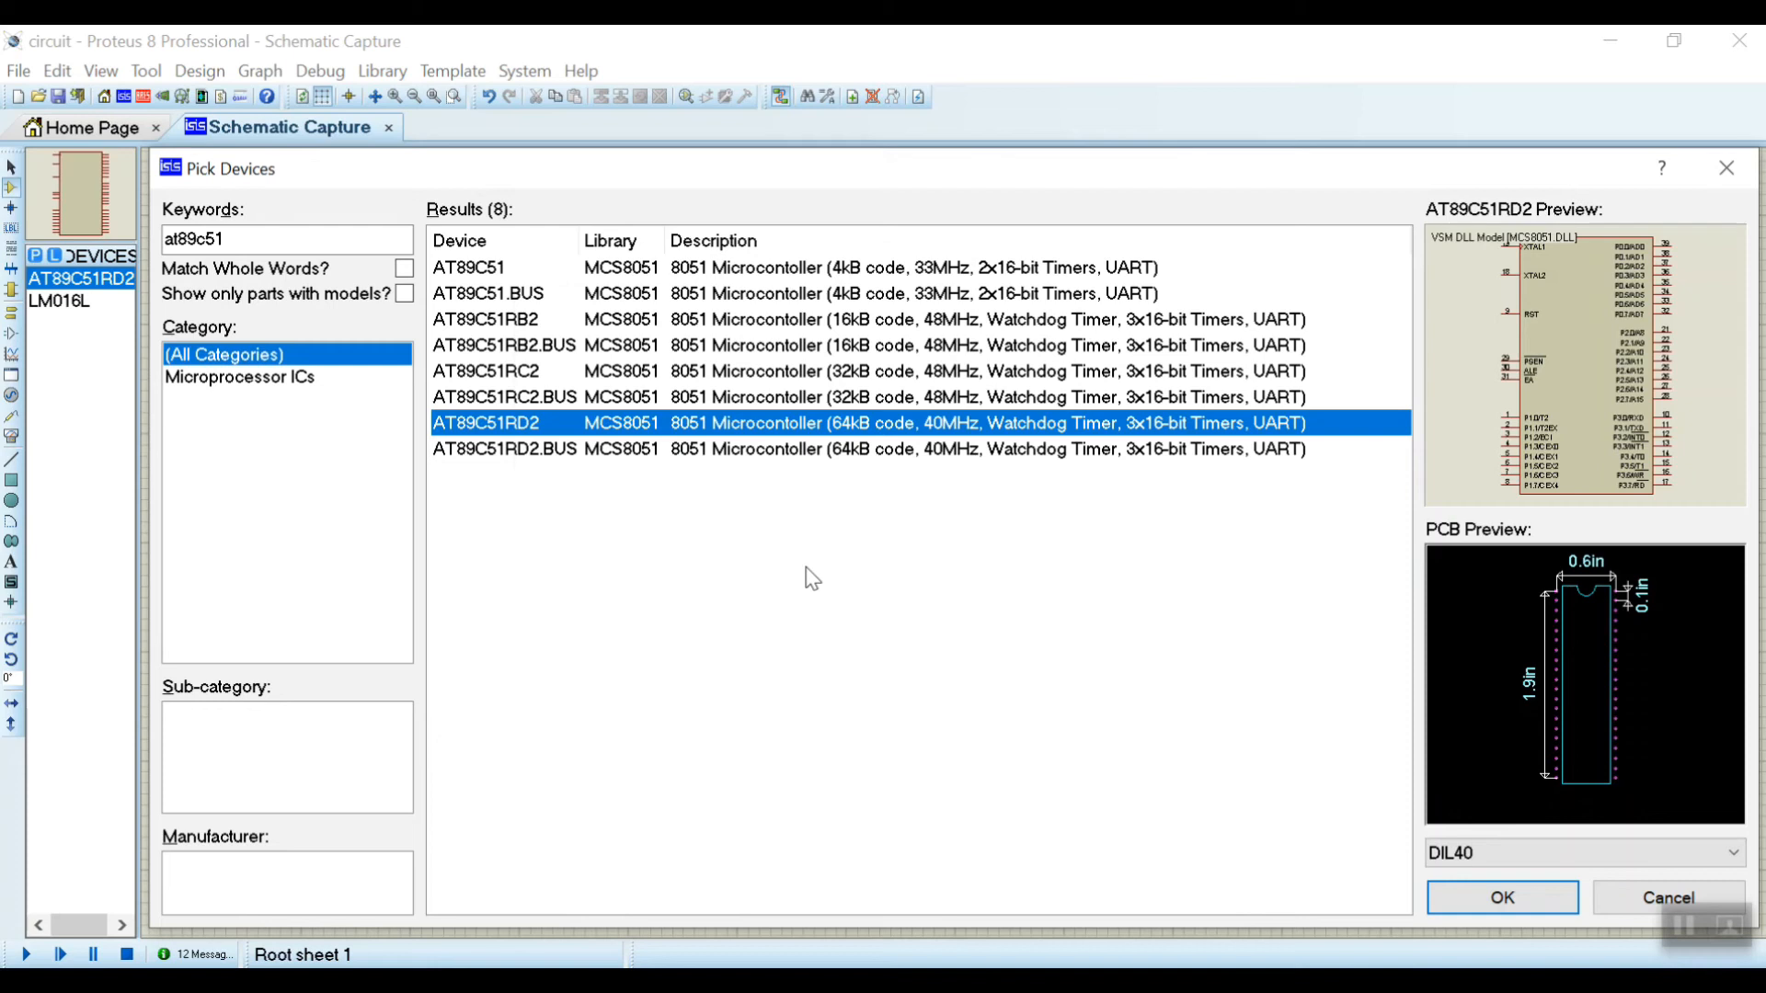
mouse_move(838, 280)
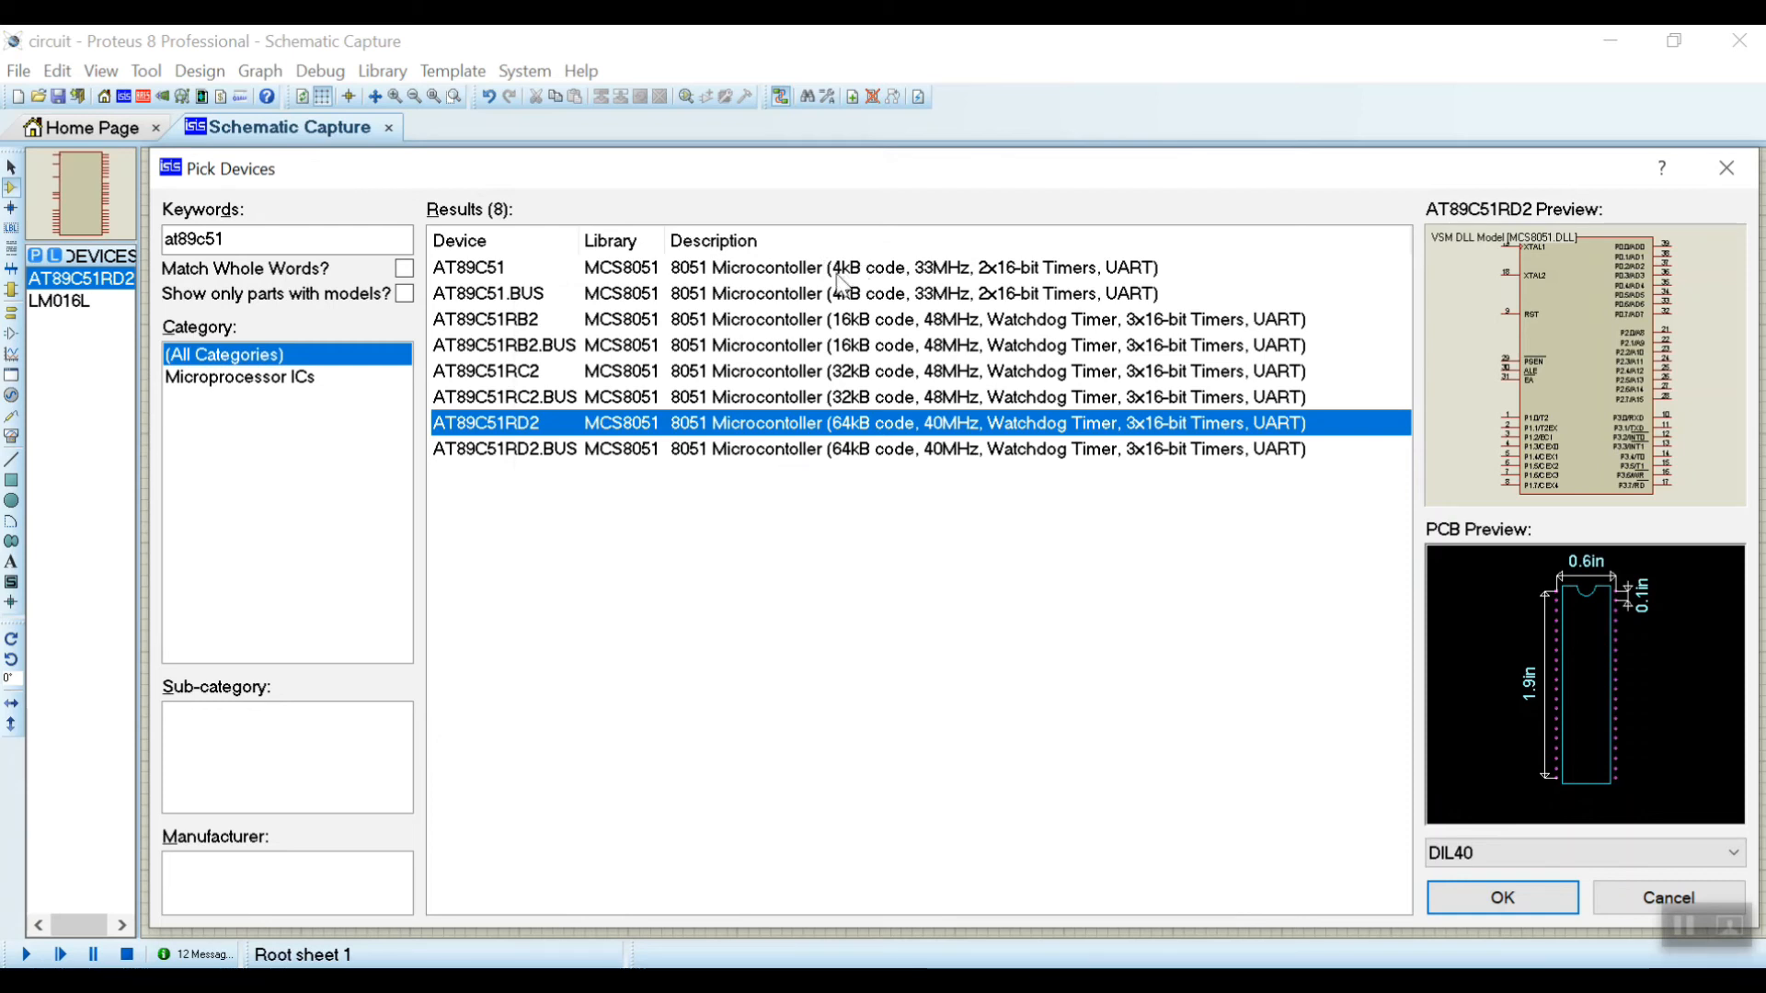
mouse_move(1503, 368)
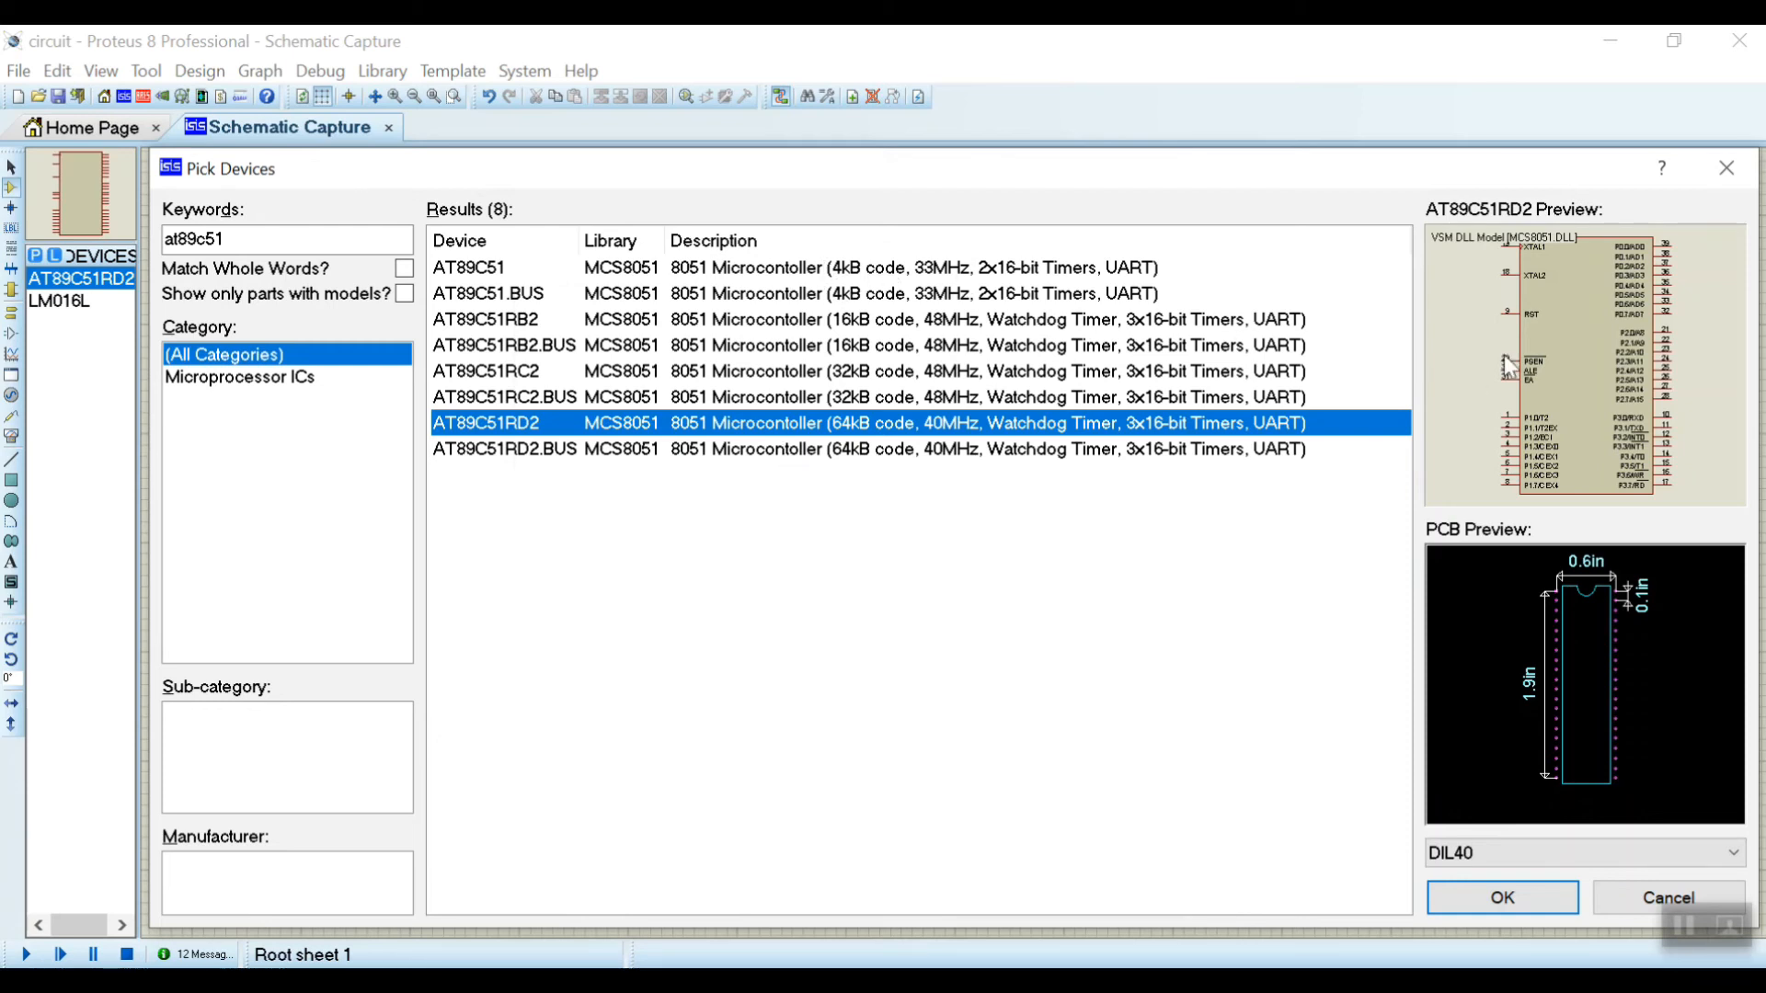
mouse_move(1528, 344)
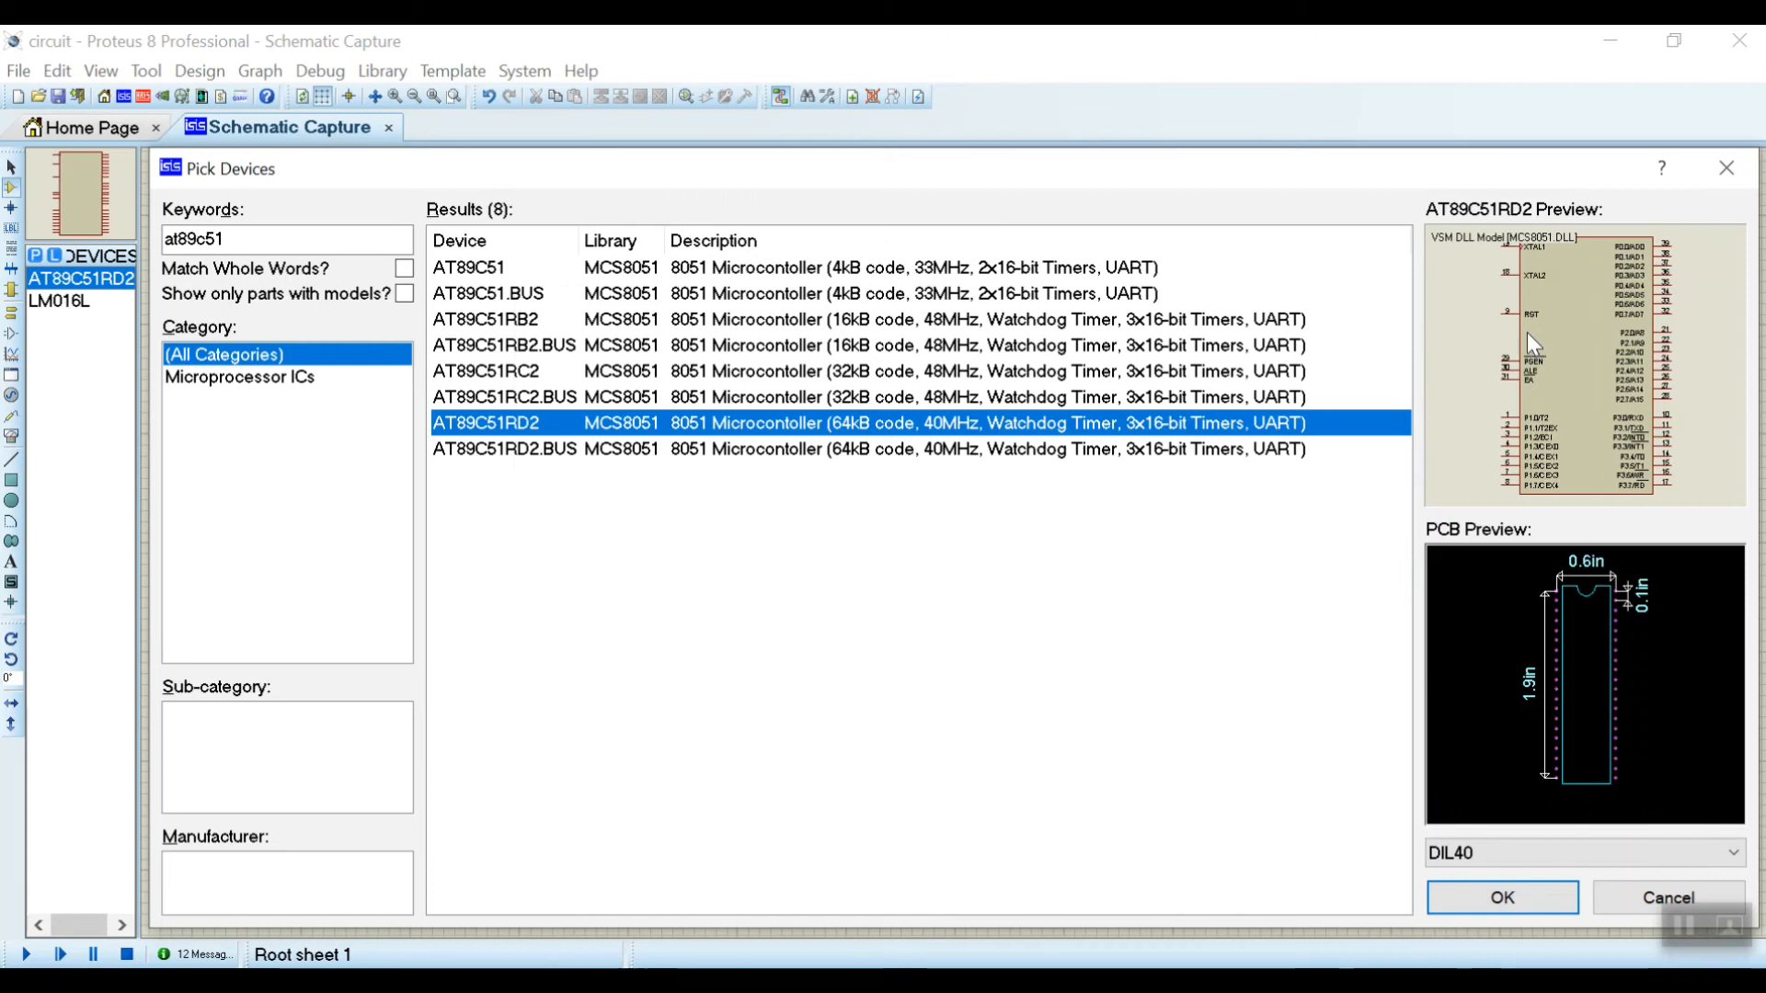
mouse_move(861, 449)
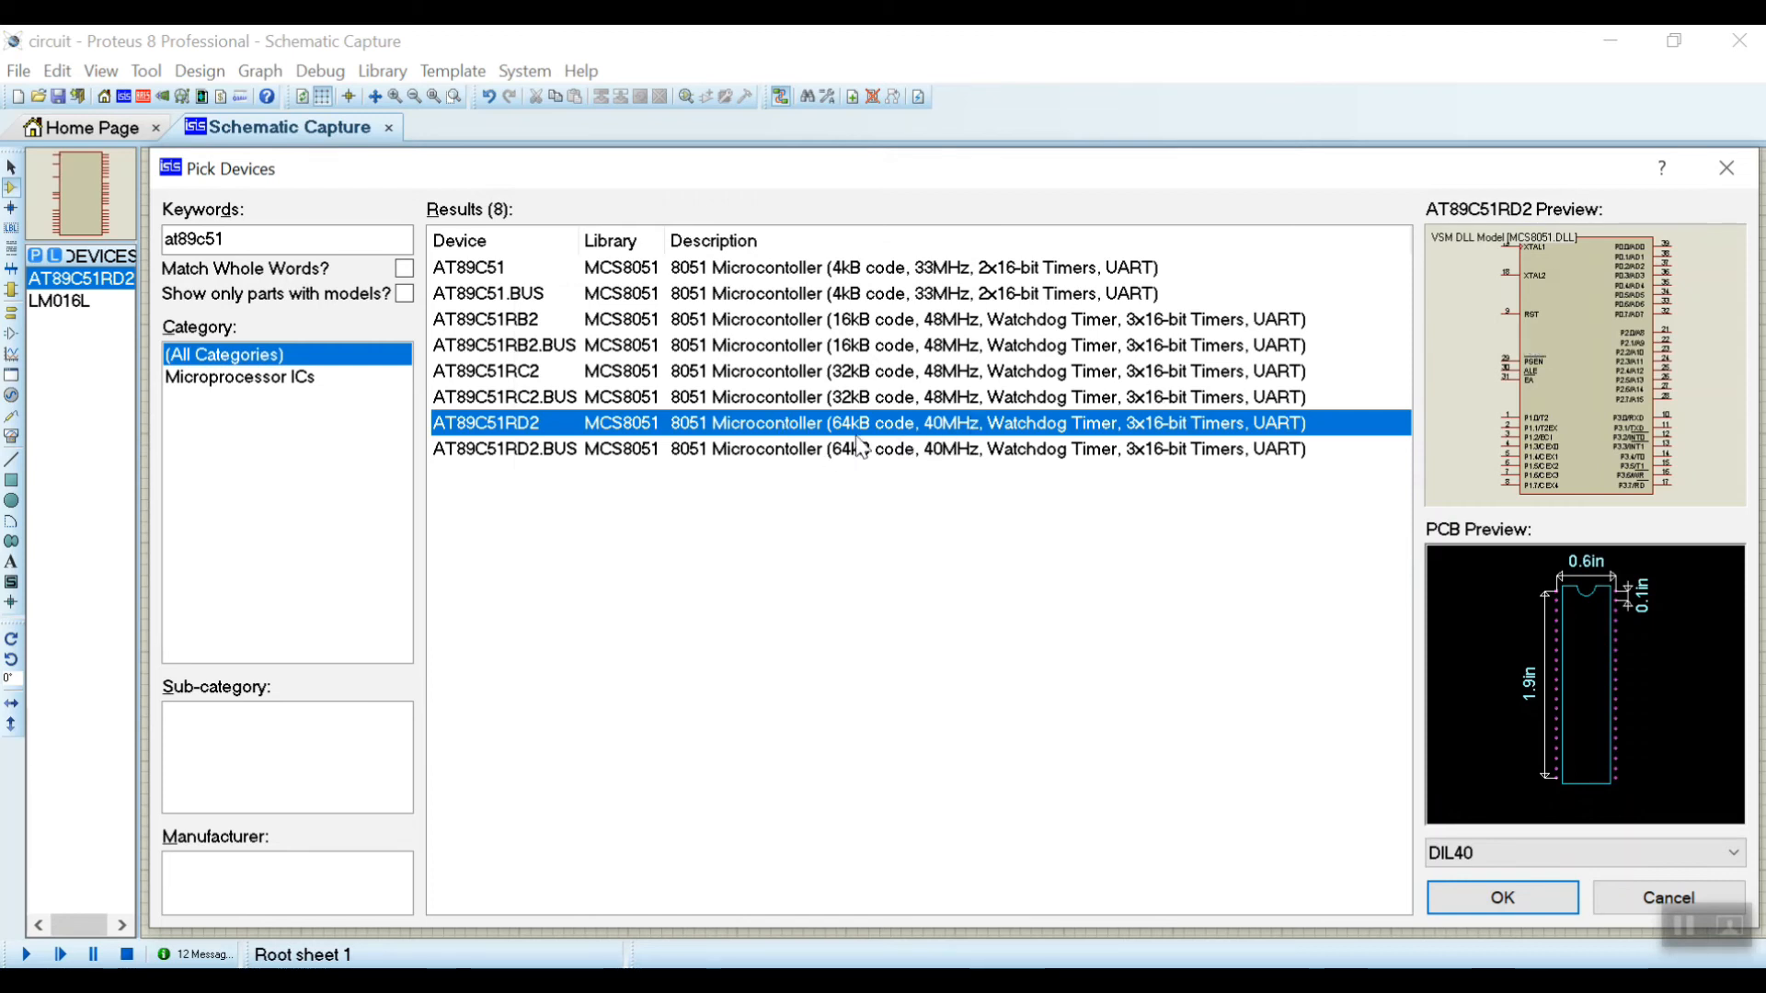
mouse_move(1196, 308)
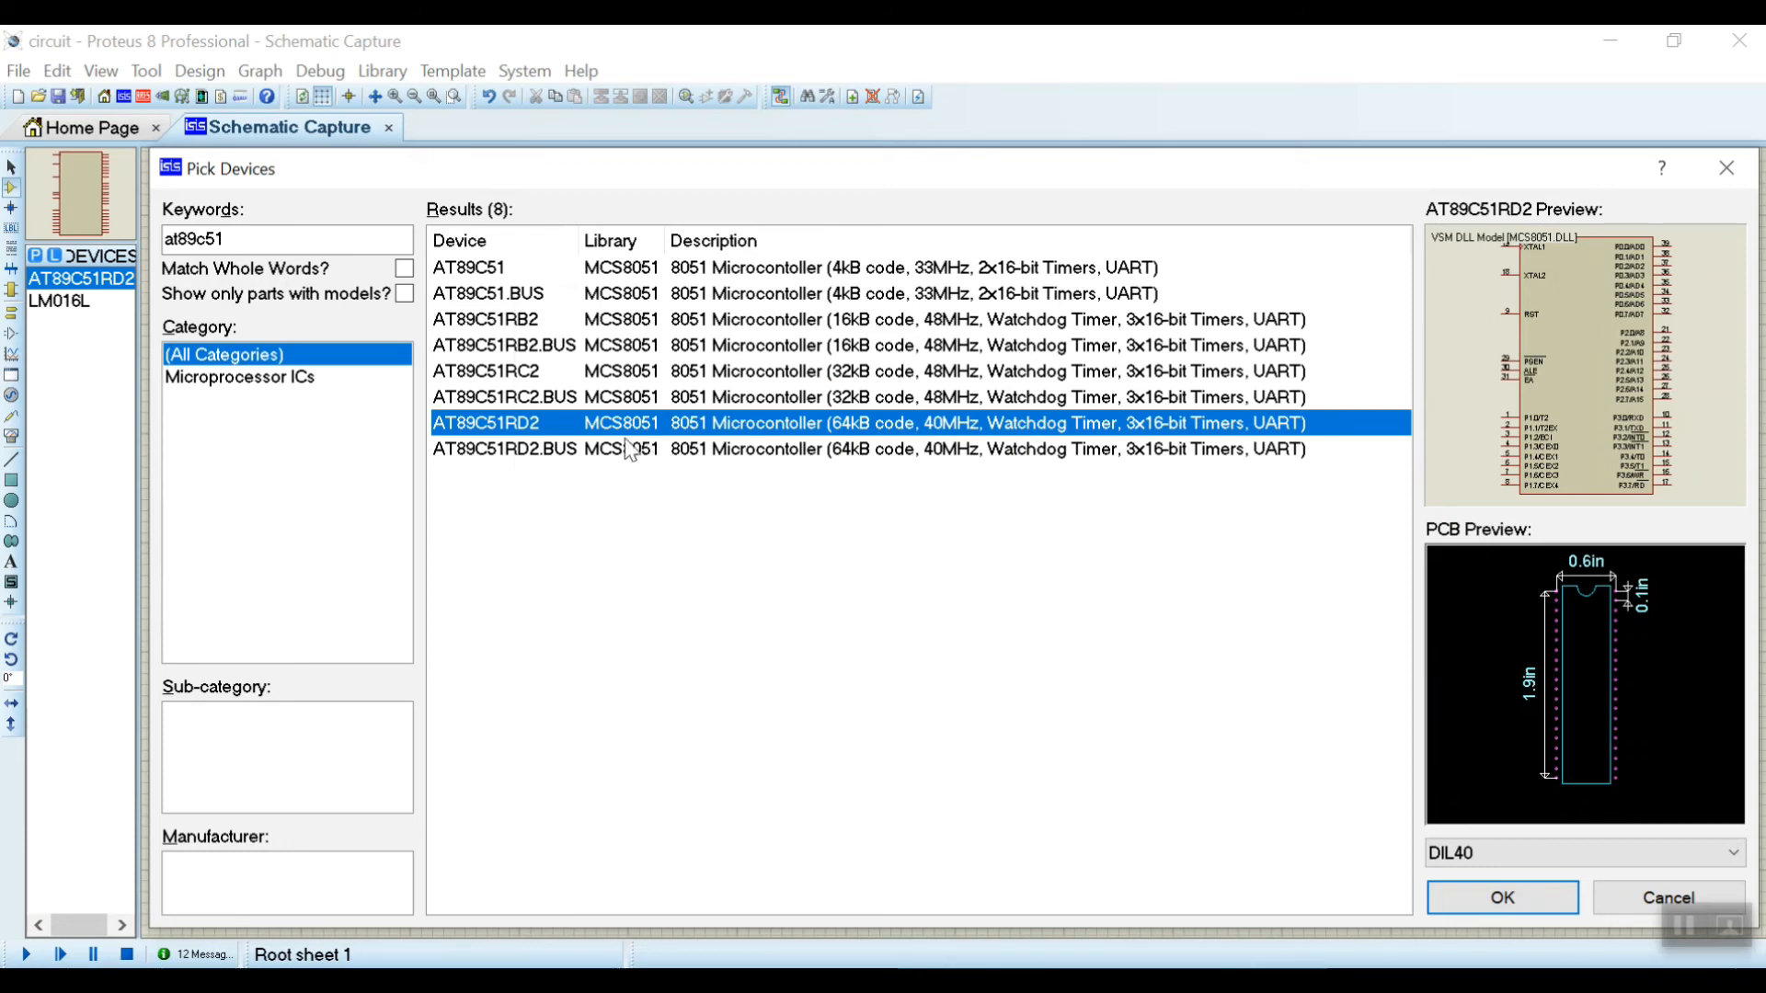
mouse_move(1008, 621)
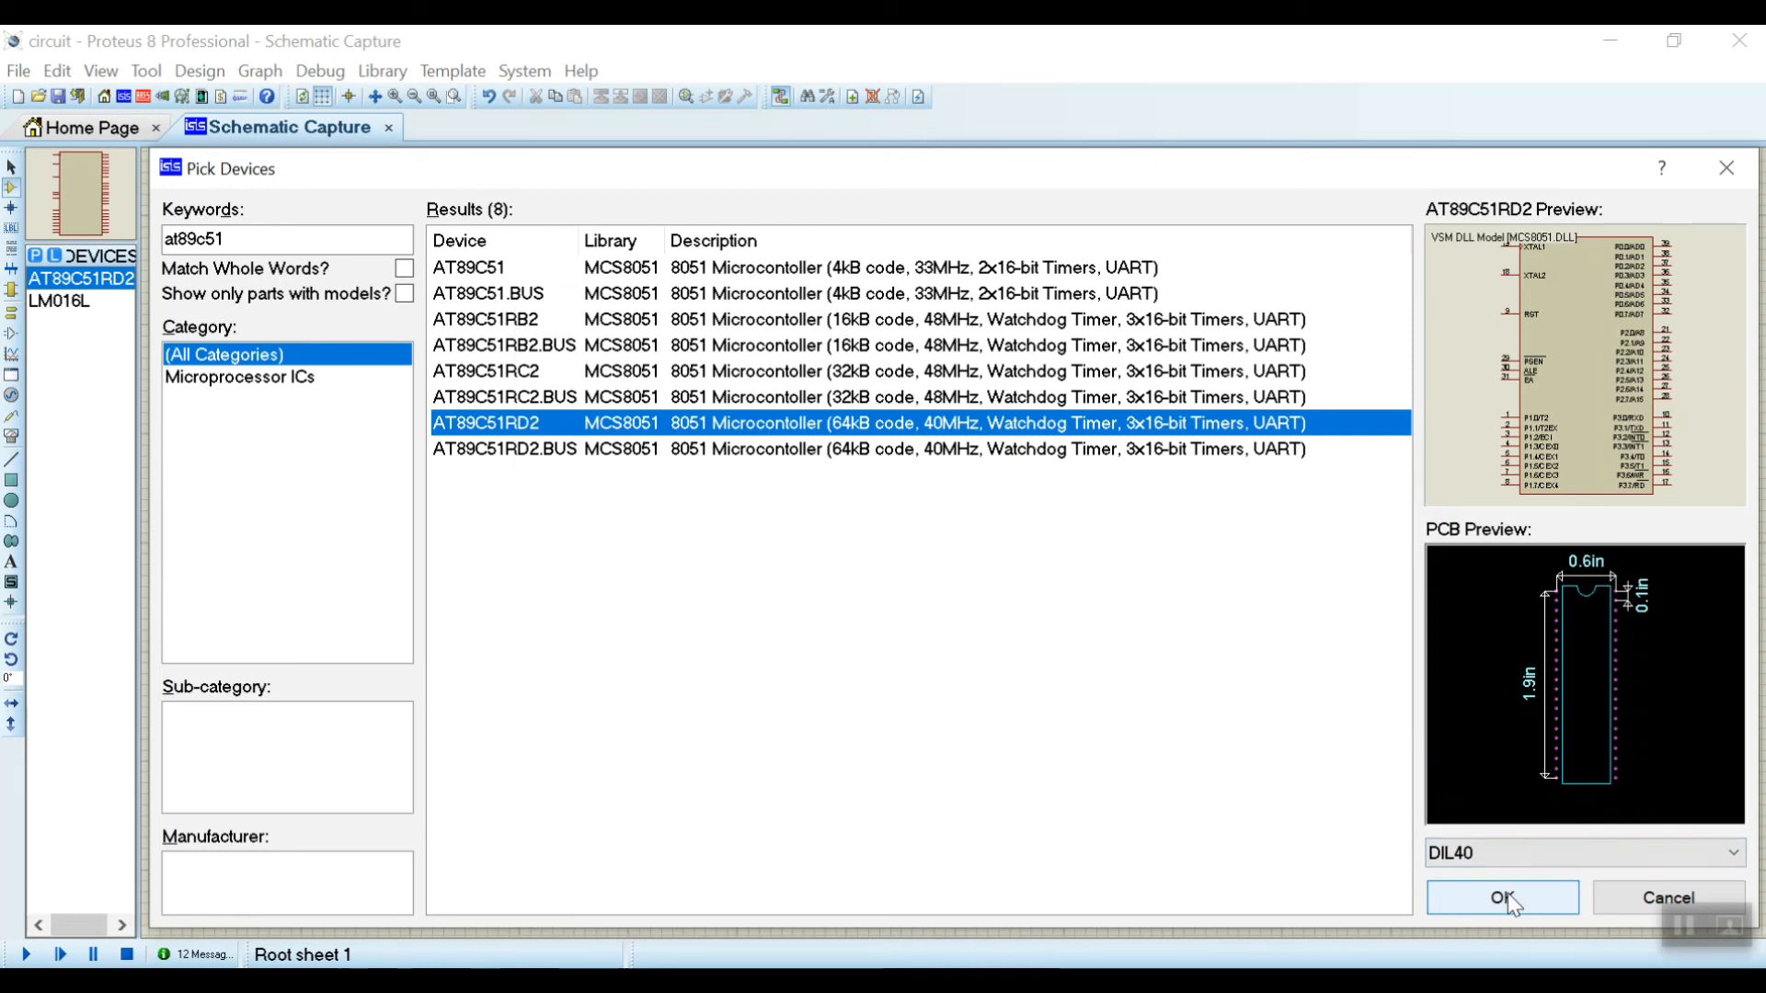
Accept AT89C51RD2 in the picker and return to the LCD circuit schematic.
left_click(1499, 896)
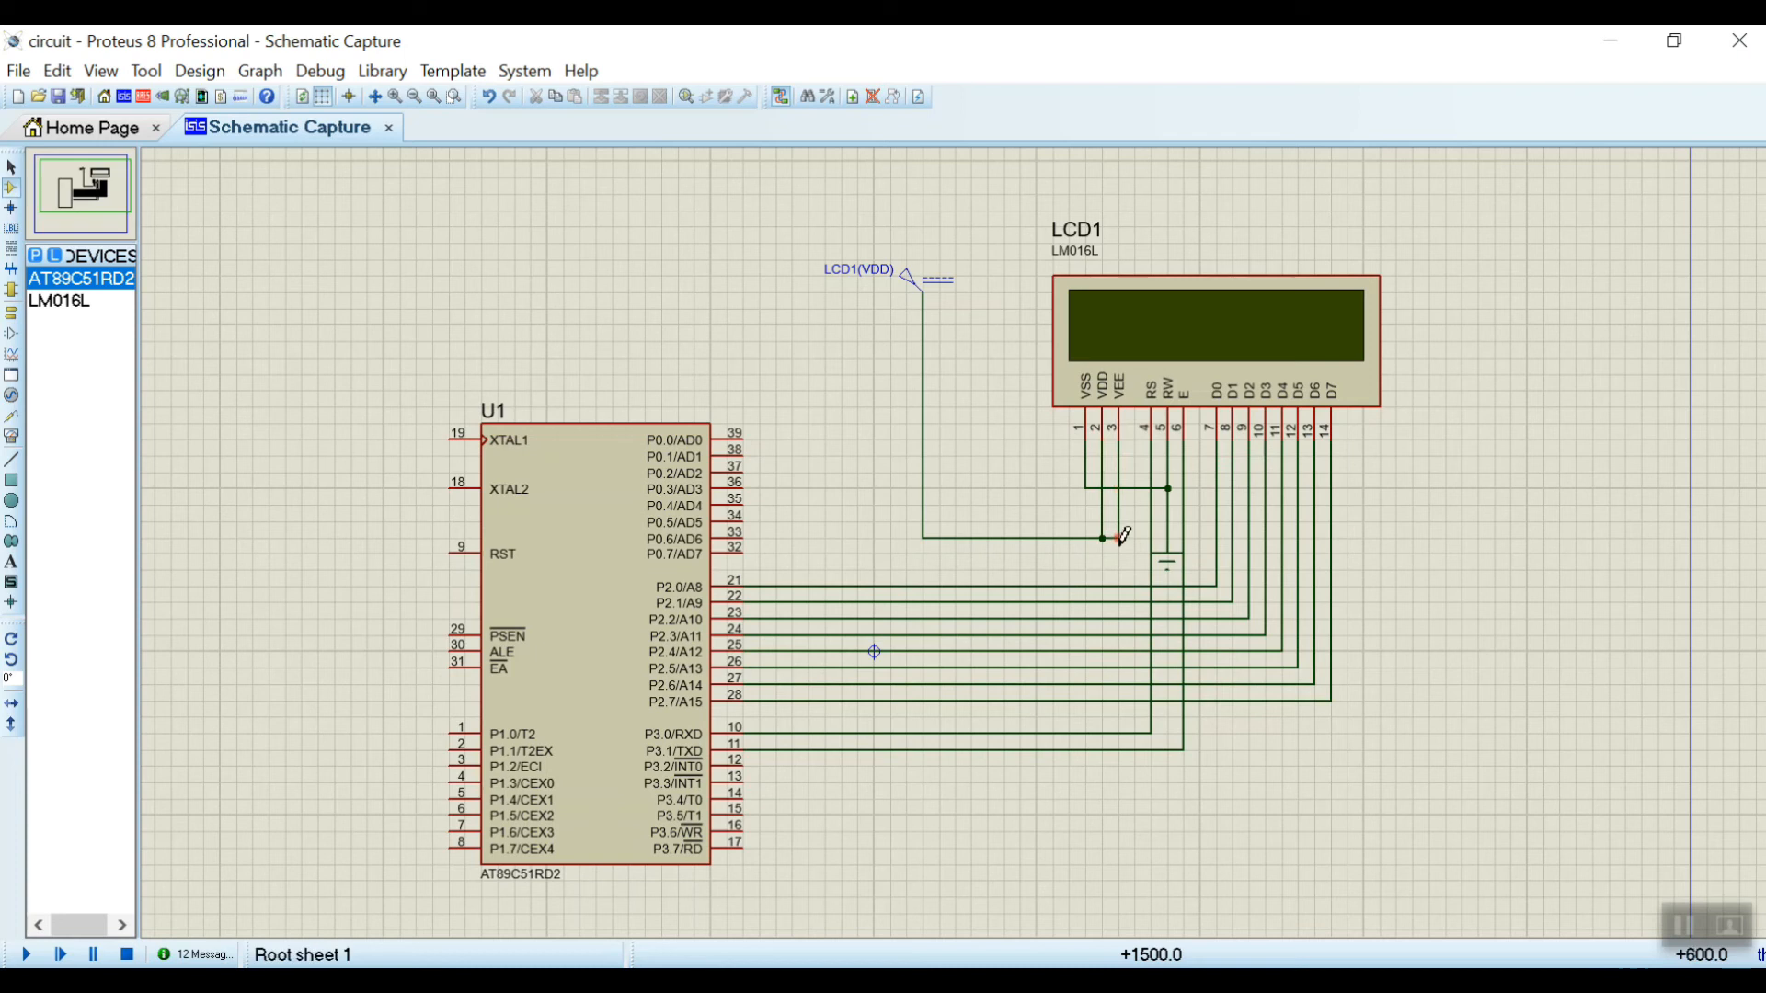
left_click(927, 281)
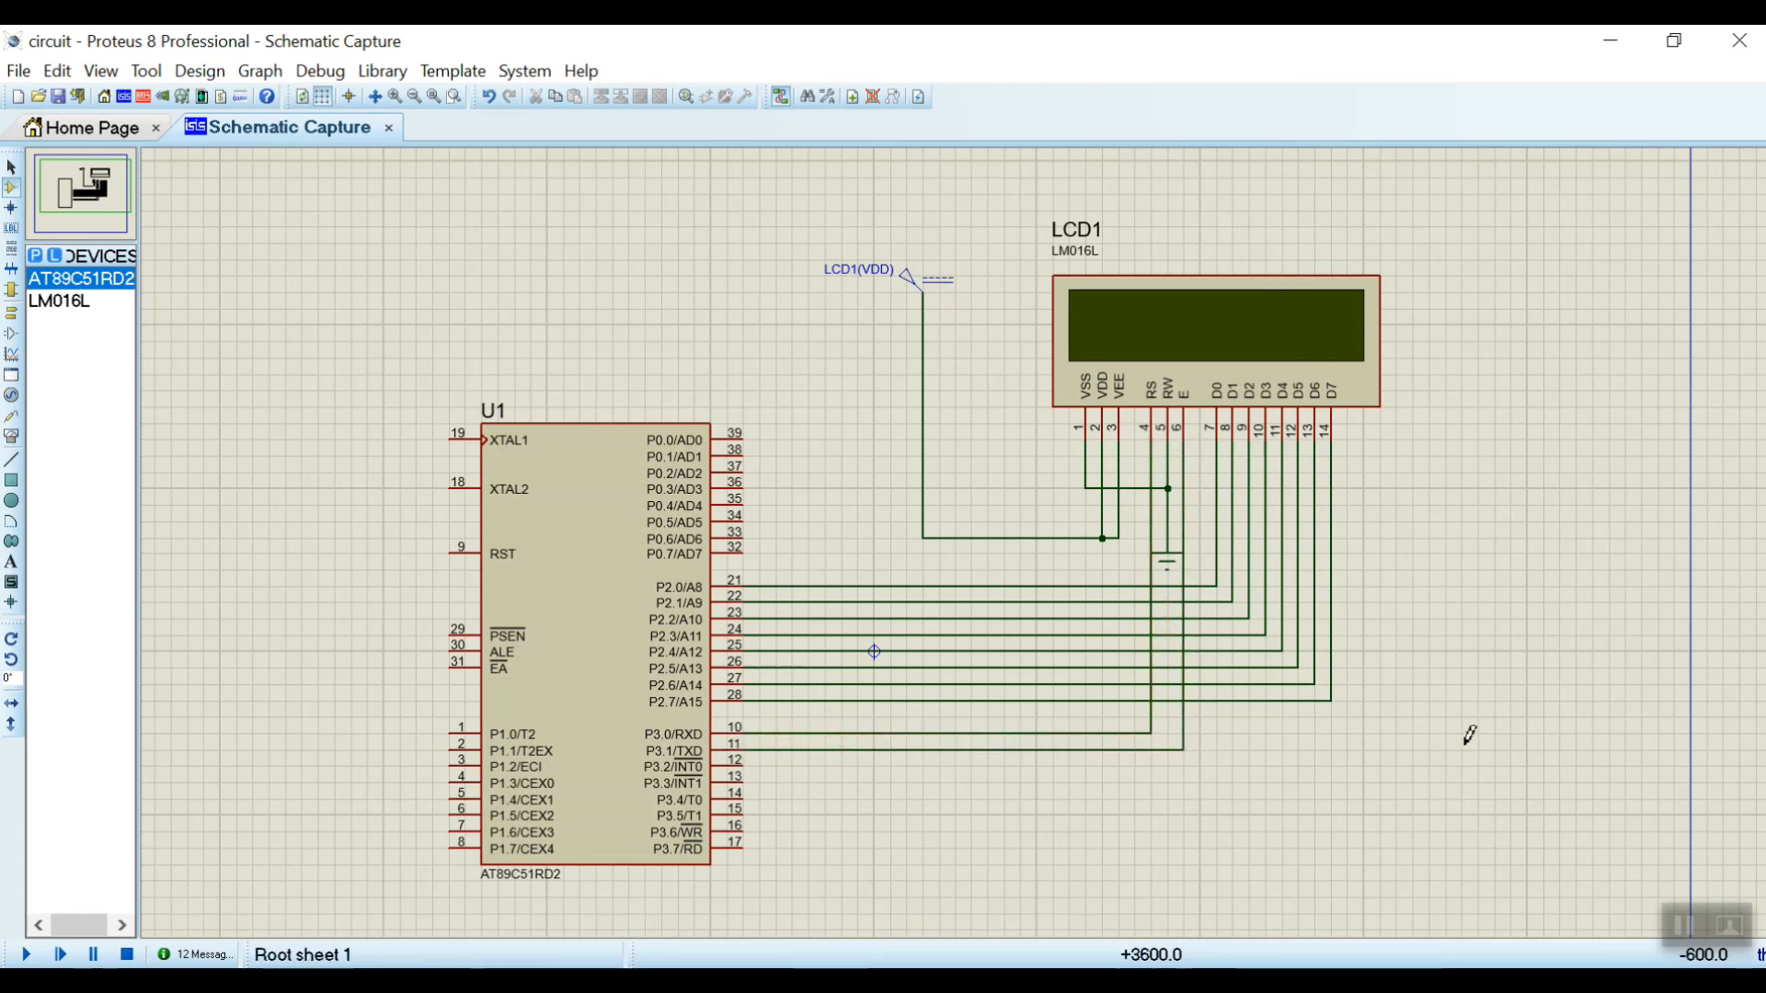
Assign Debug\lcd_text.hex as U1's program file in the AT89C51RD2 properties.
double_click(585, 631)
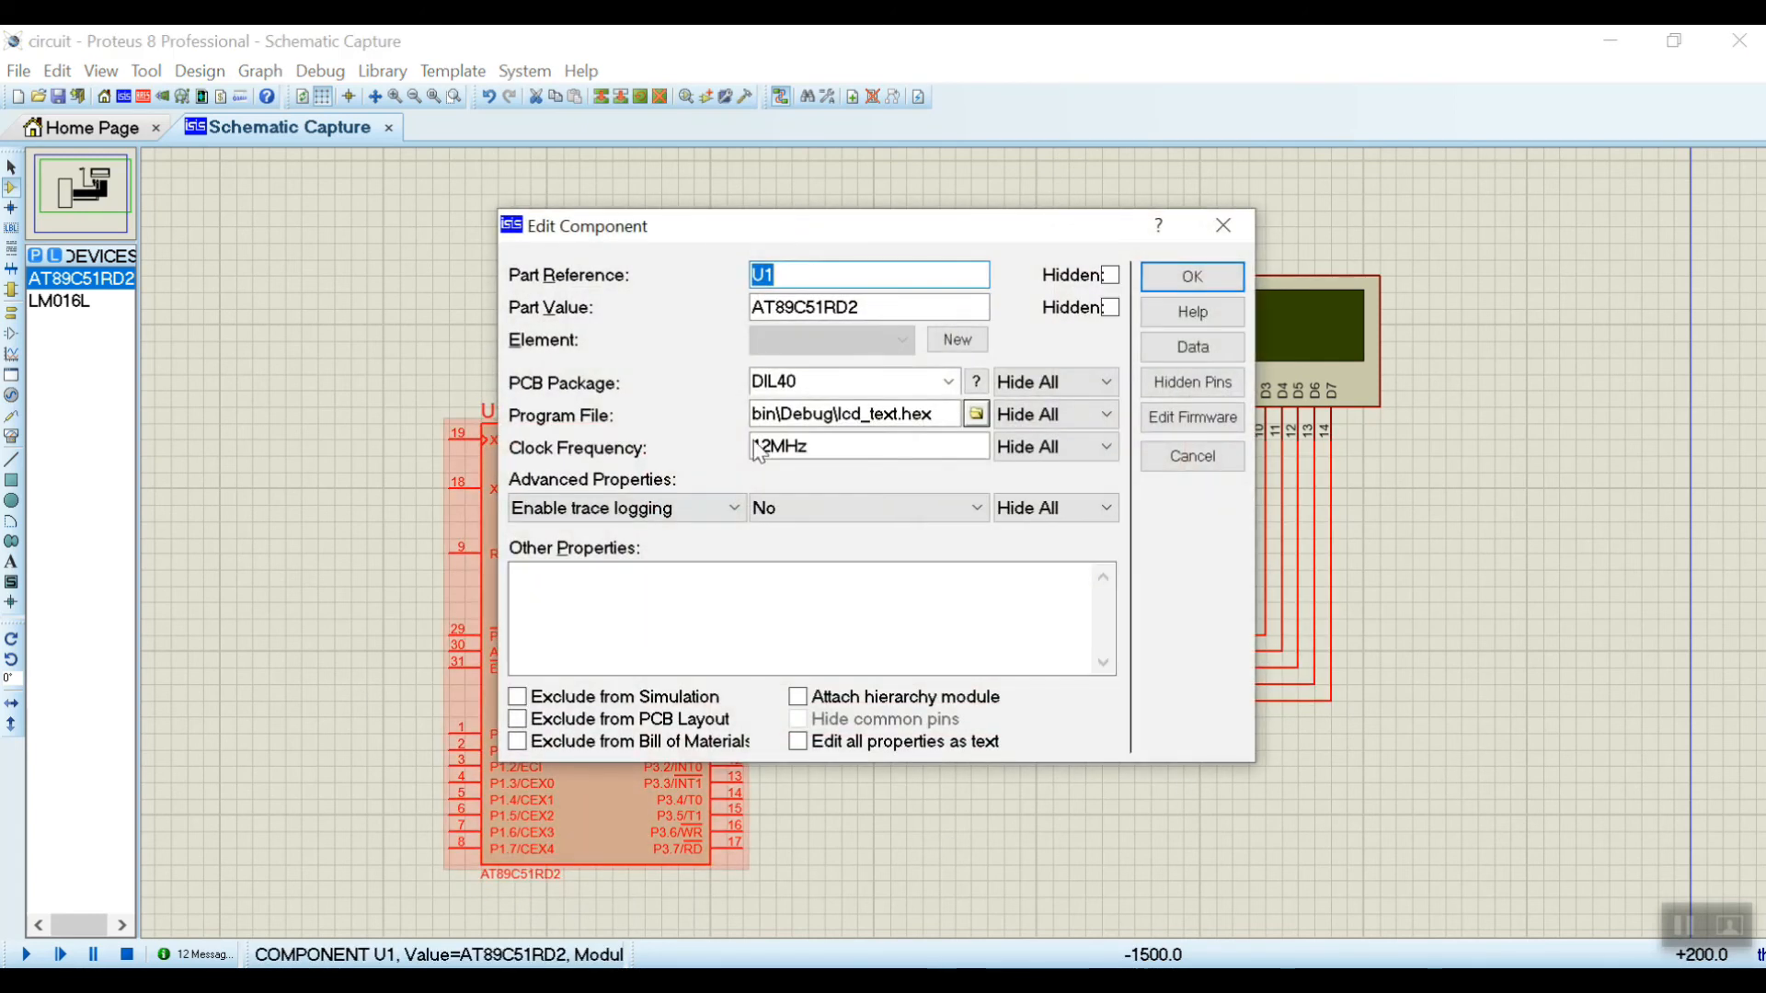
left_click(975, 414)
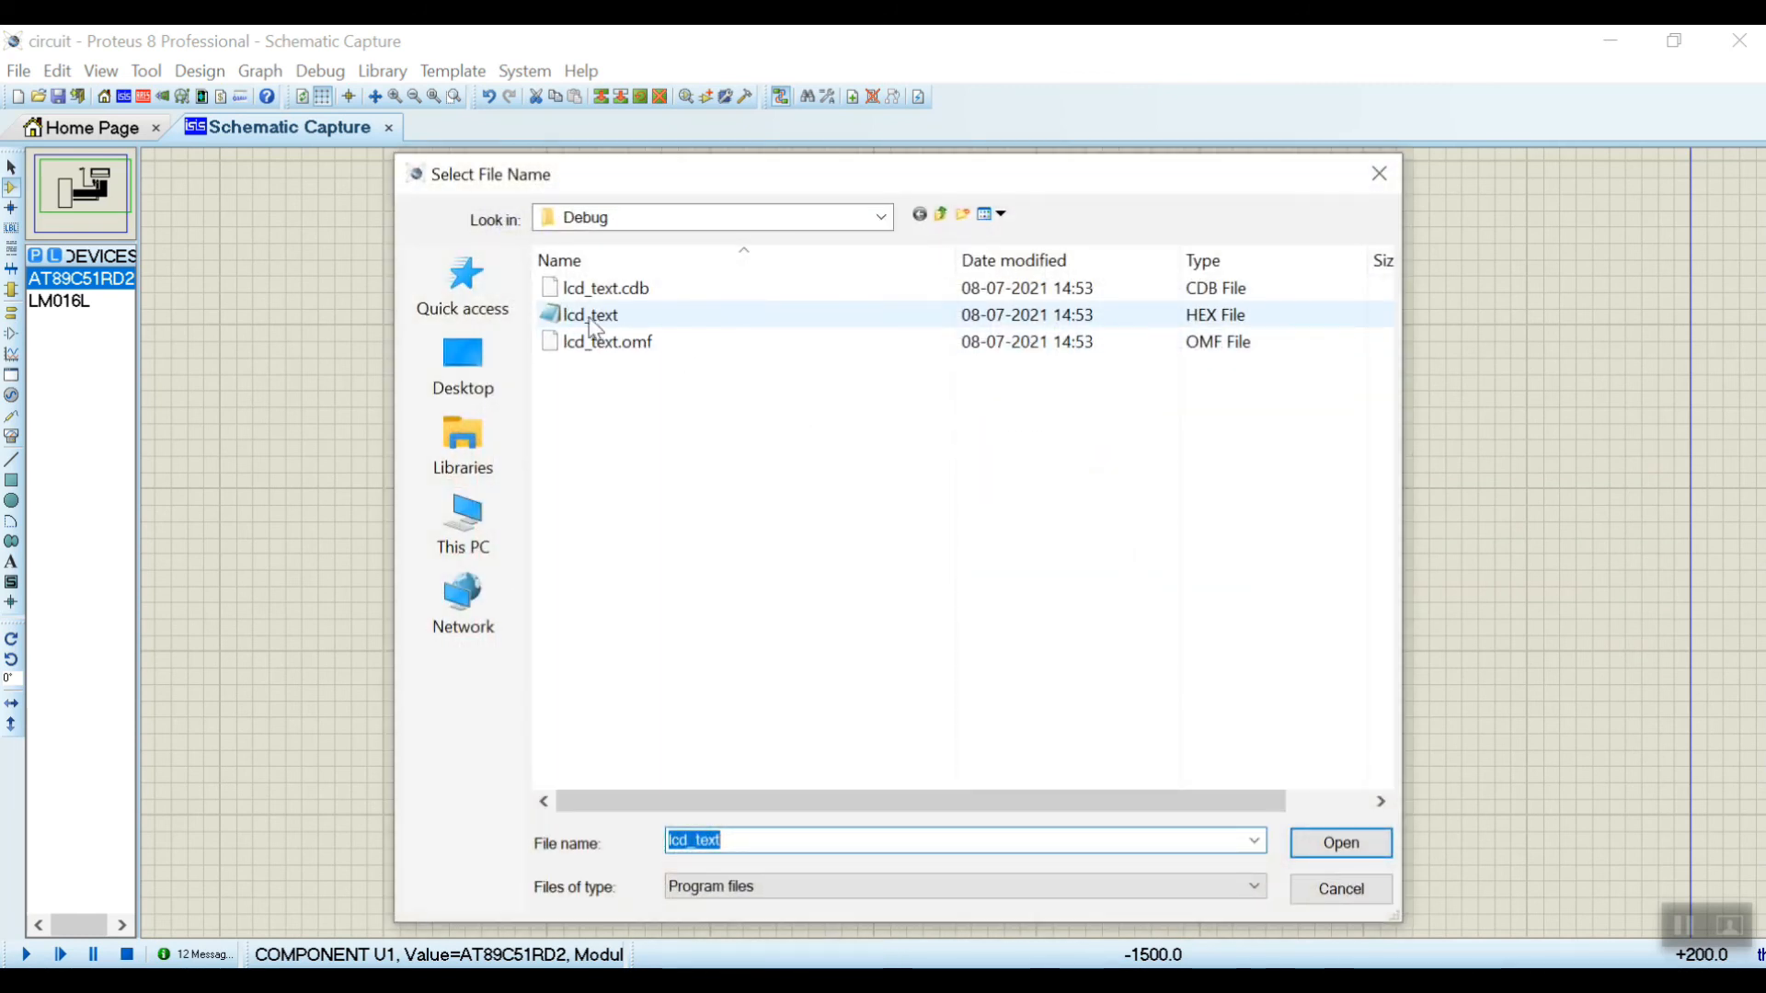
mouse_move(647, 329)
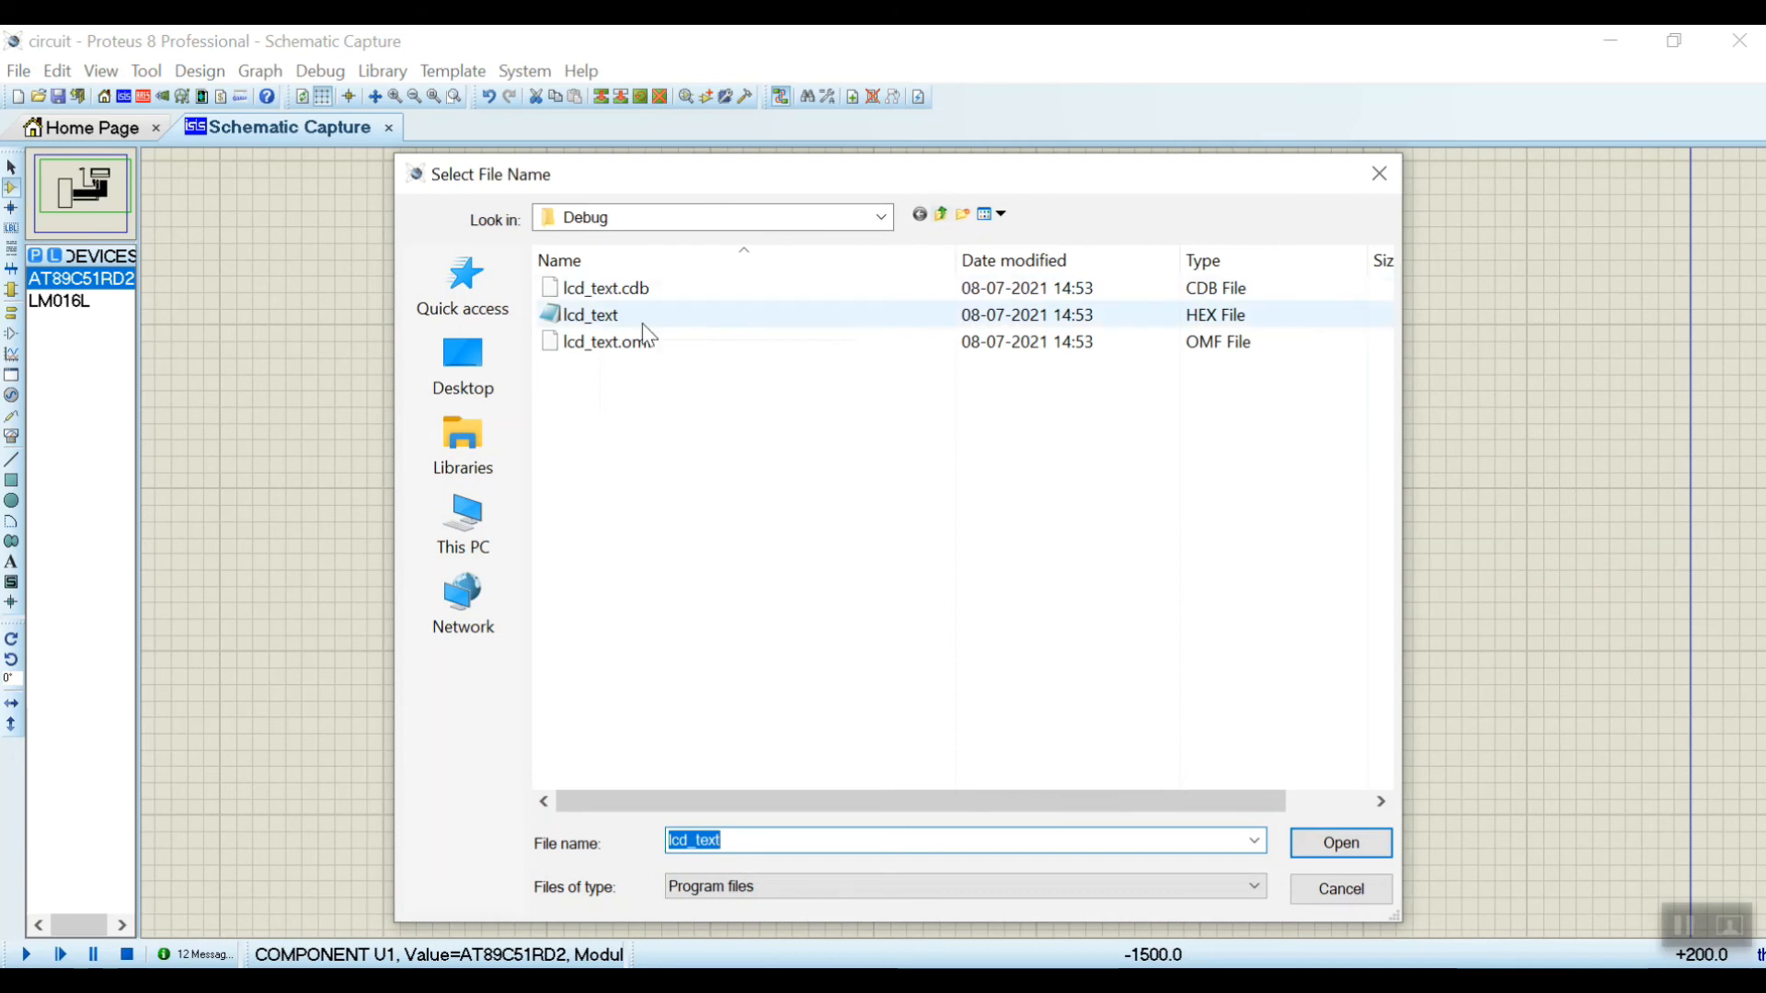
left_click(602, 342)
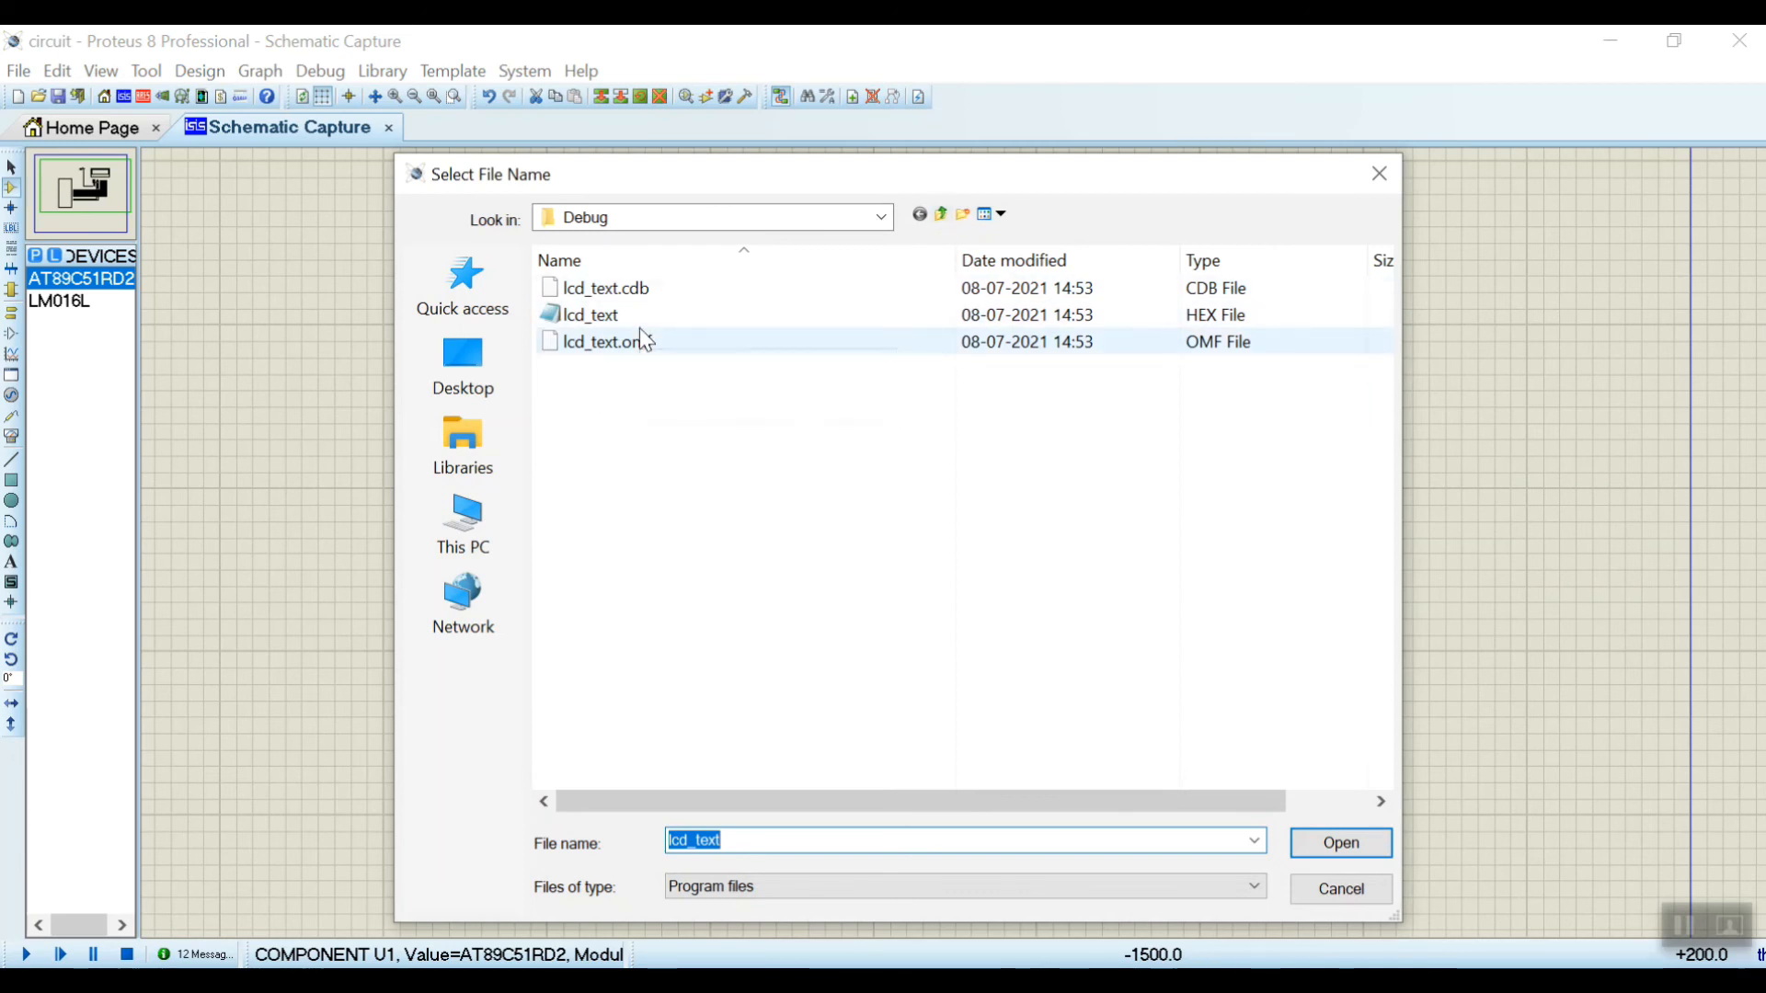
mouse_move(591, 315)
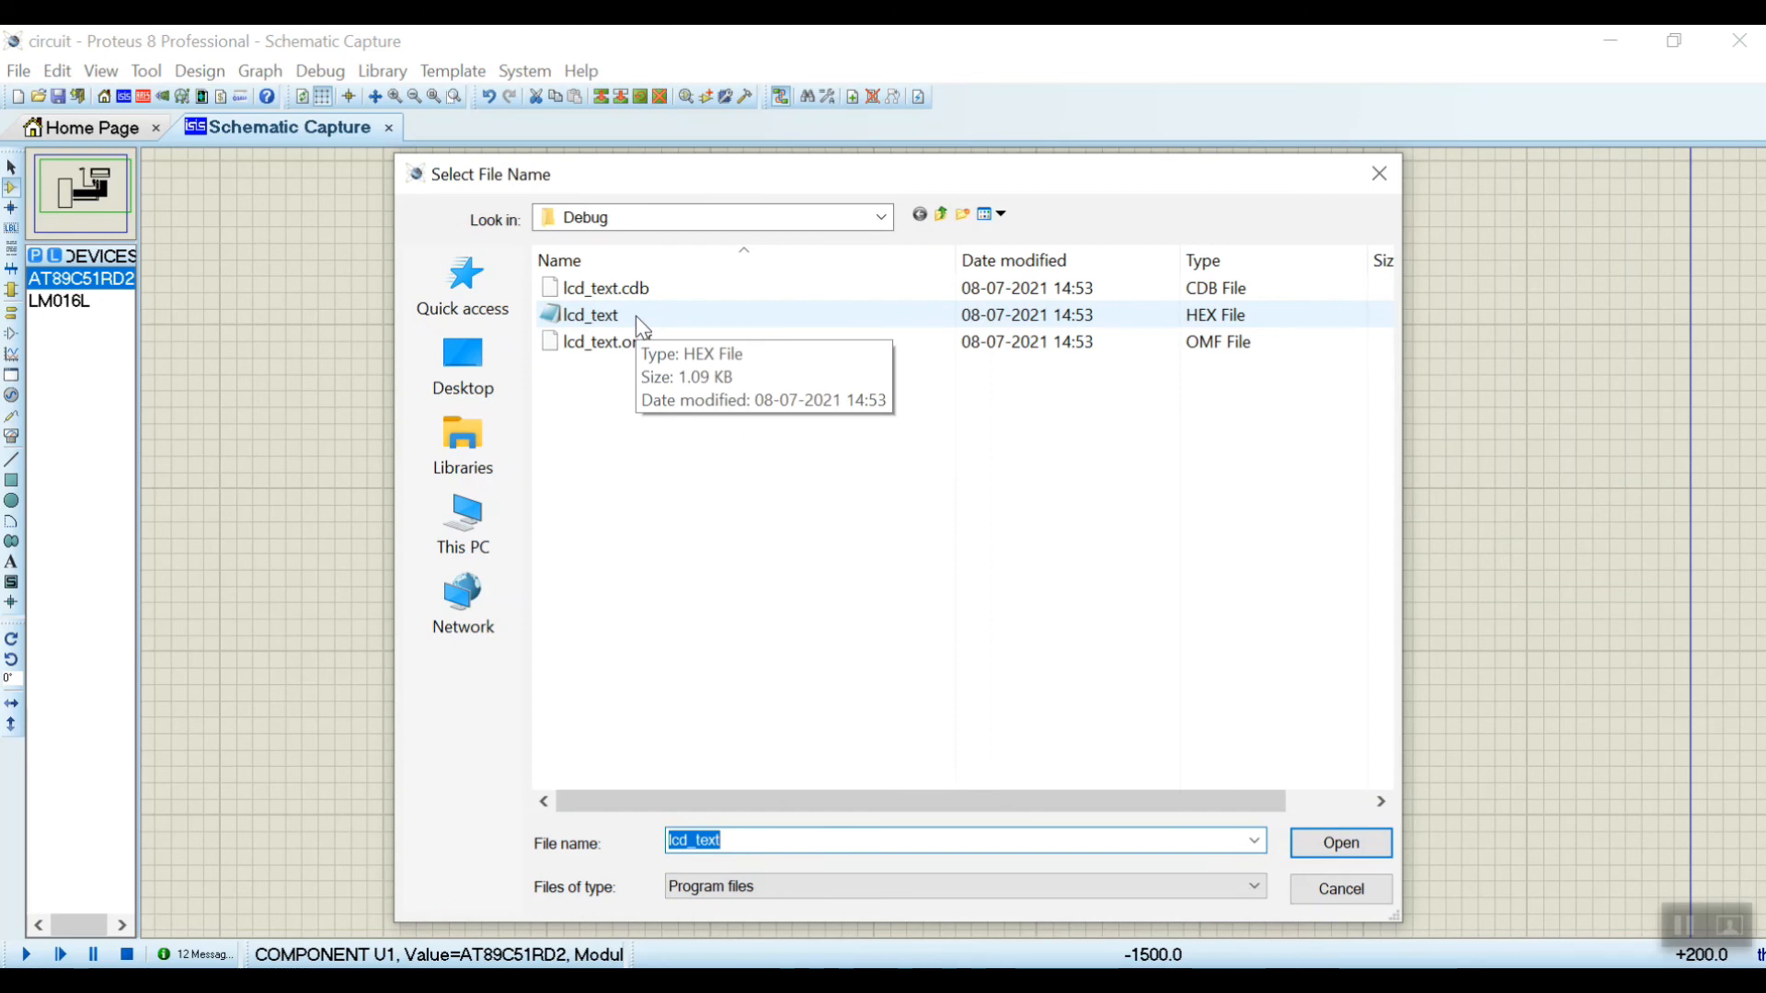
left_click(590, 314)
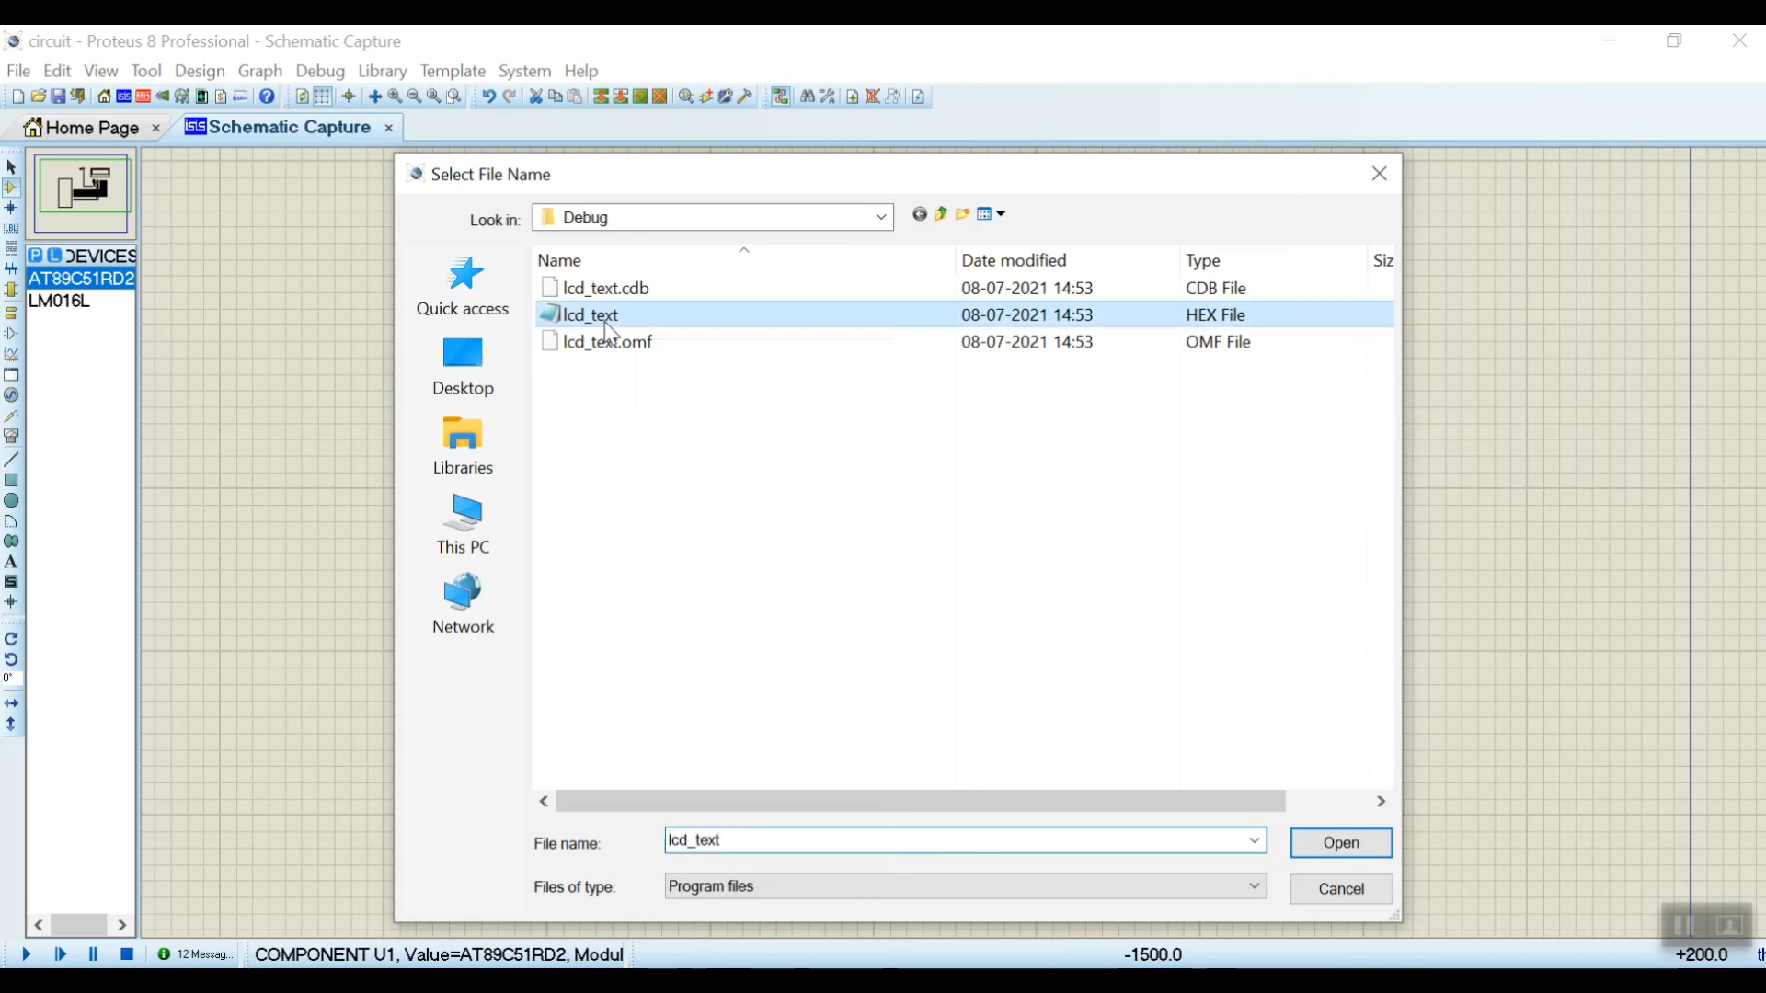
left_click(1339, 843)
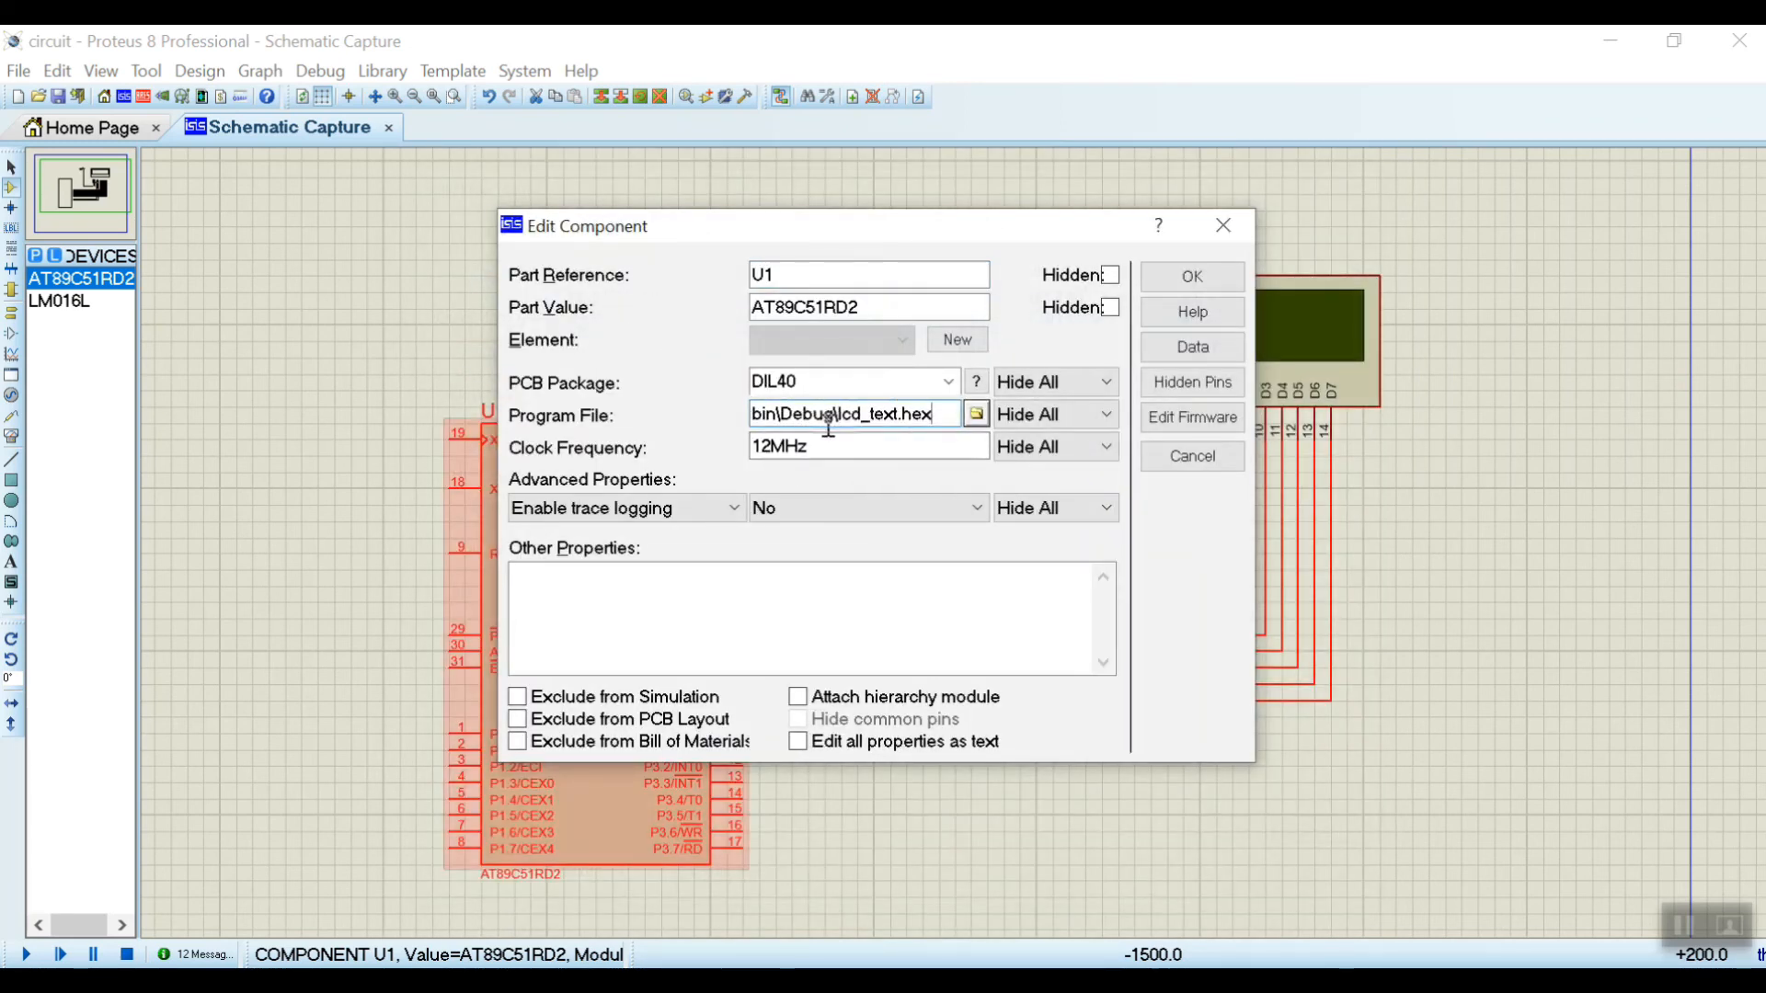
left_click(1190, 276)
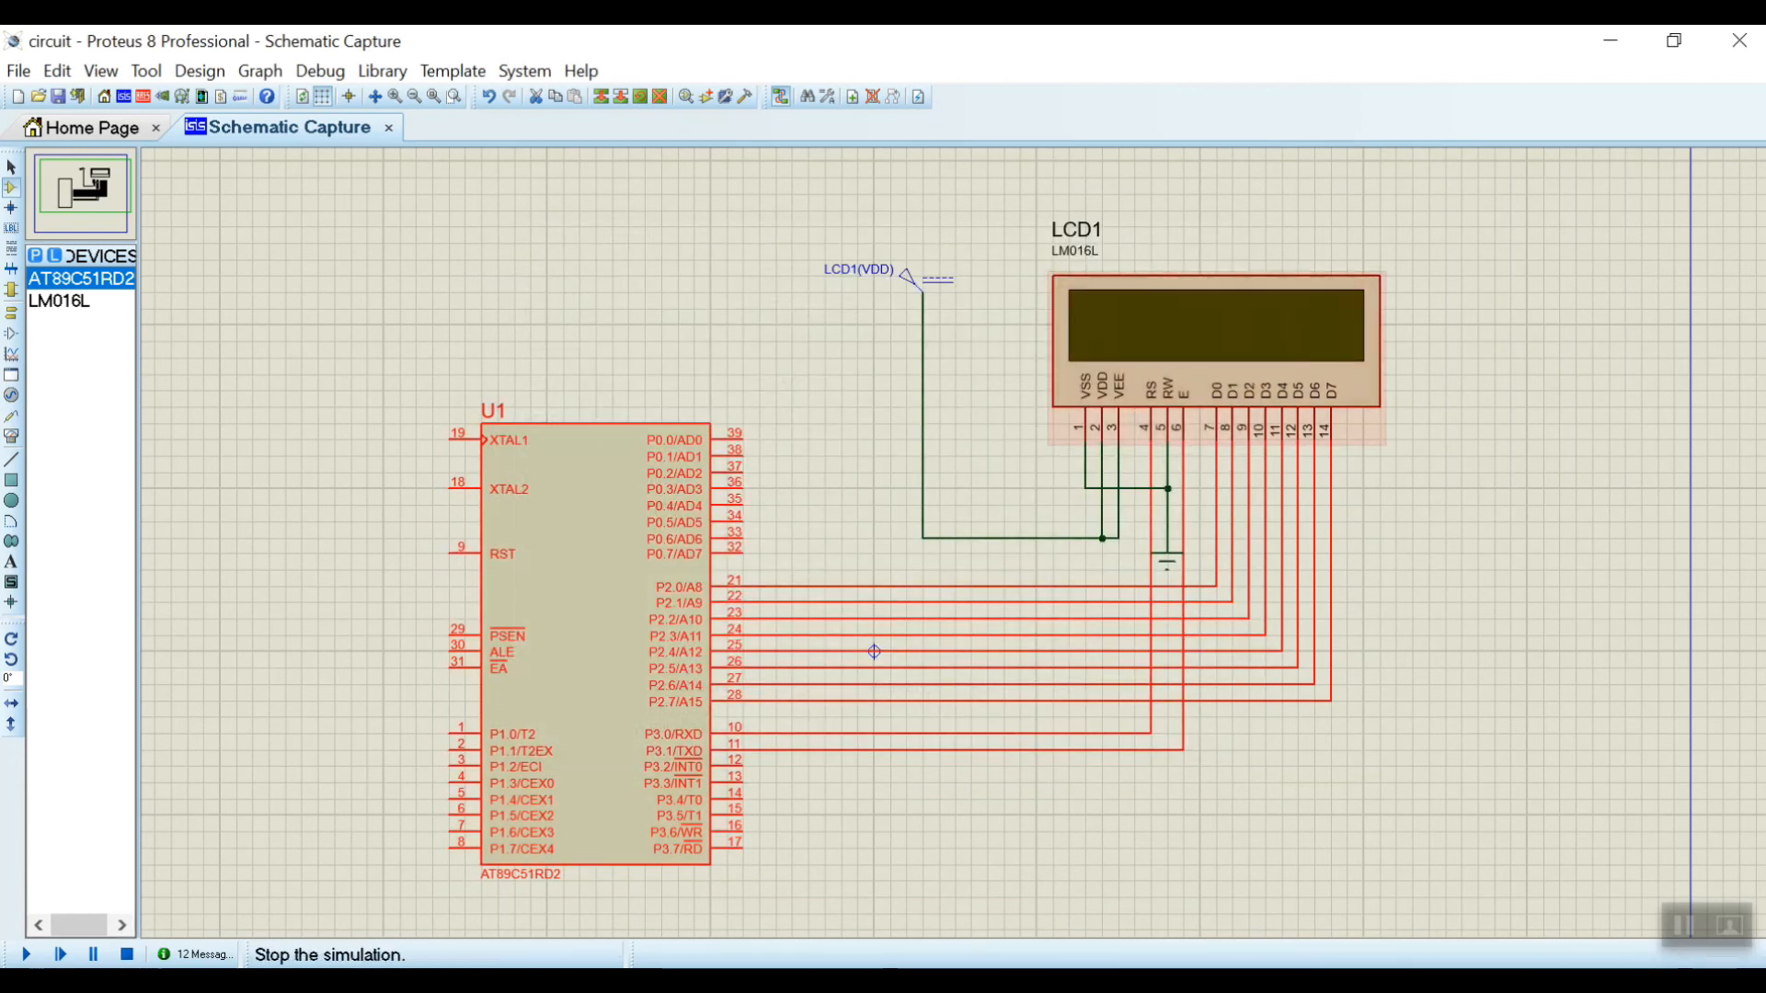
Run the simulation so the 16x2 LCD displays 'Embed Idea_', then stop it.
left_click(22, 955)
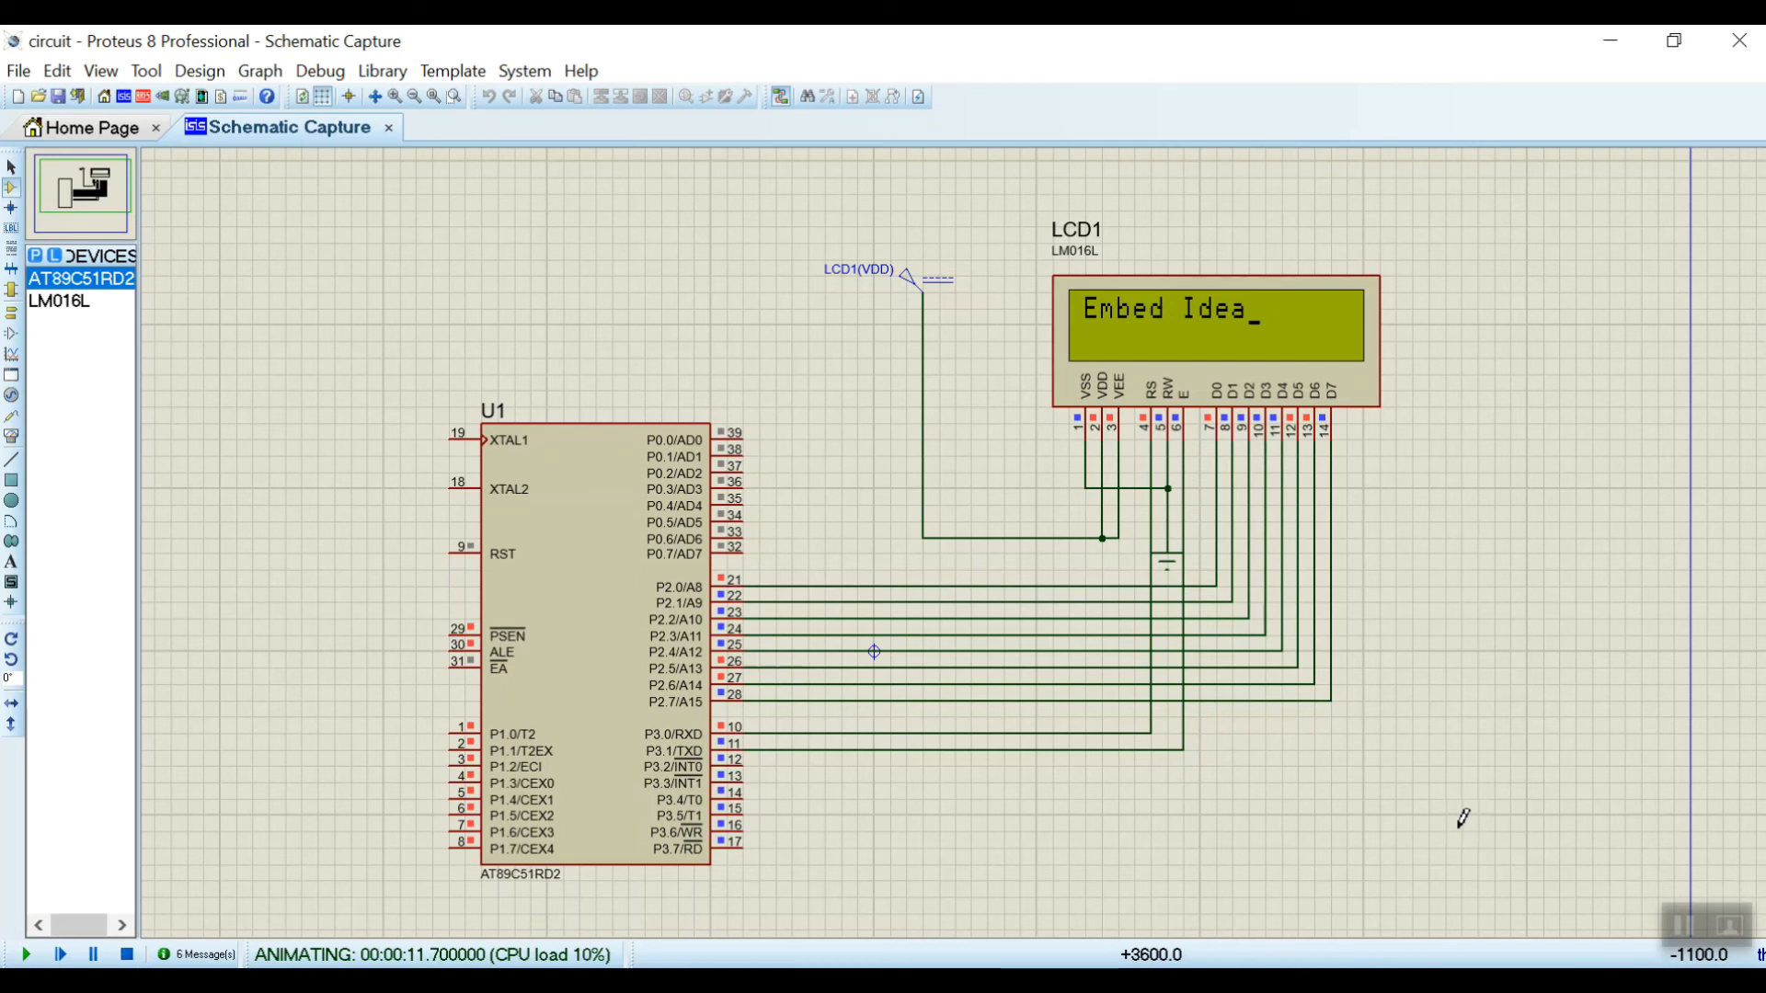
left_click(125, 960)
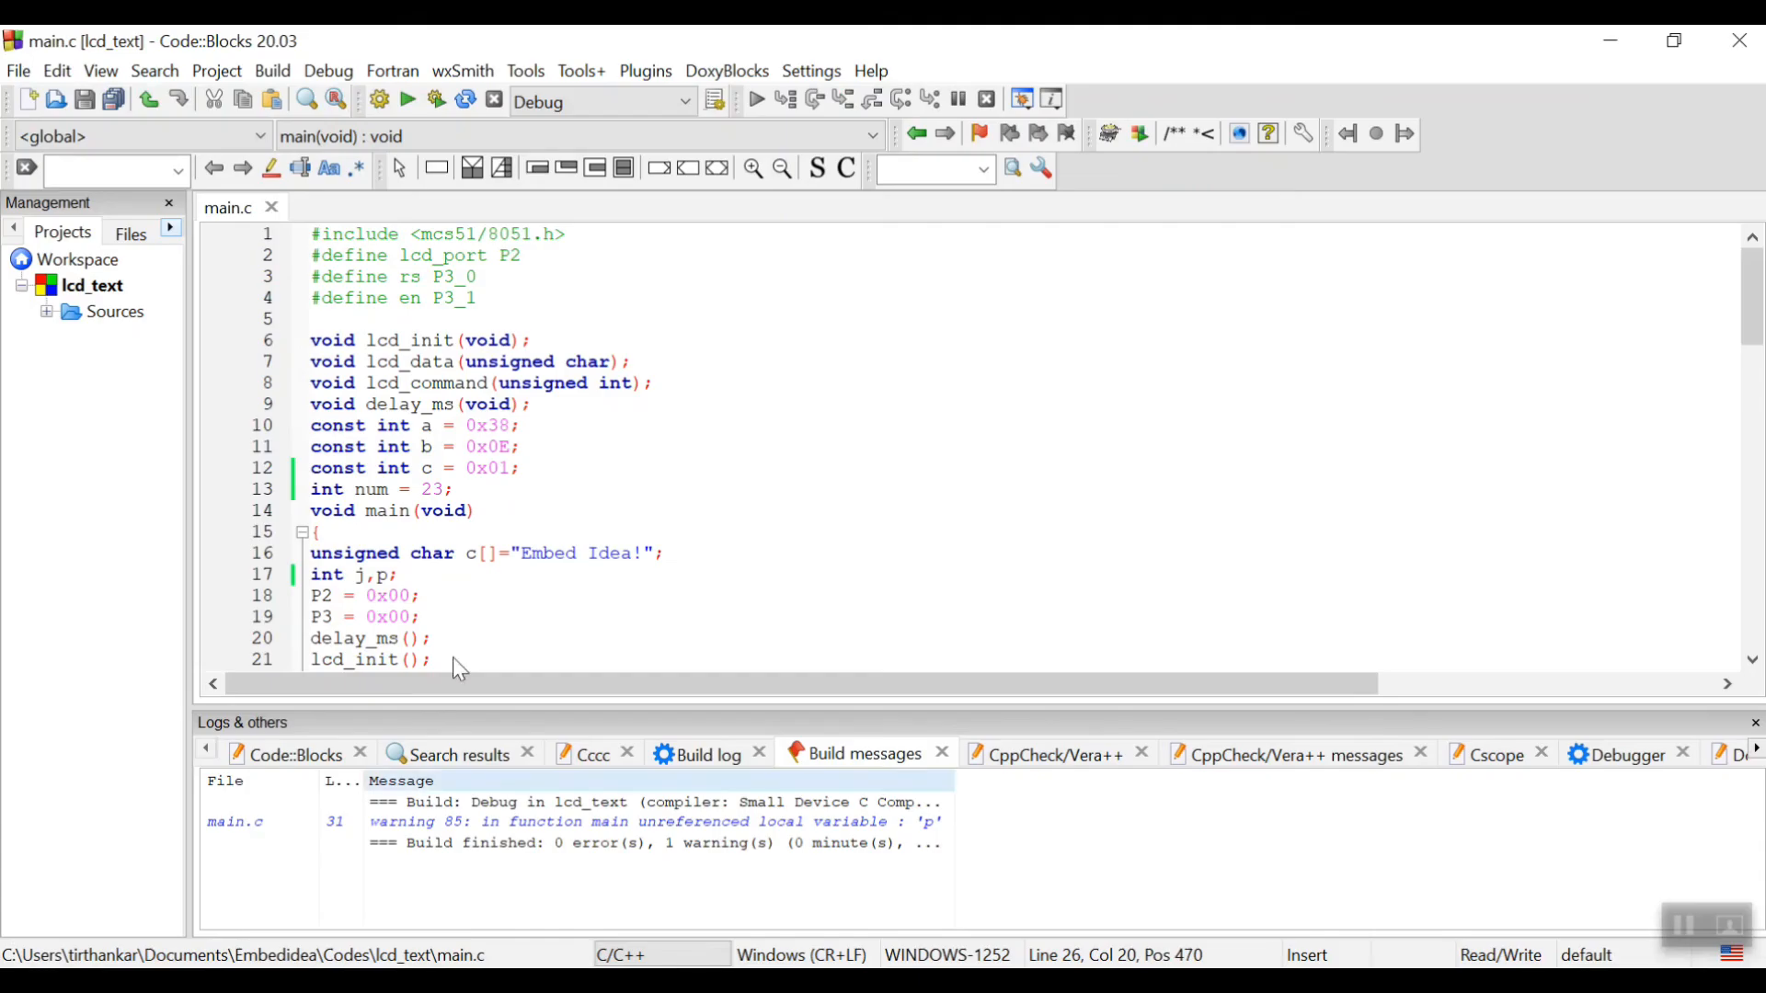
Uncomment lcd_command(0x18) and the for(p=0;p<=30000;p++) delay inside while(1).
scroll("down", 3)
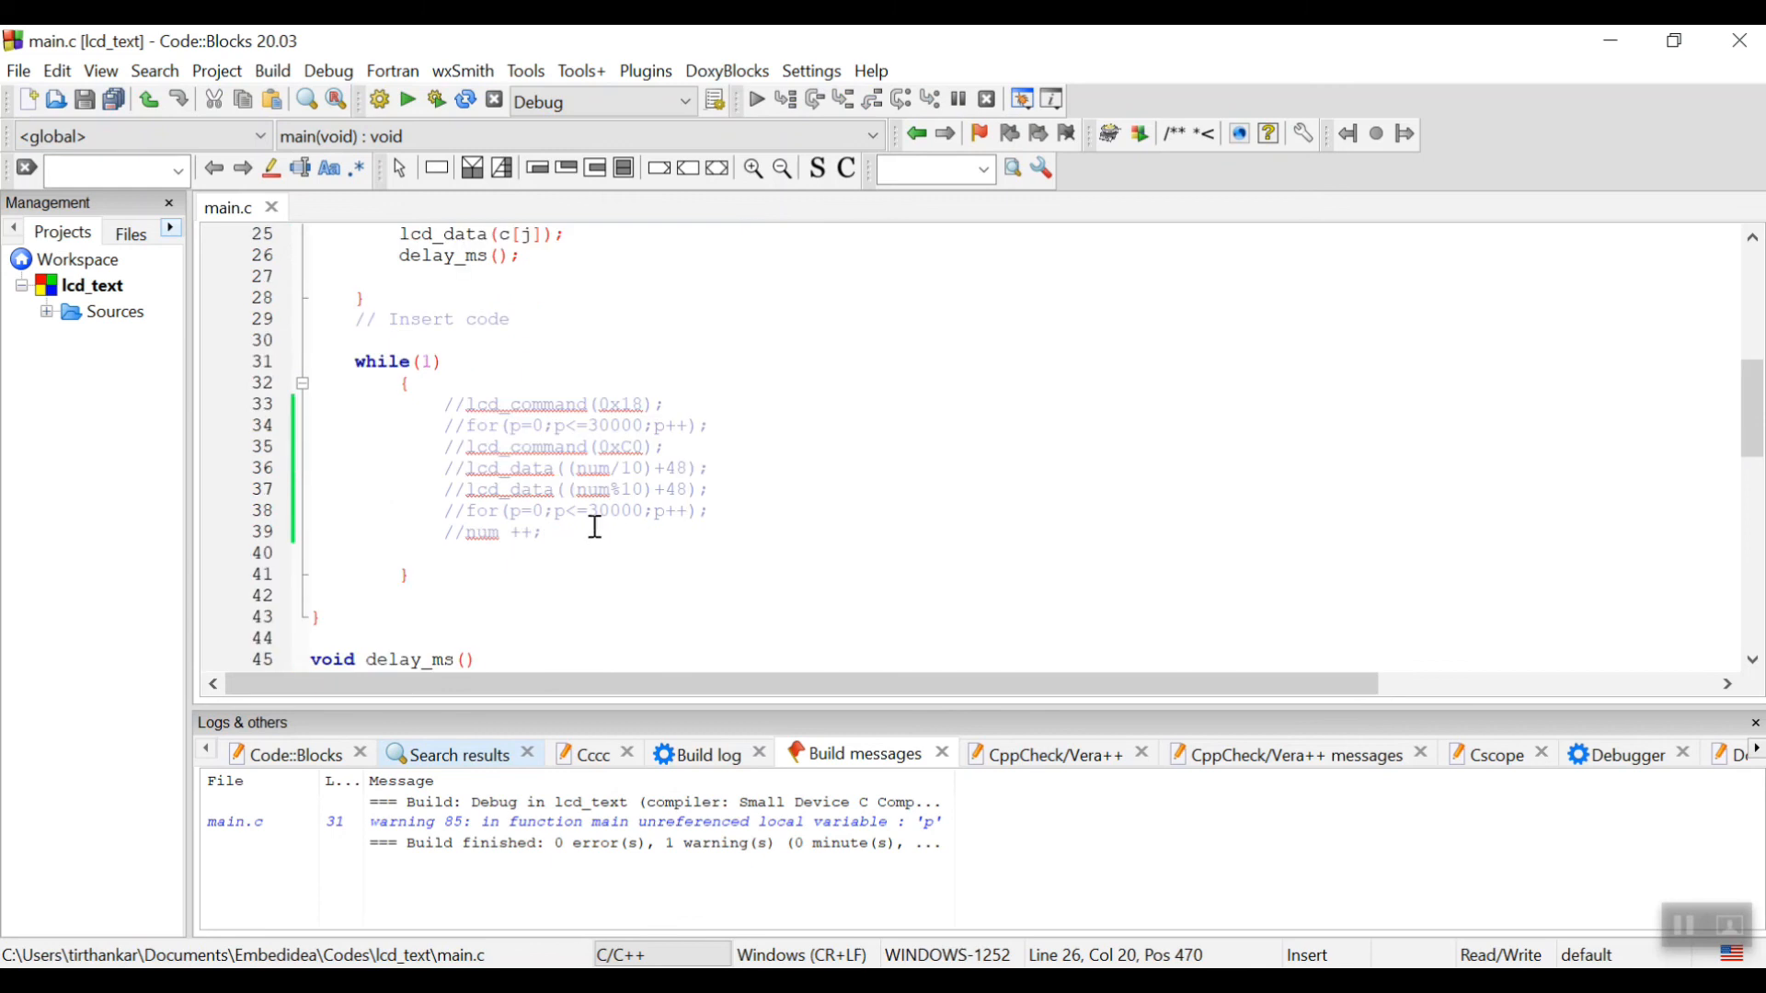
mouse_move(463, 419)
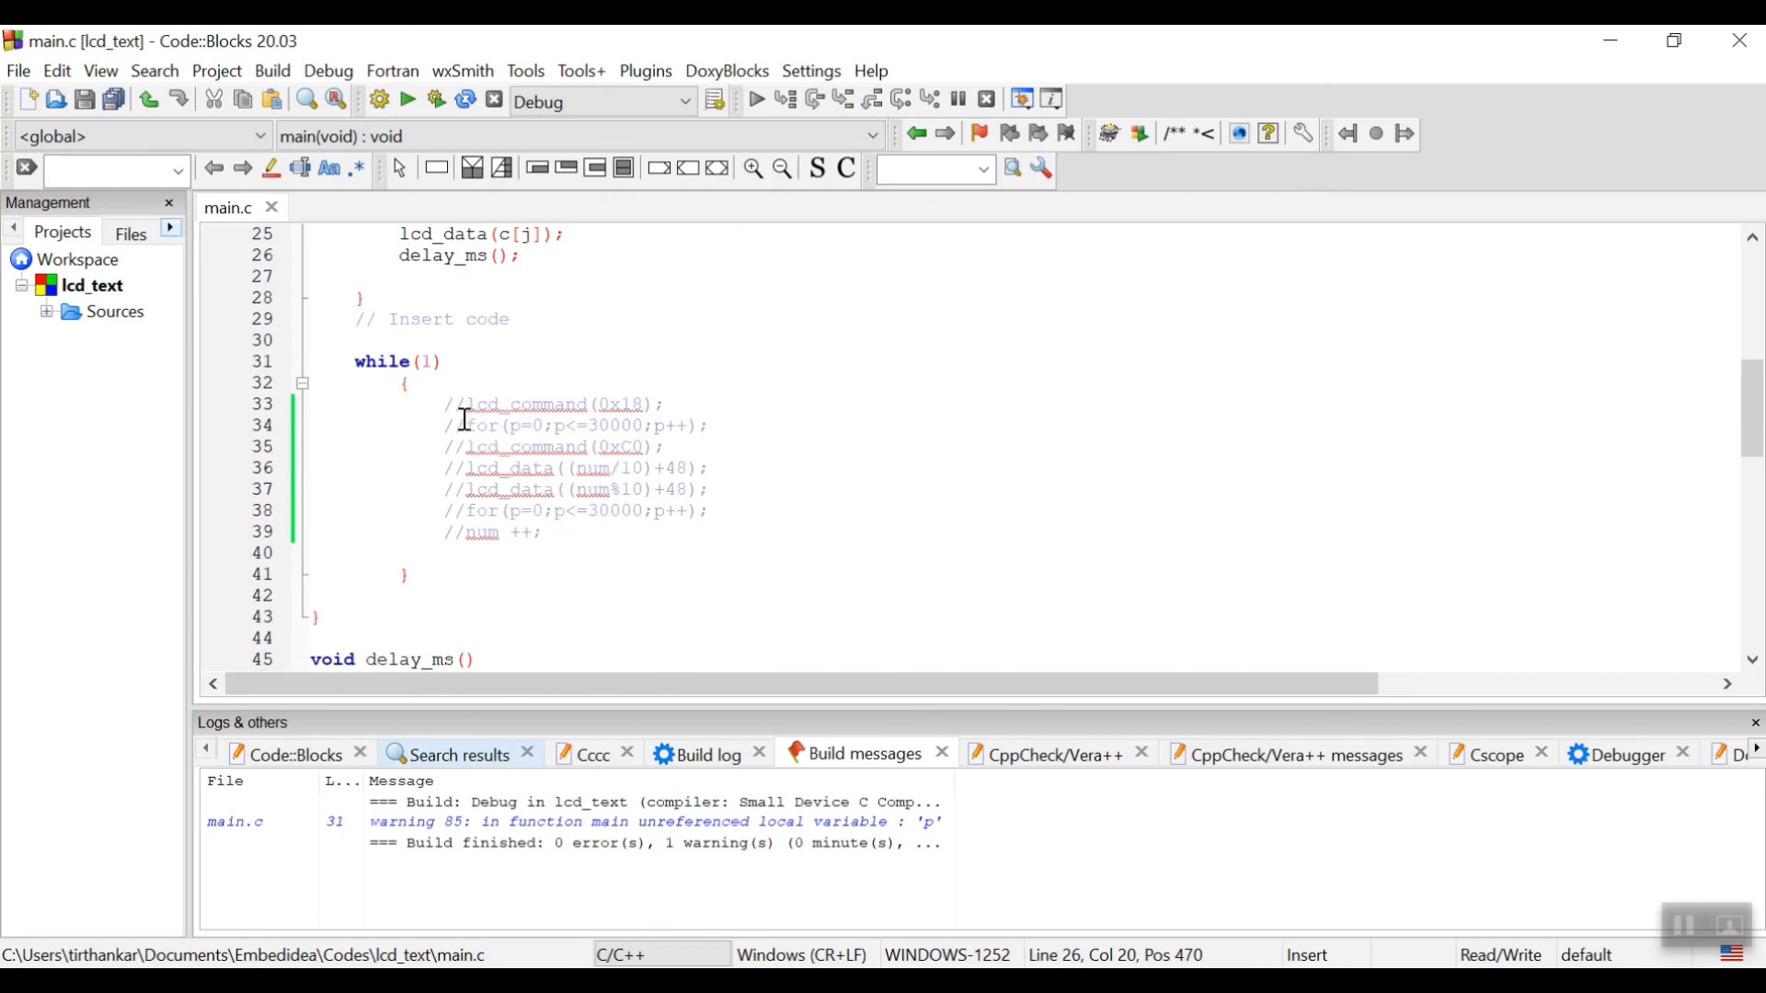
left_click(449, 402)
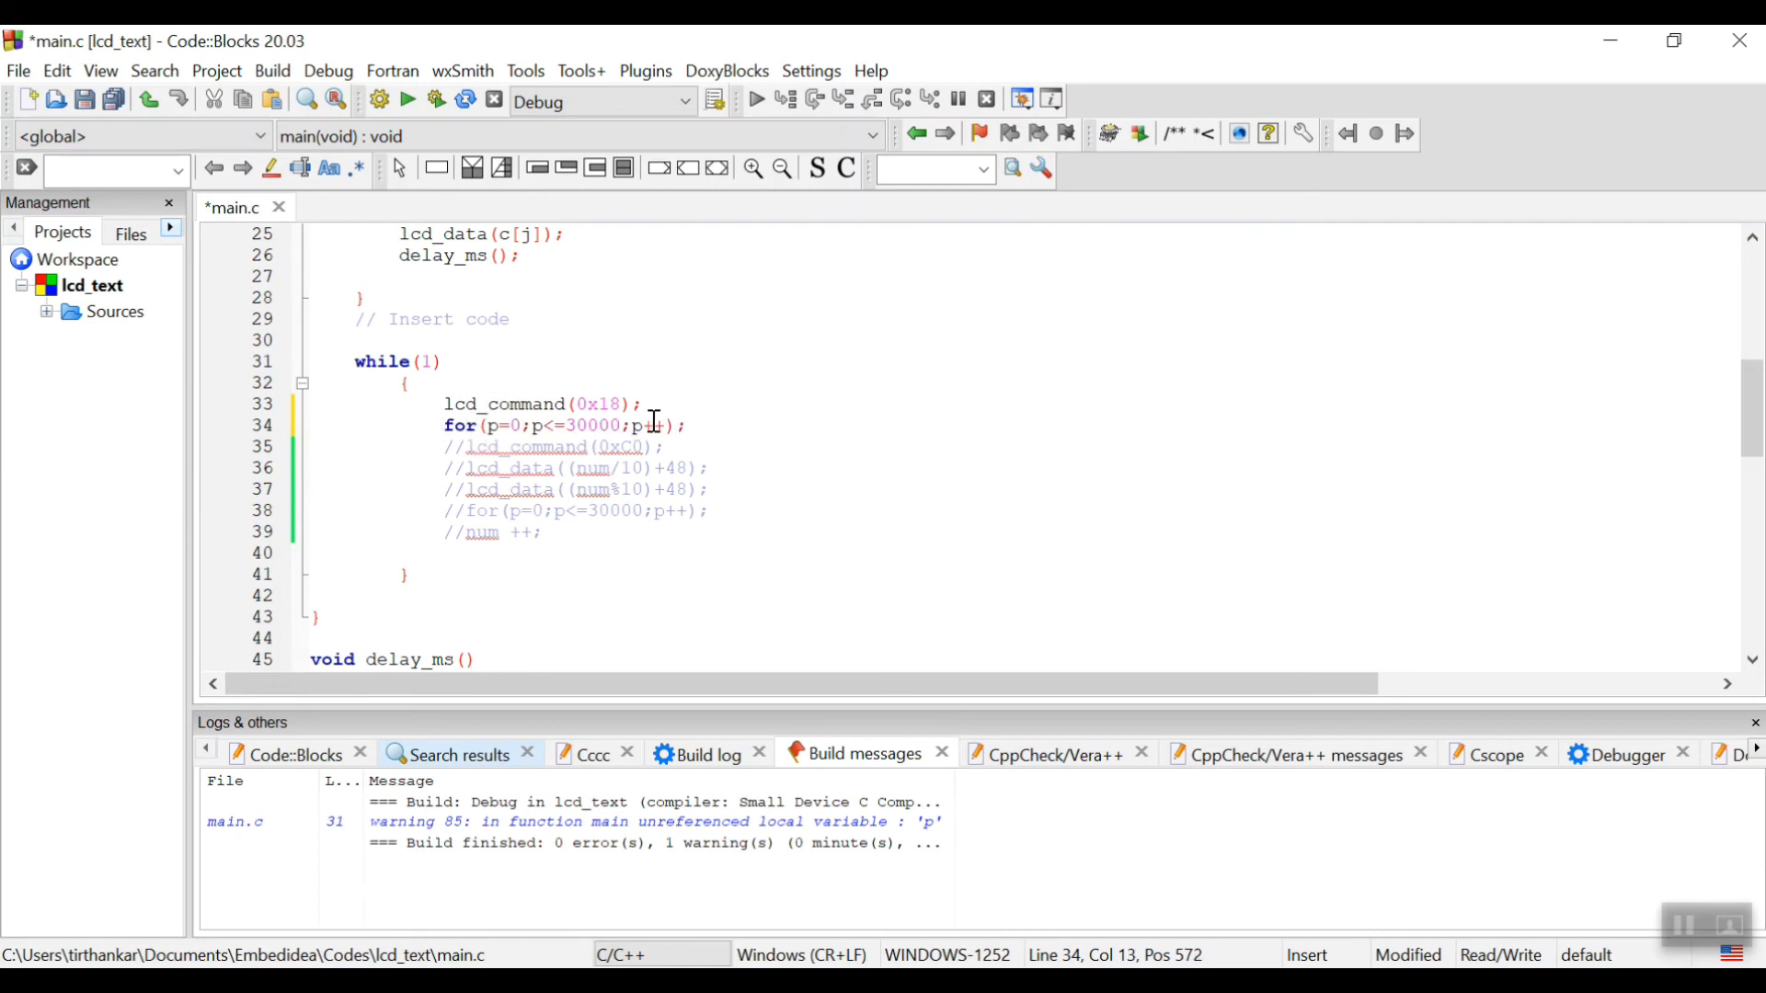
mouse_move(696, 414)
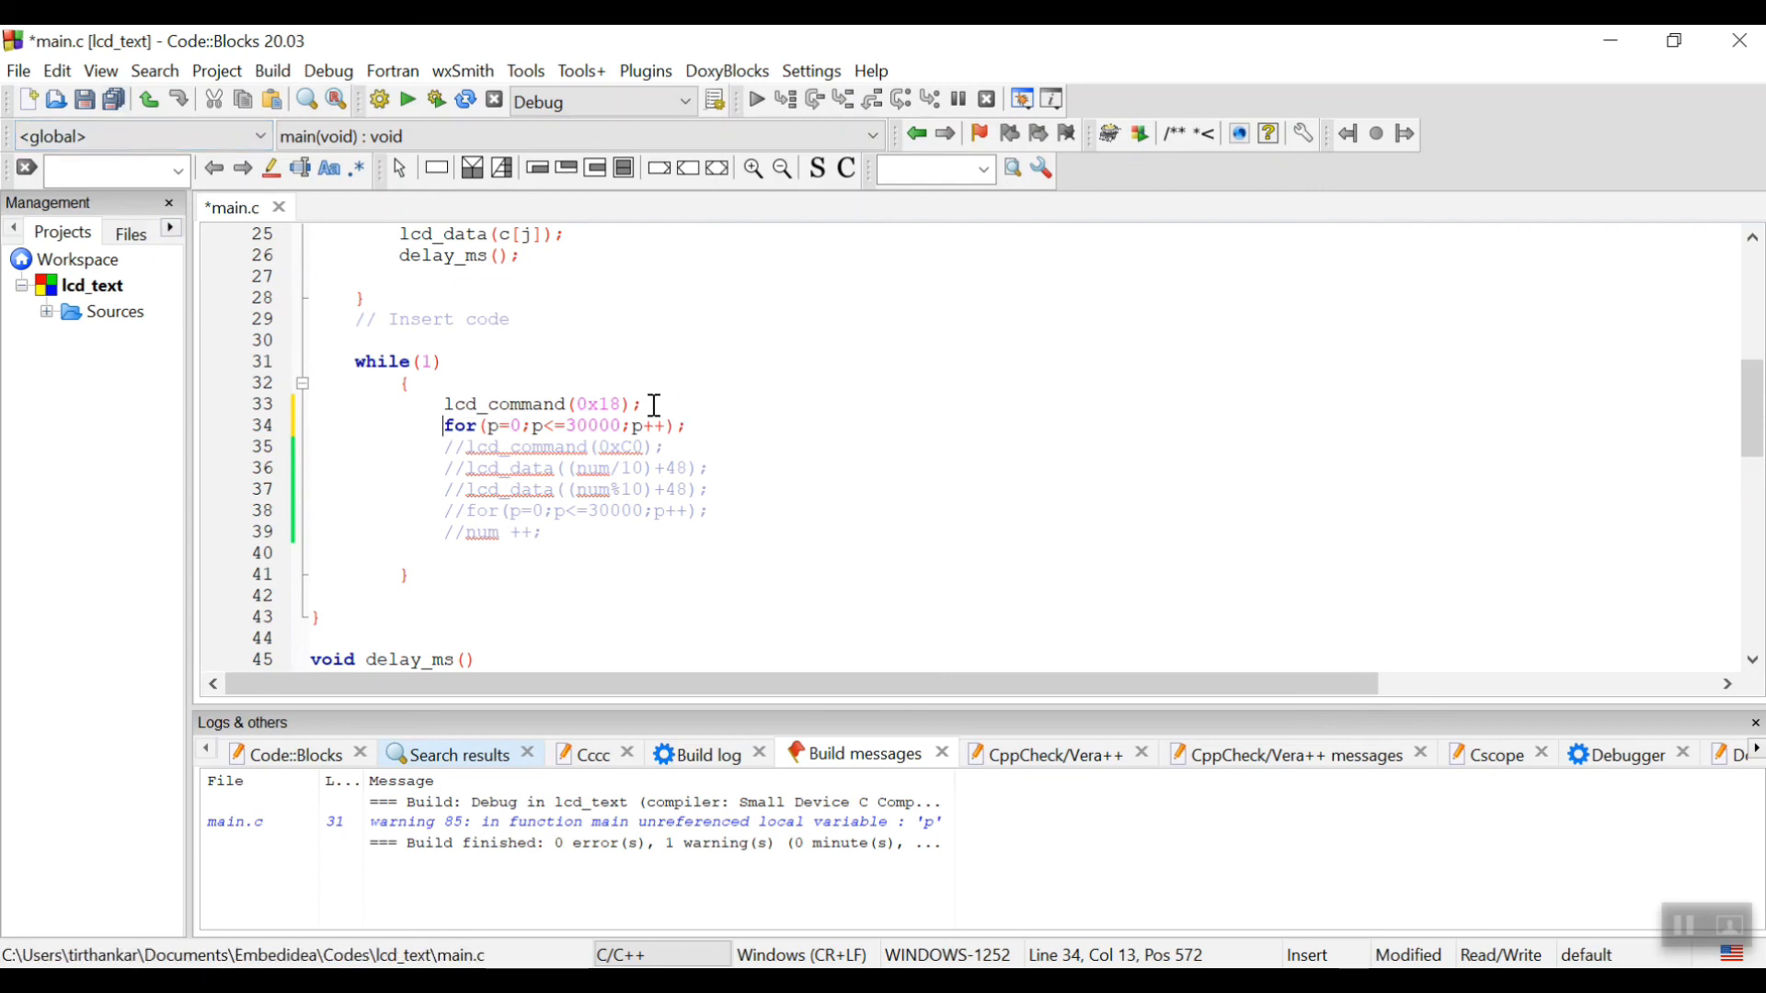
mouse_move(656, 409)
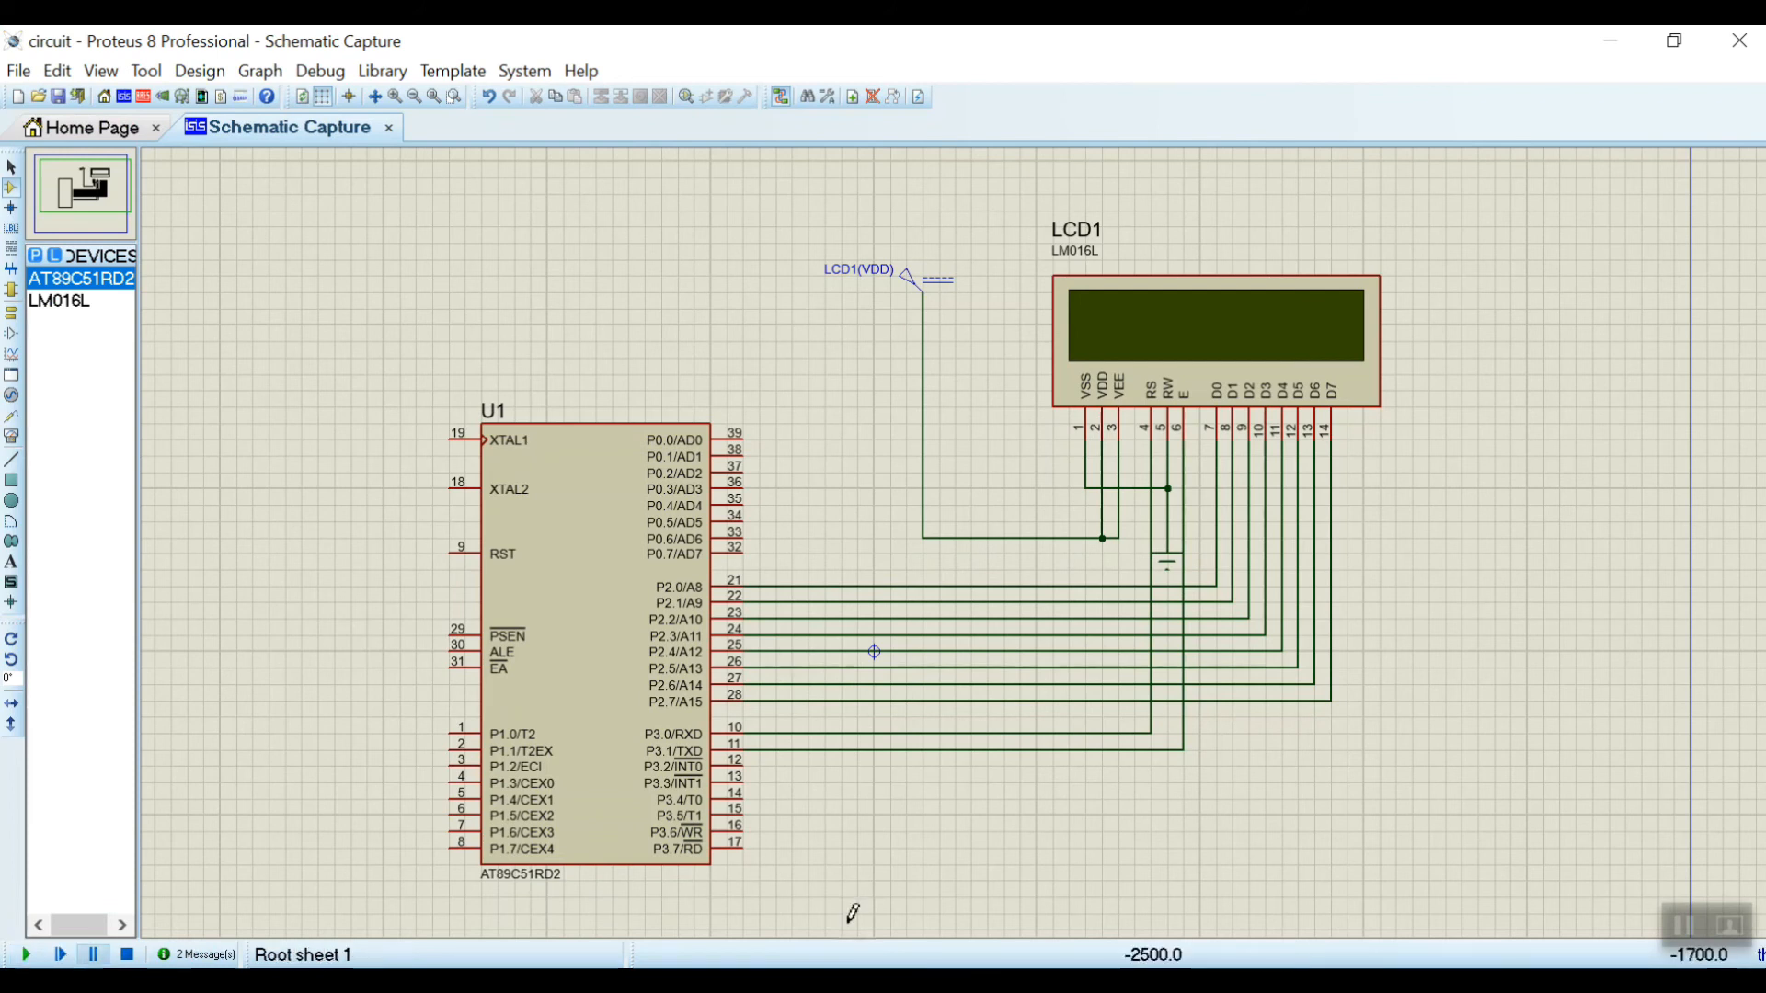
Run the shifting-text simulation on the LCD, then stop it.
left_click(23, 954)
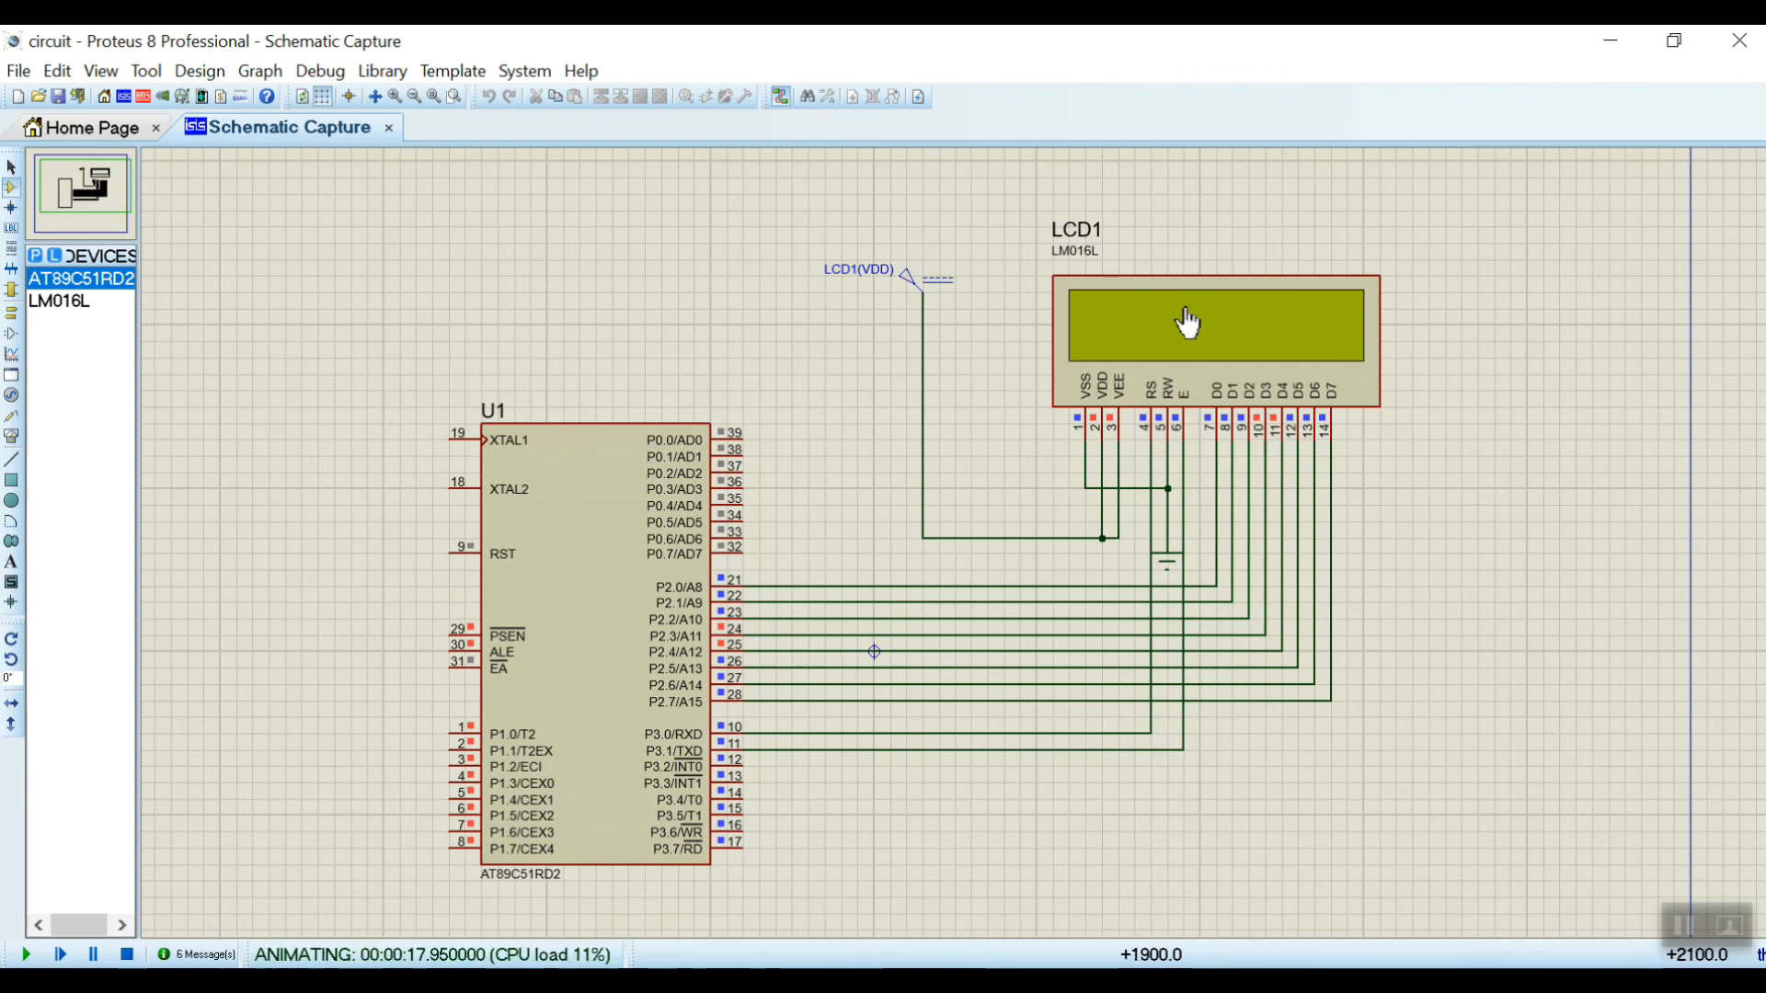
mouse_move(1427, 342)
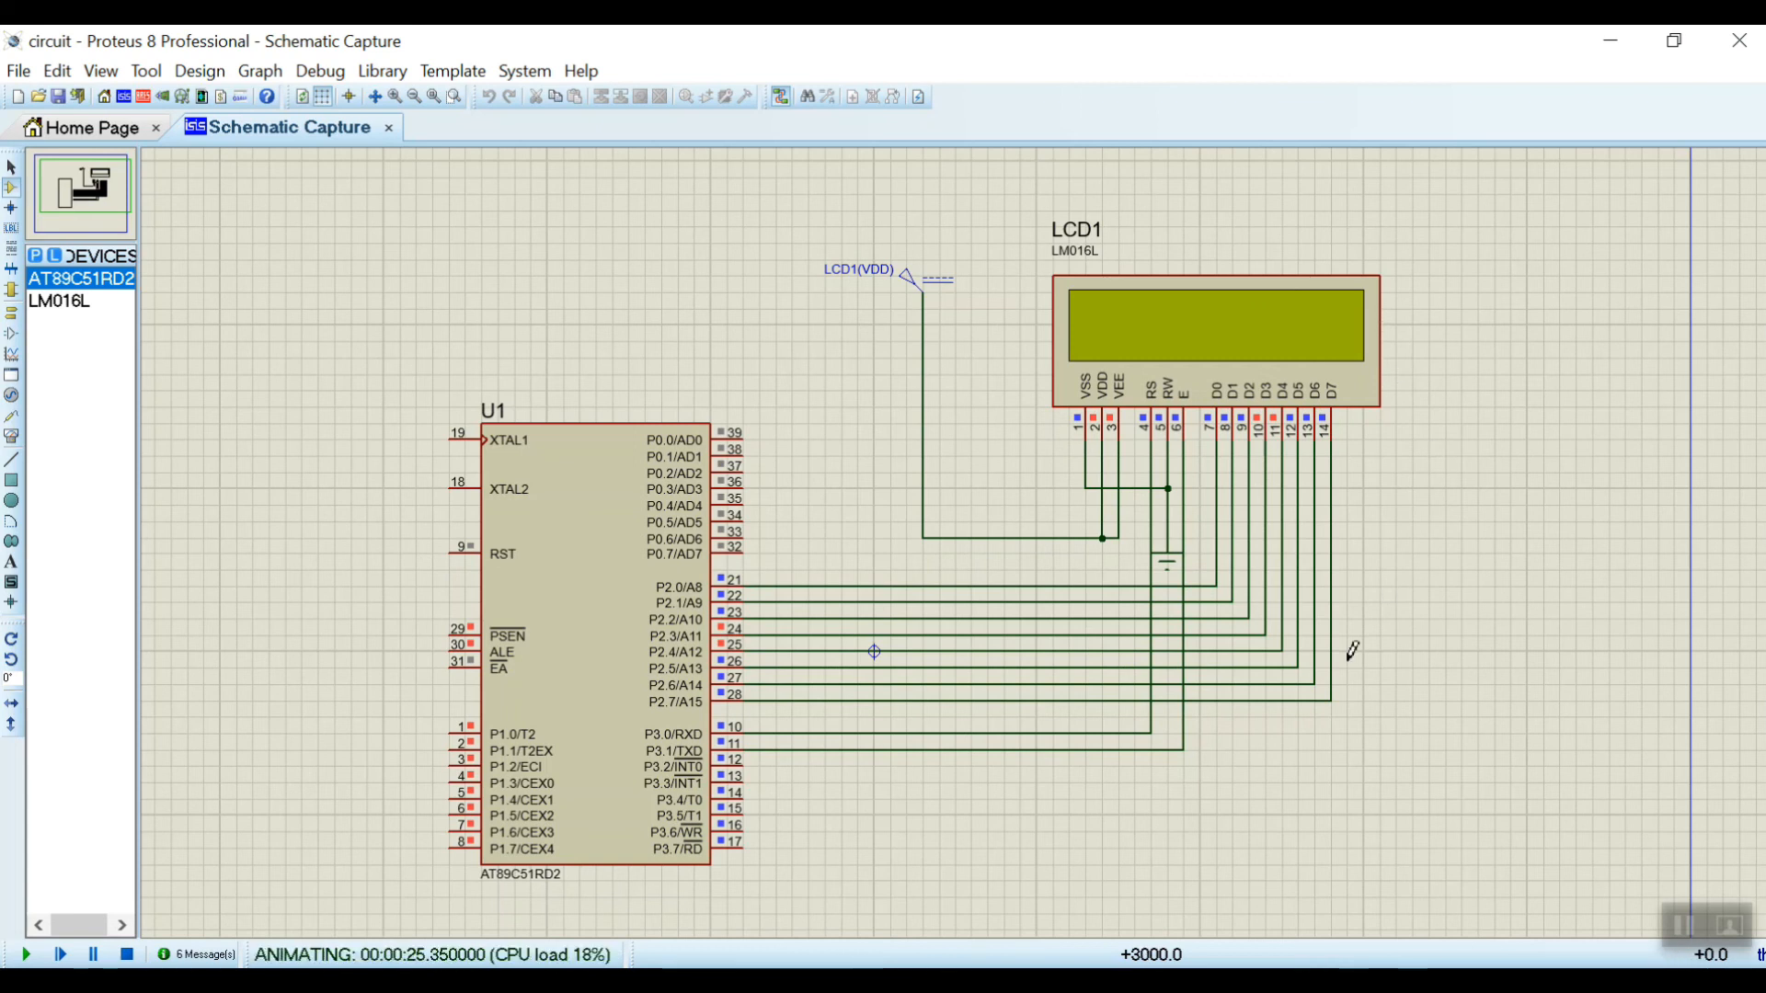
left_click(114, 958)
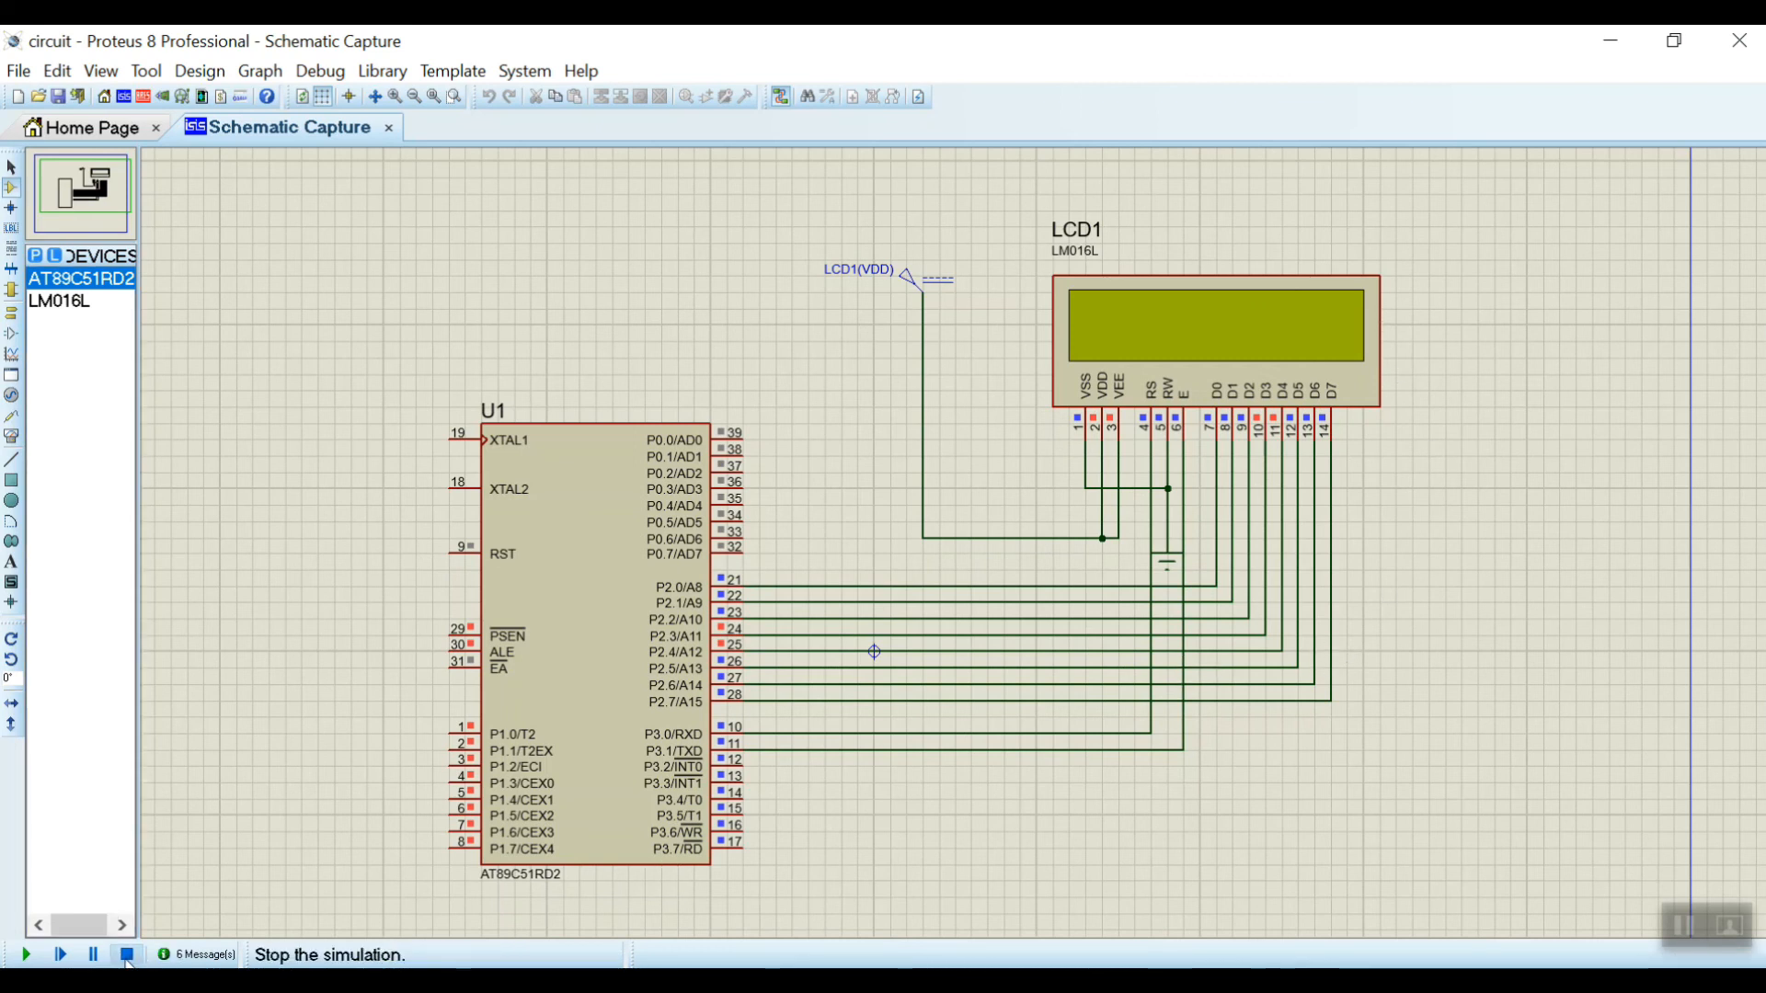
left_click(125, 955)
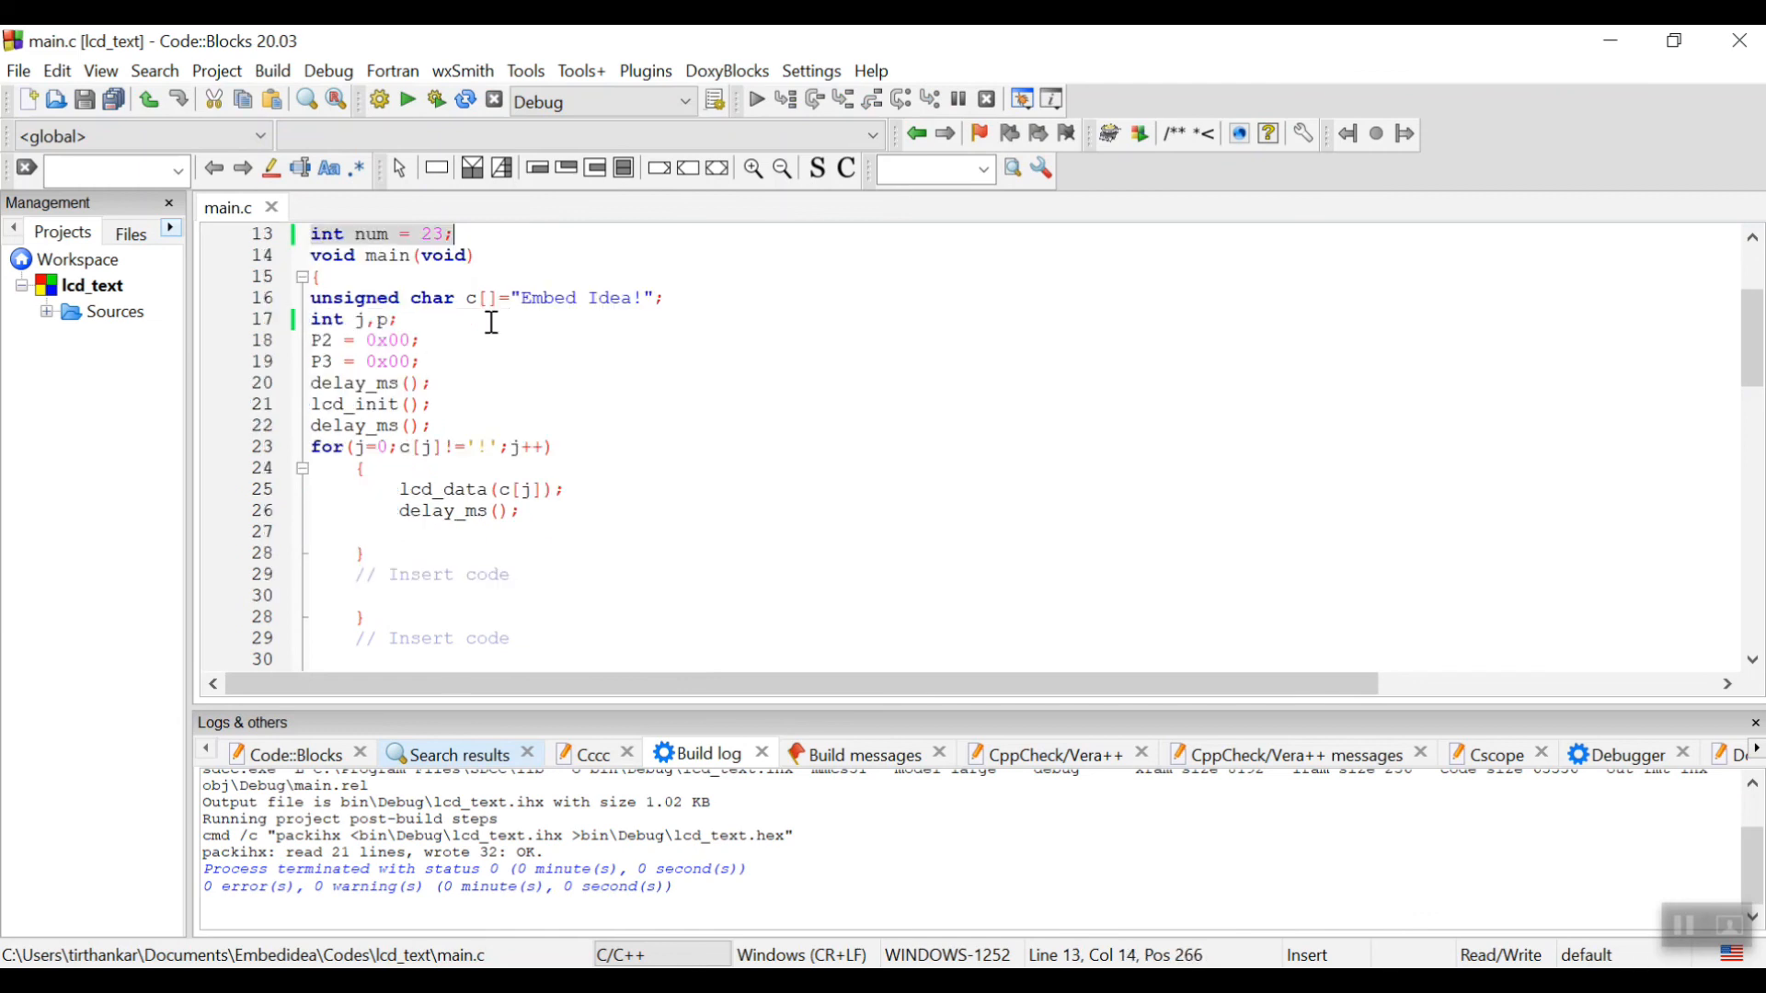
Re-comment the shift lines 33–34 and uncomment the num counter lines 35–39 for the second LCD line.
scroll("down", 3)
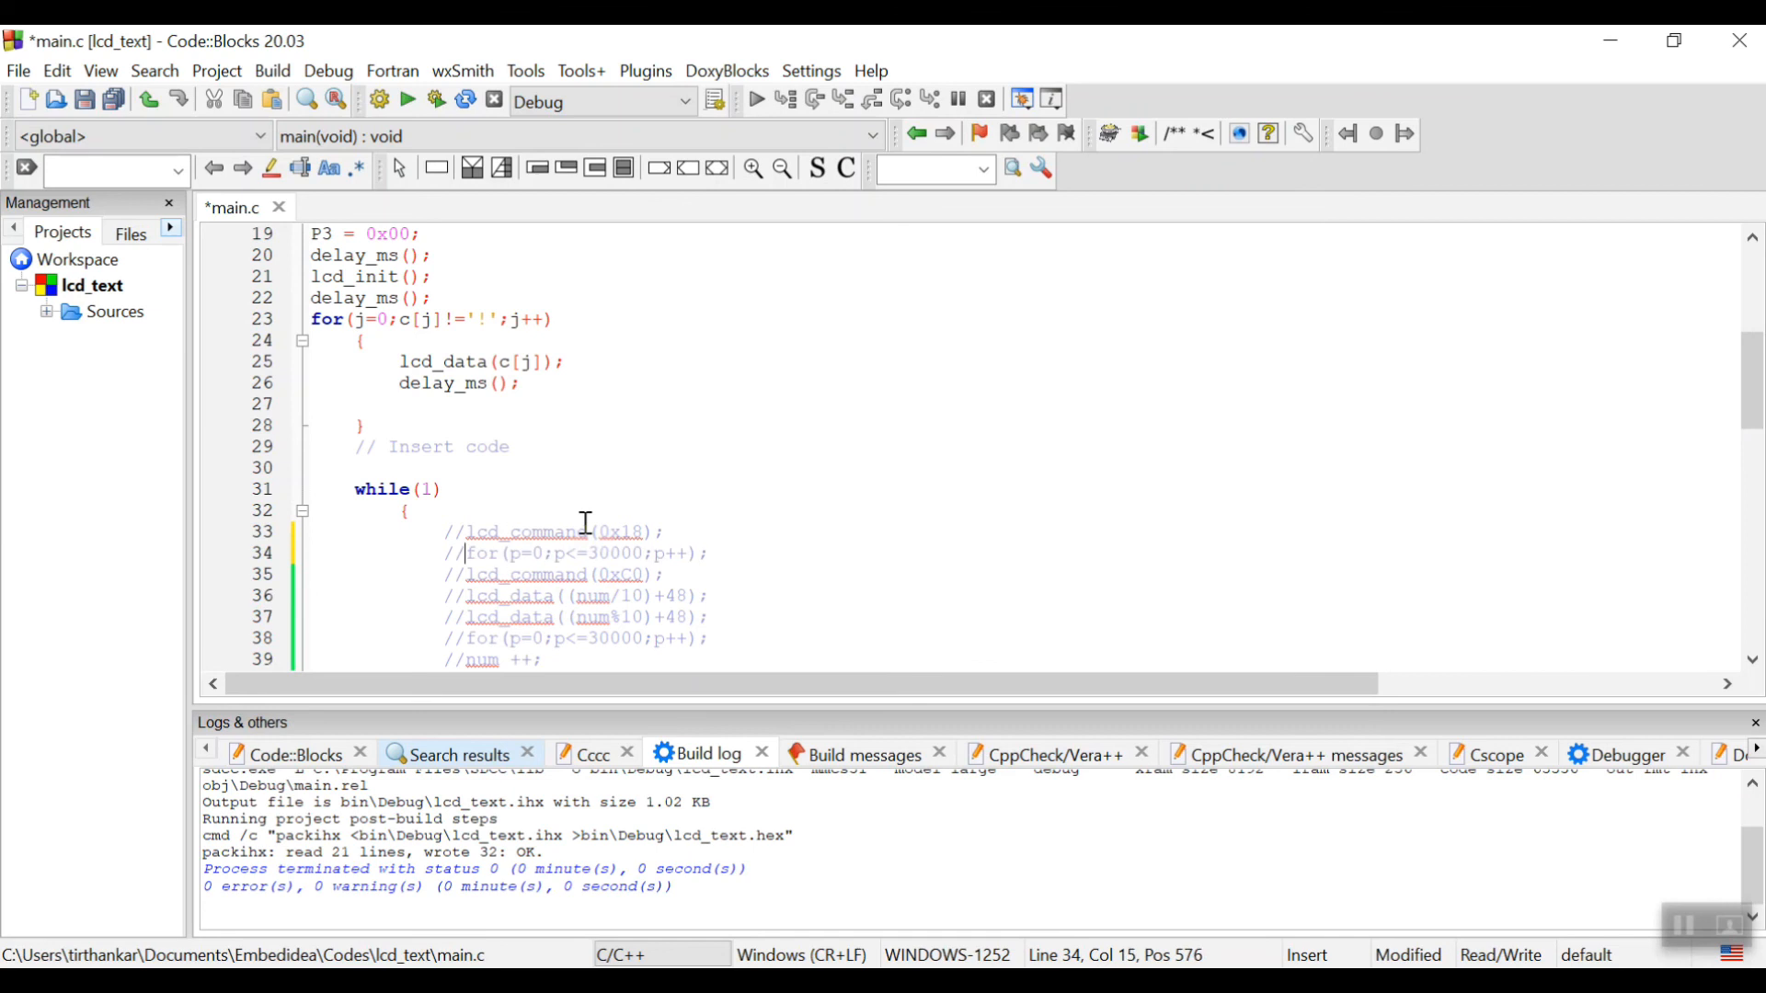
mouse_move(462, 576)
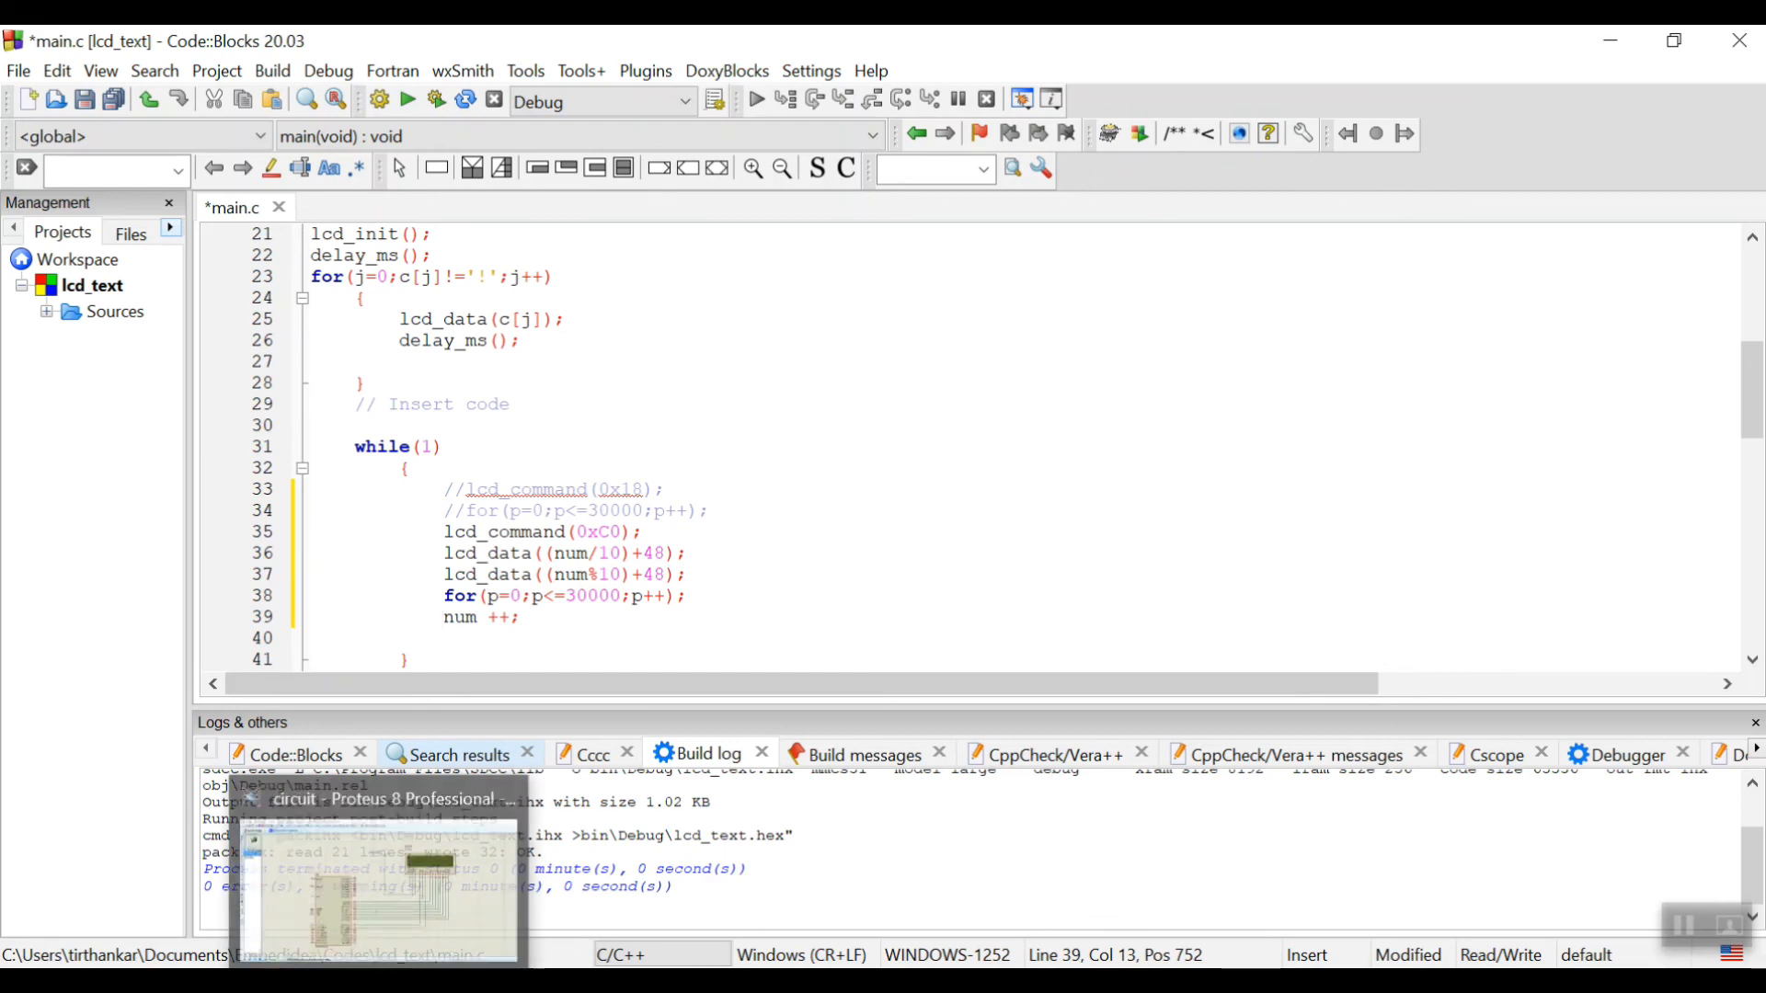
left_click(383, 891)
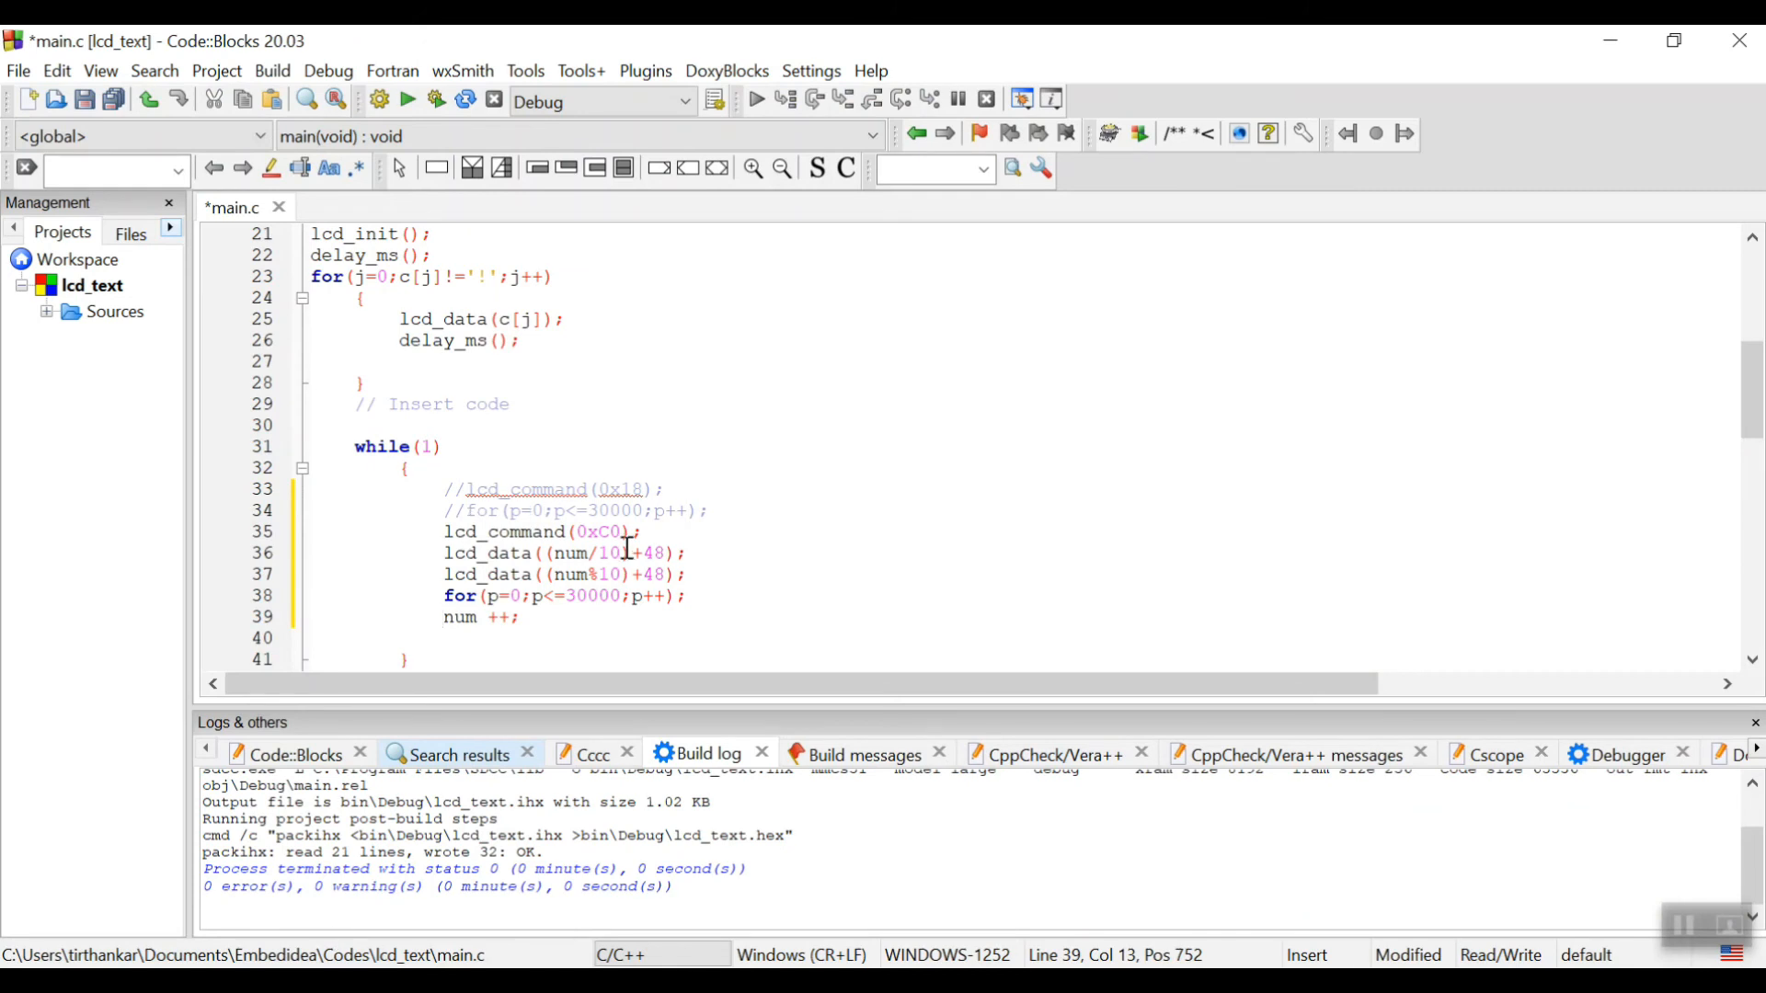
left_click(660, 532)
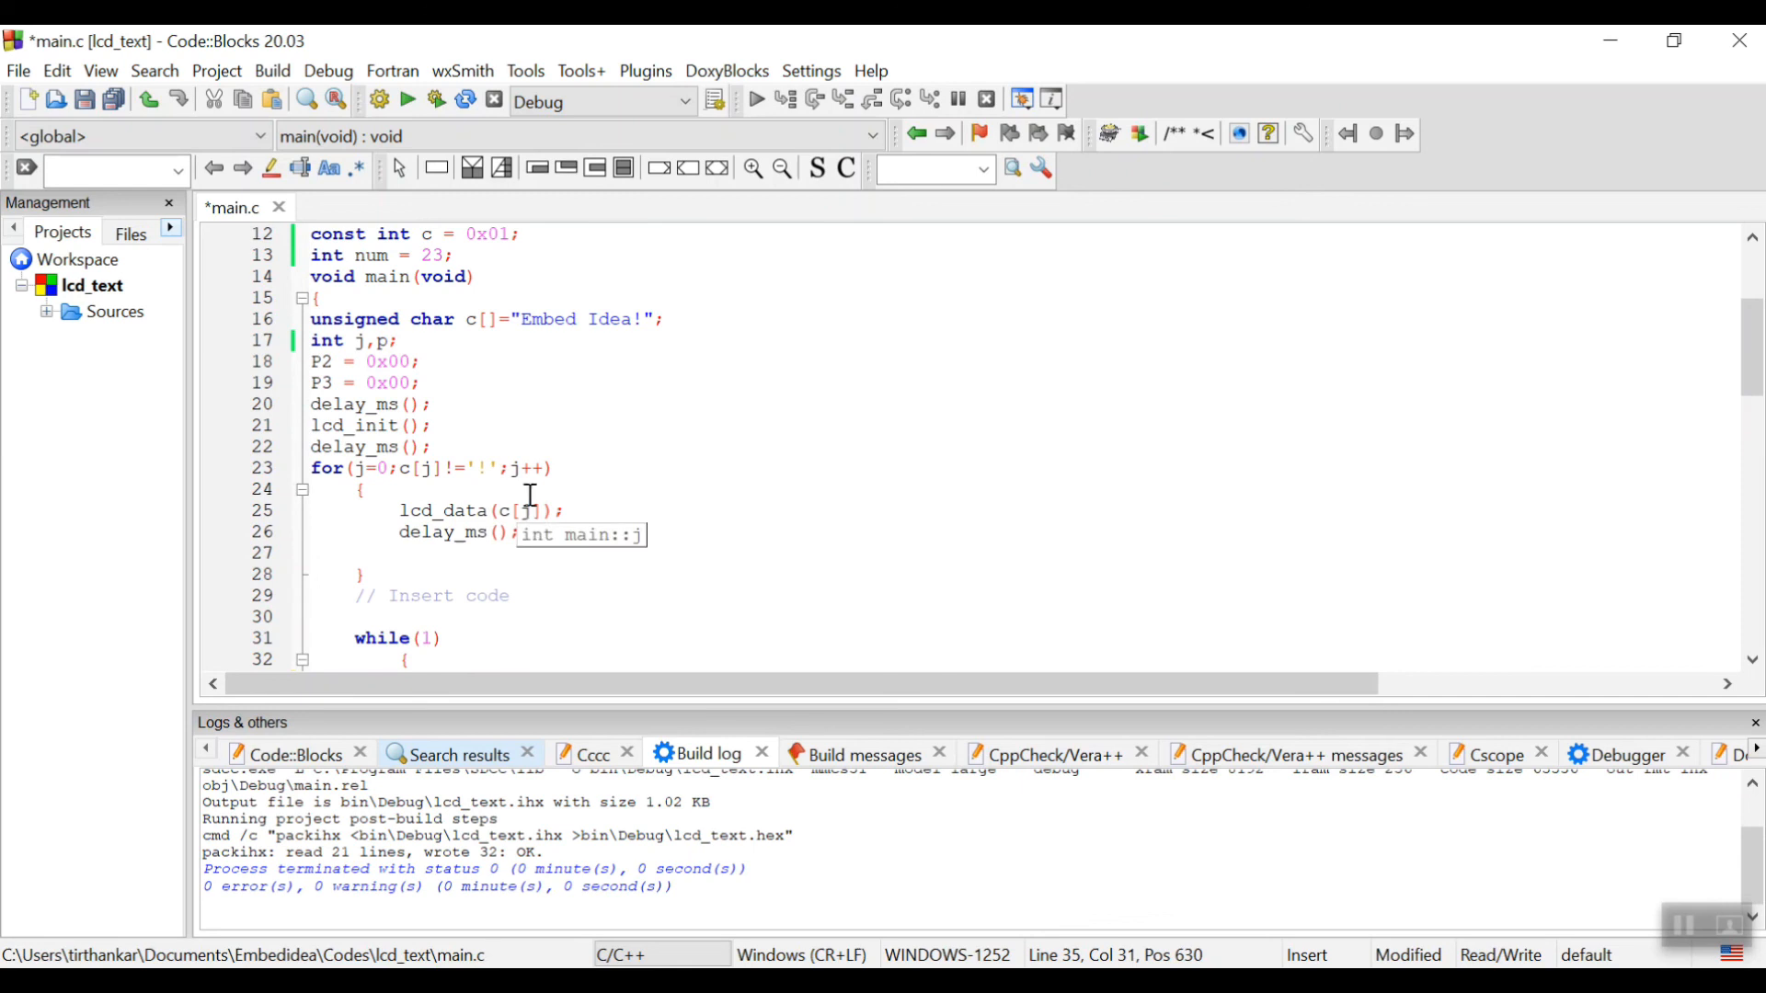
mouse_move(471, 260)
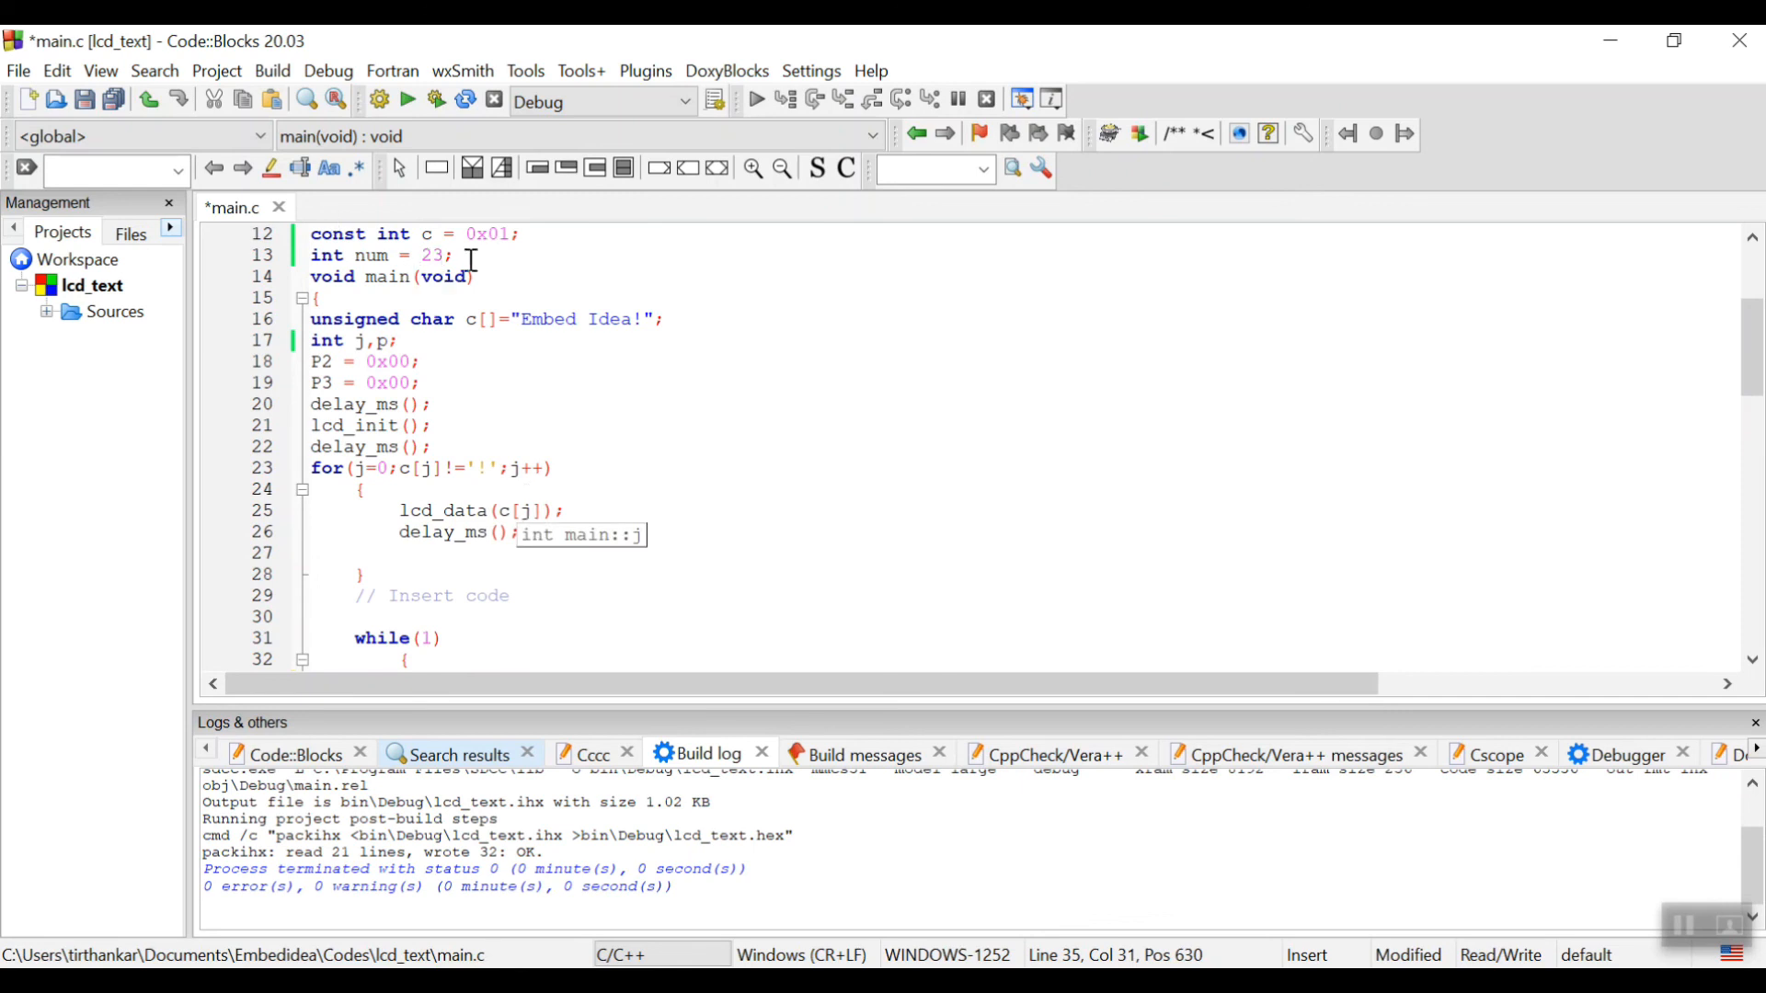
Build the counter code with Build > Build and start the Proteus simulation showing 'Embed Idea_'.
scroll("down", 3)
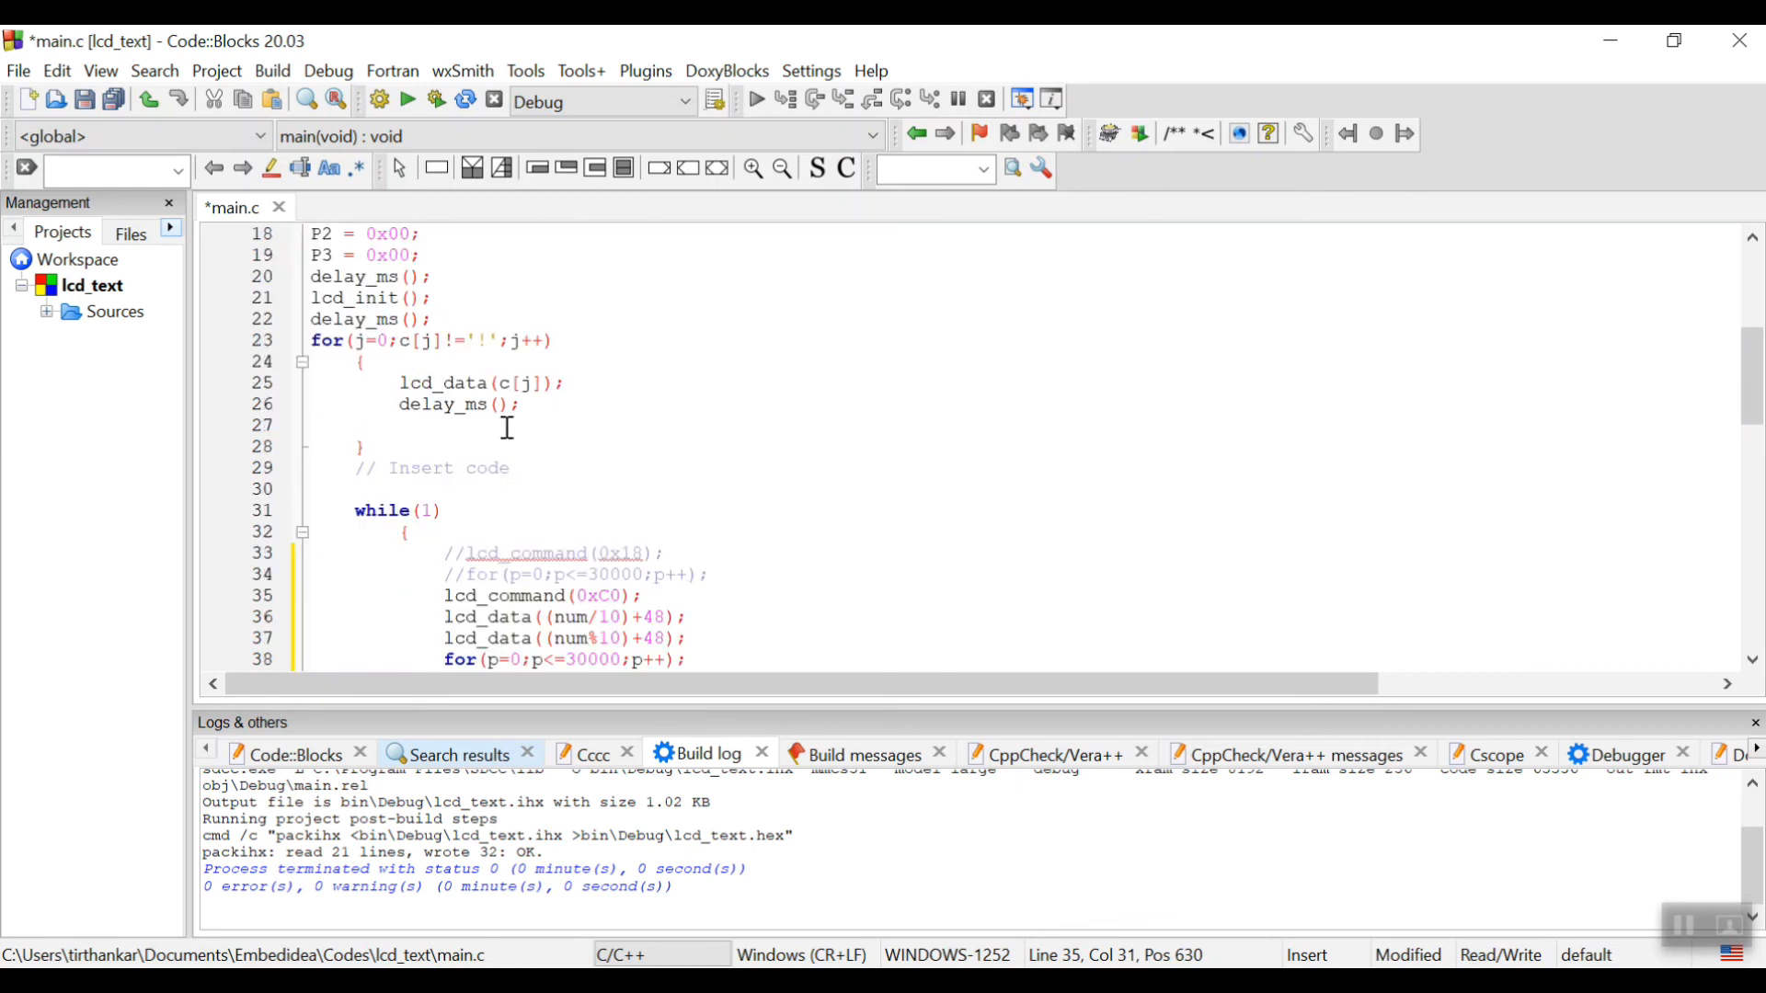
mouse_move(629, 620)
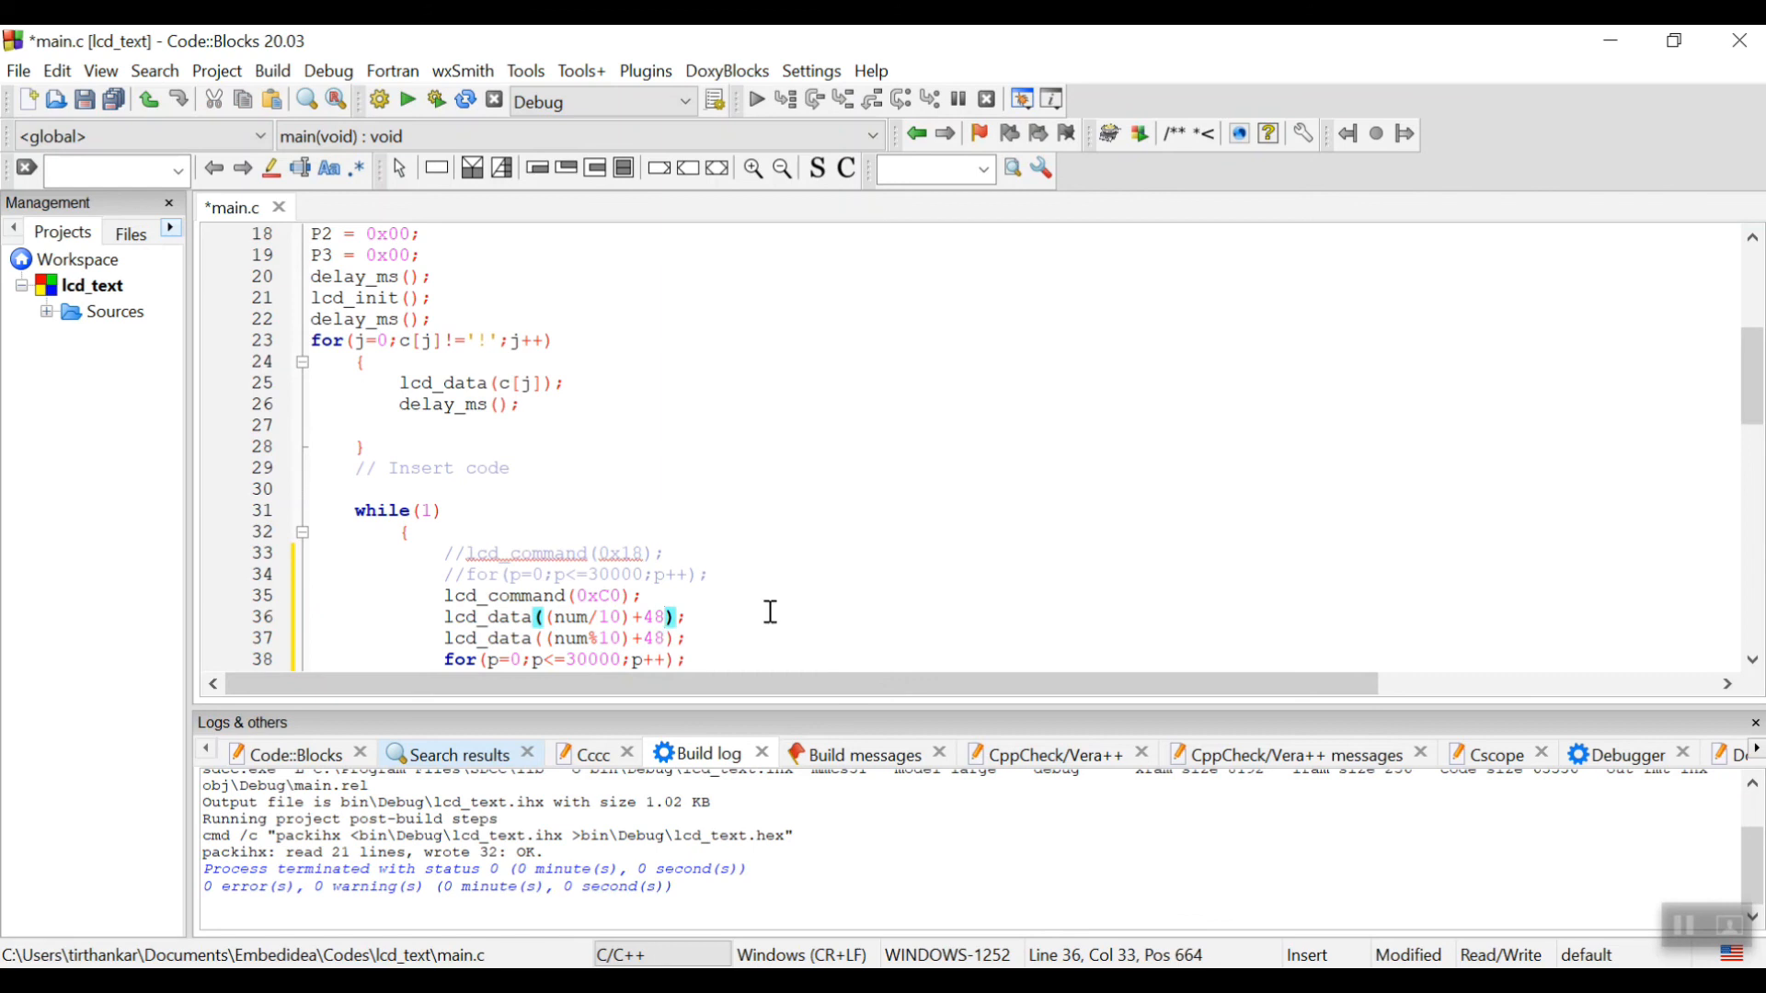
mouse_move(769, 610)
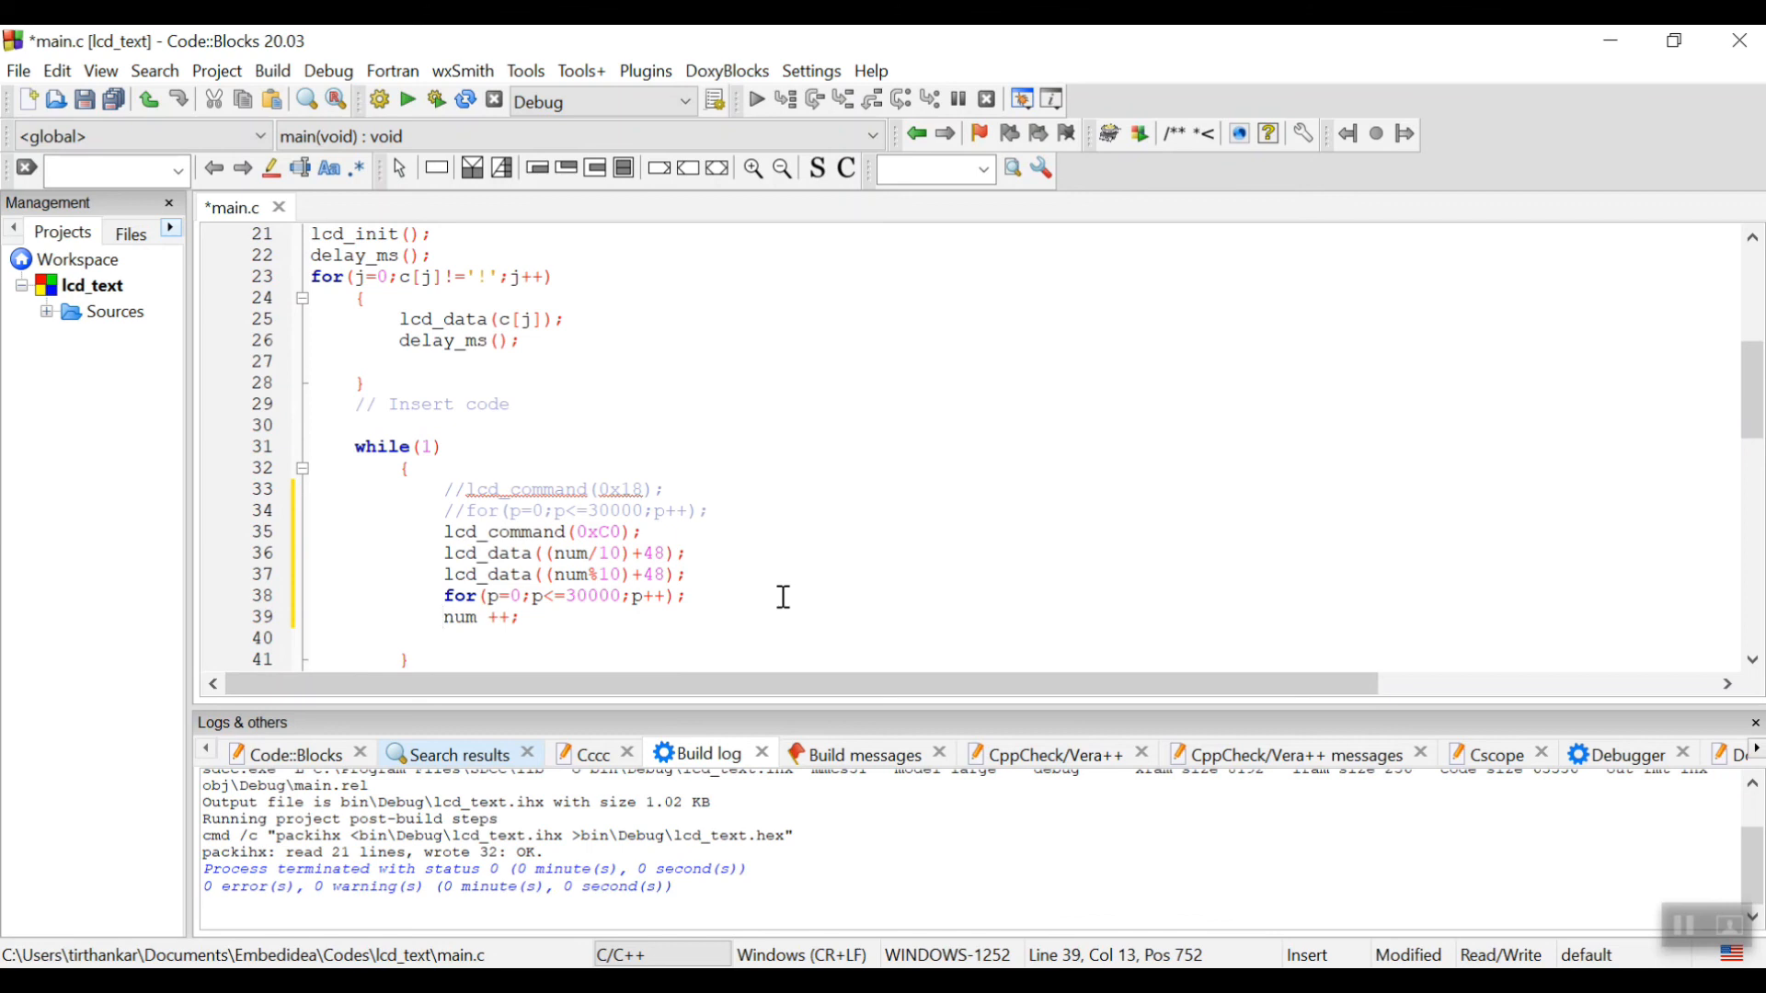
mouse_move(756, 595)
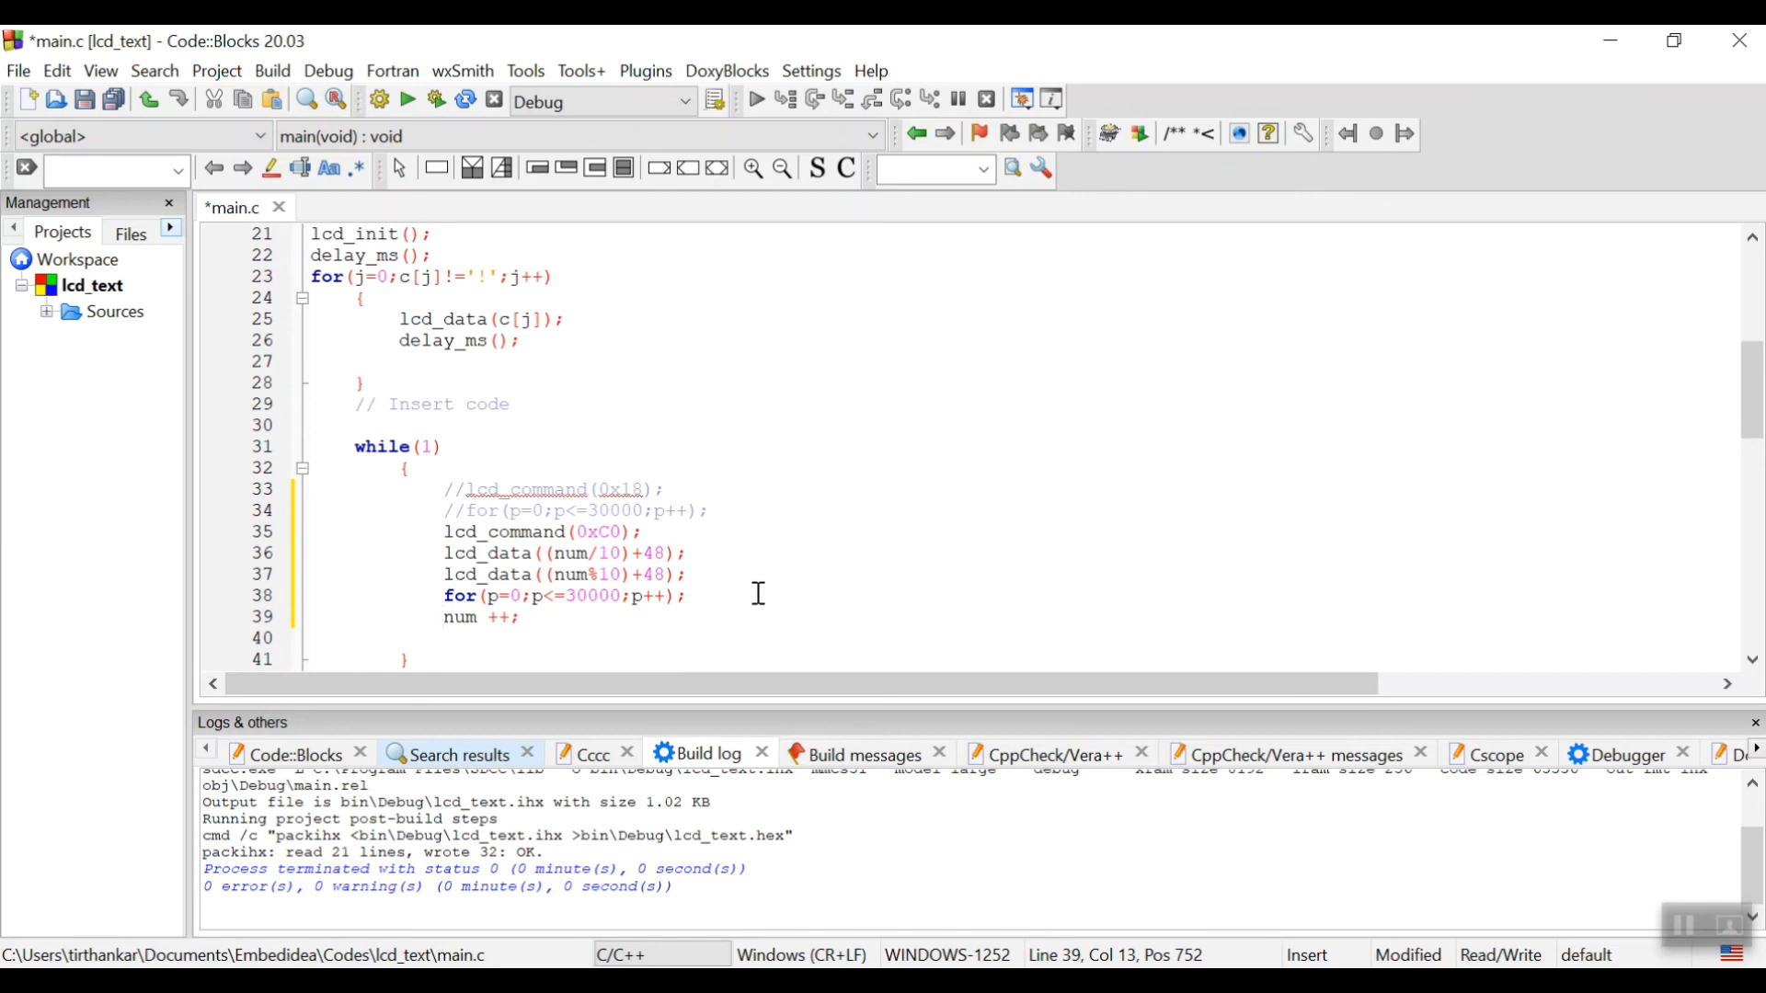
mouse_move(632, 658)
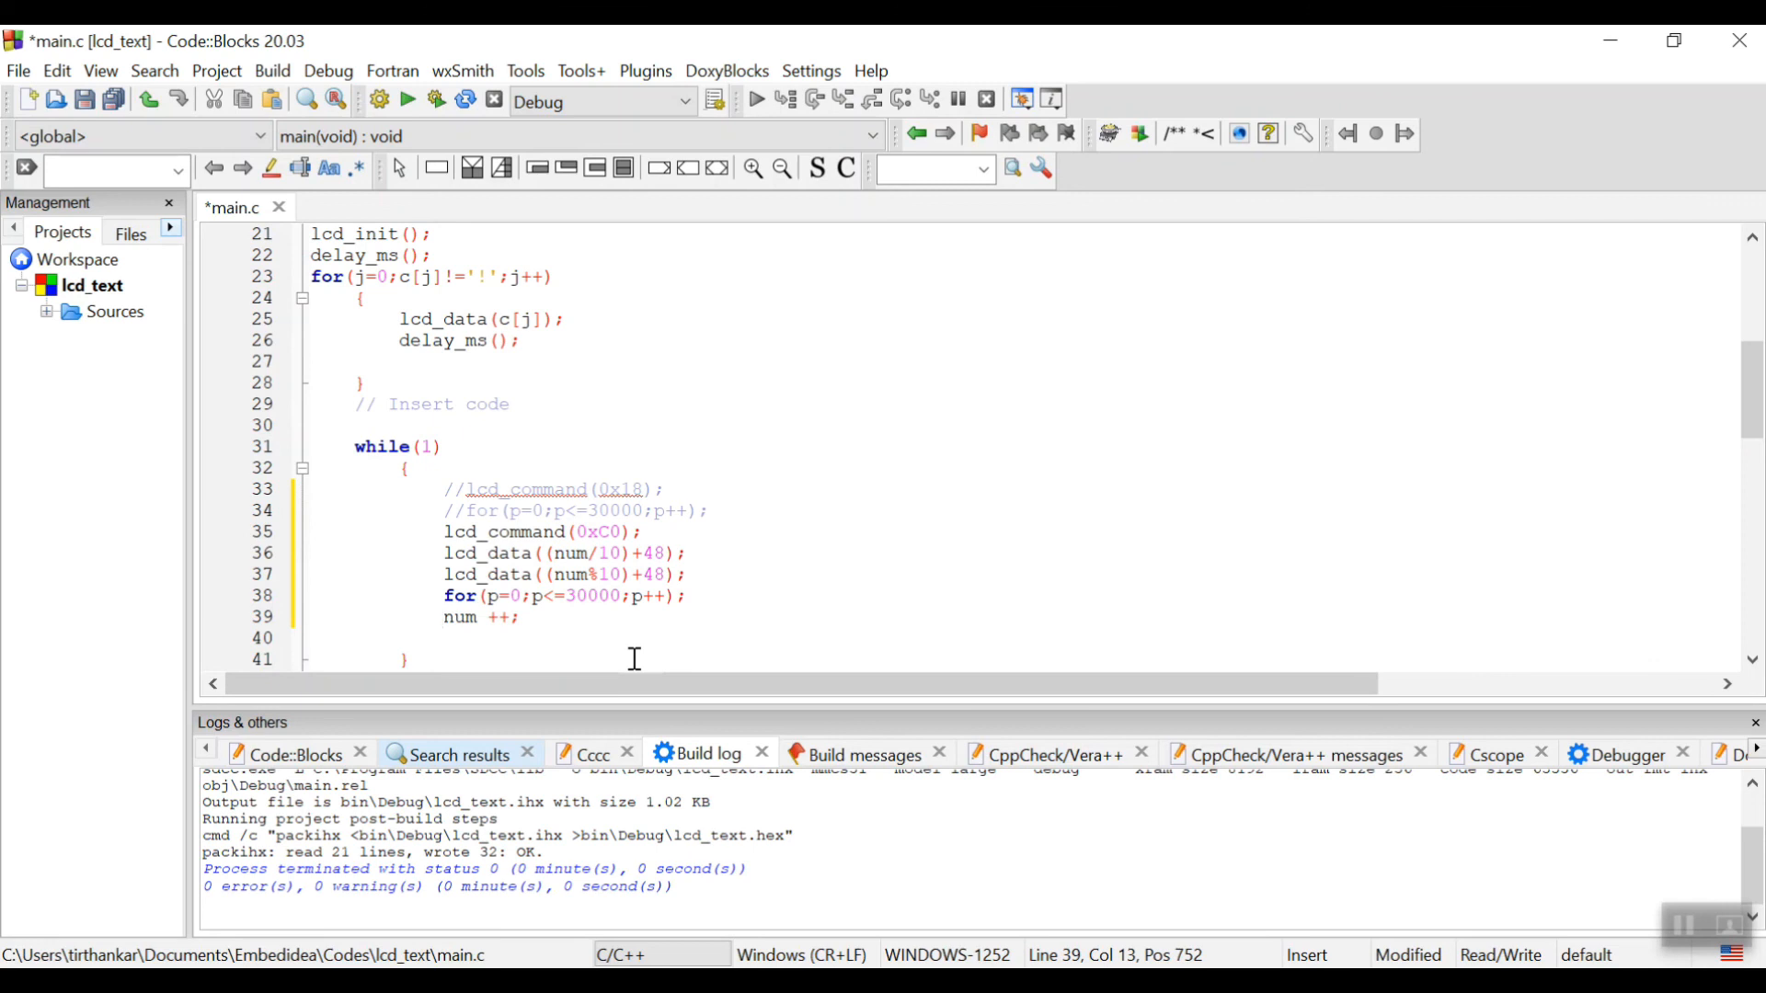
left_click(272, 70)
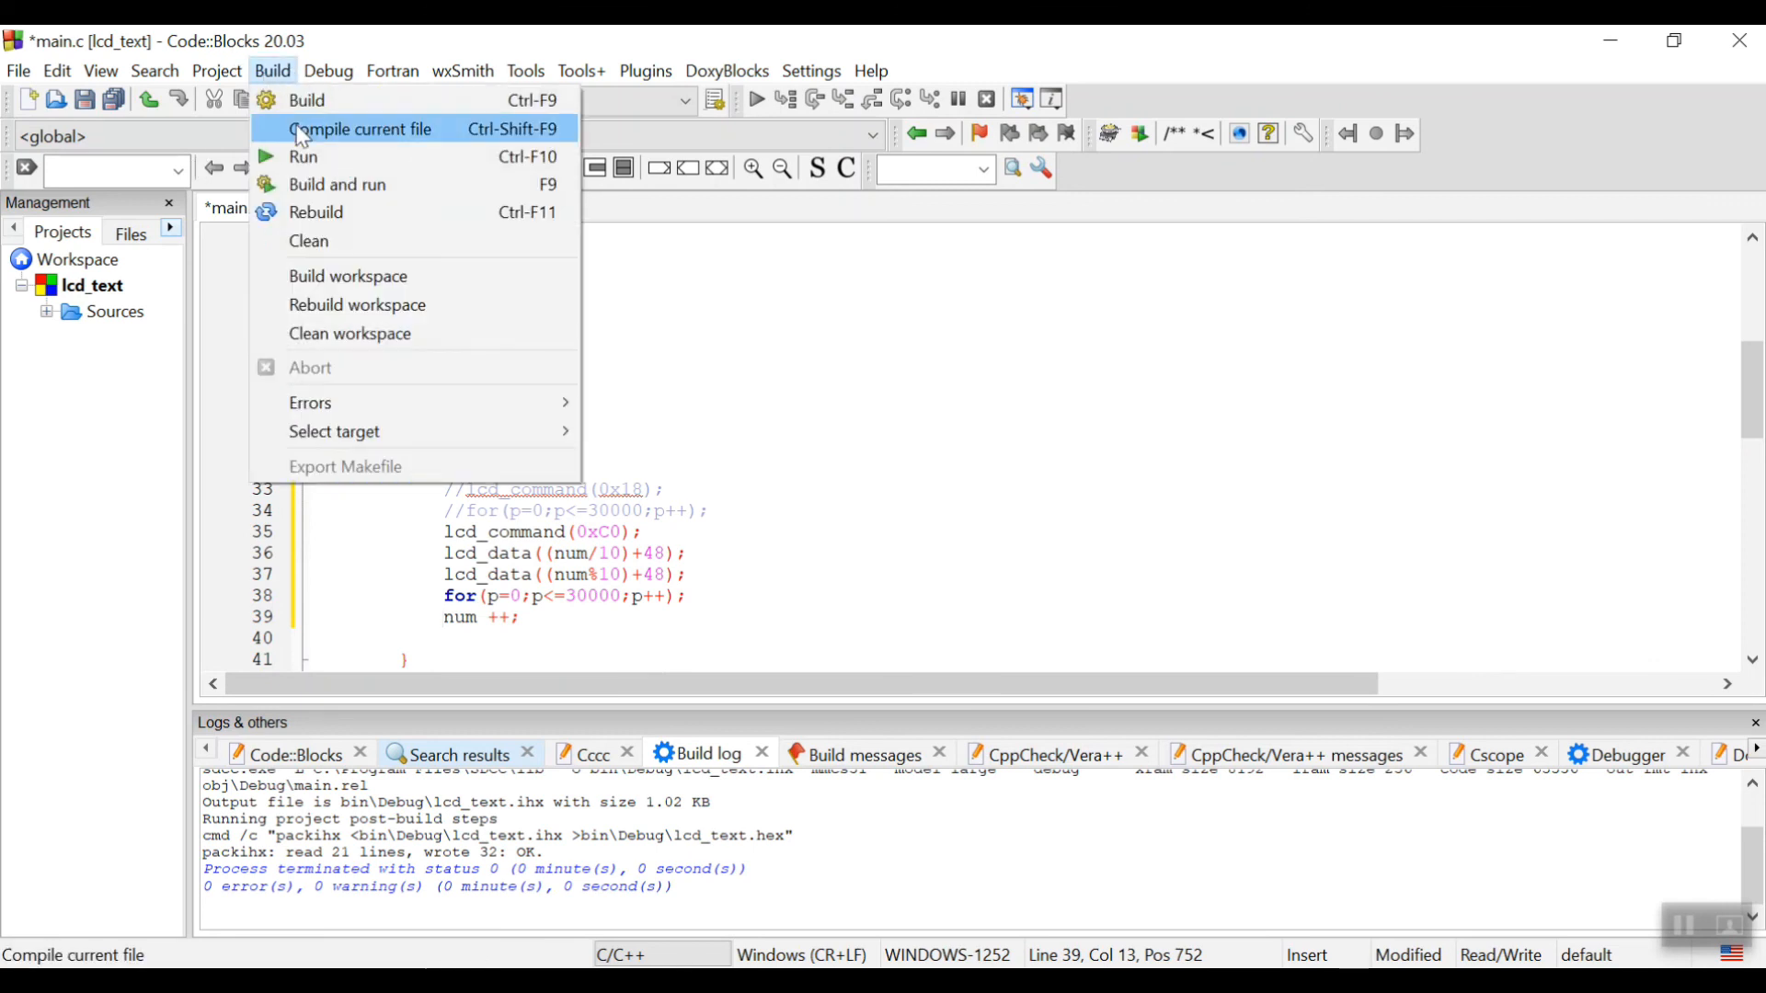
left_click(360, 129)
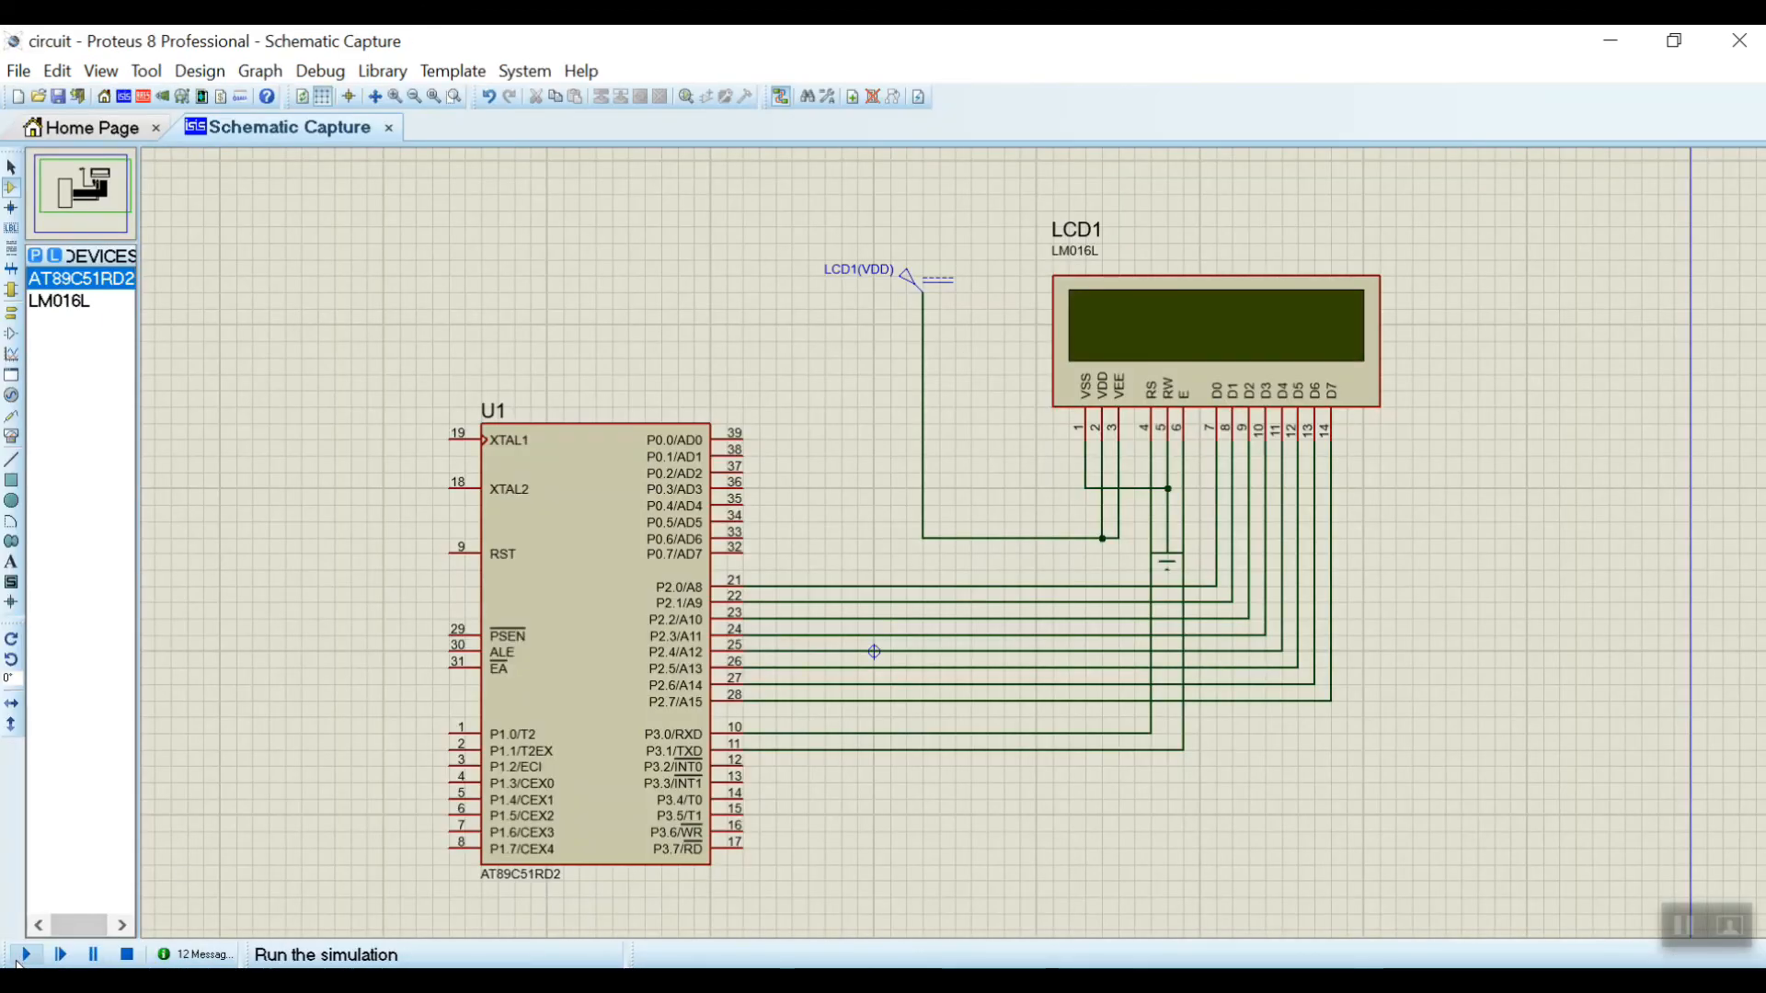
left_click(22, 955)
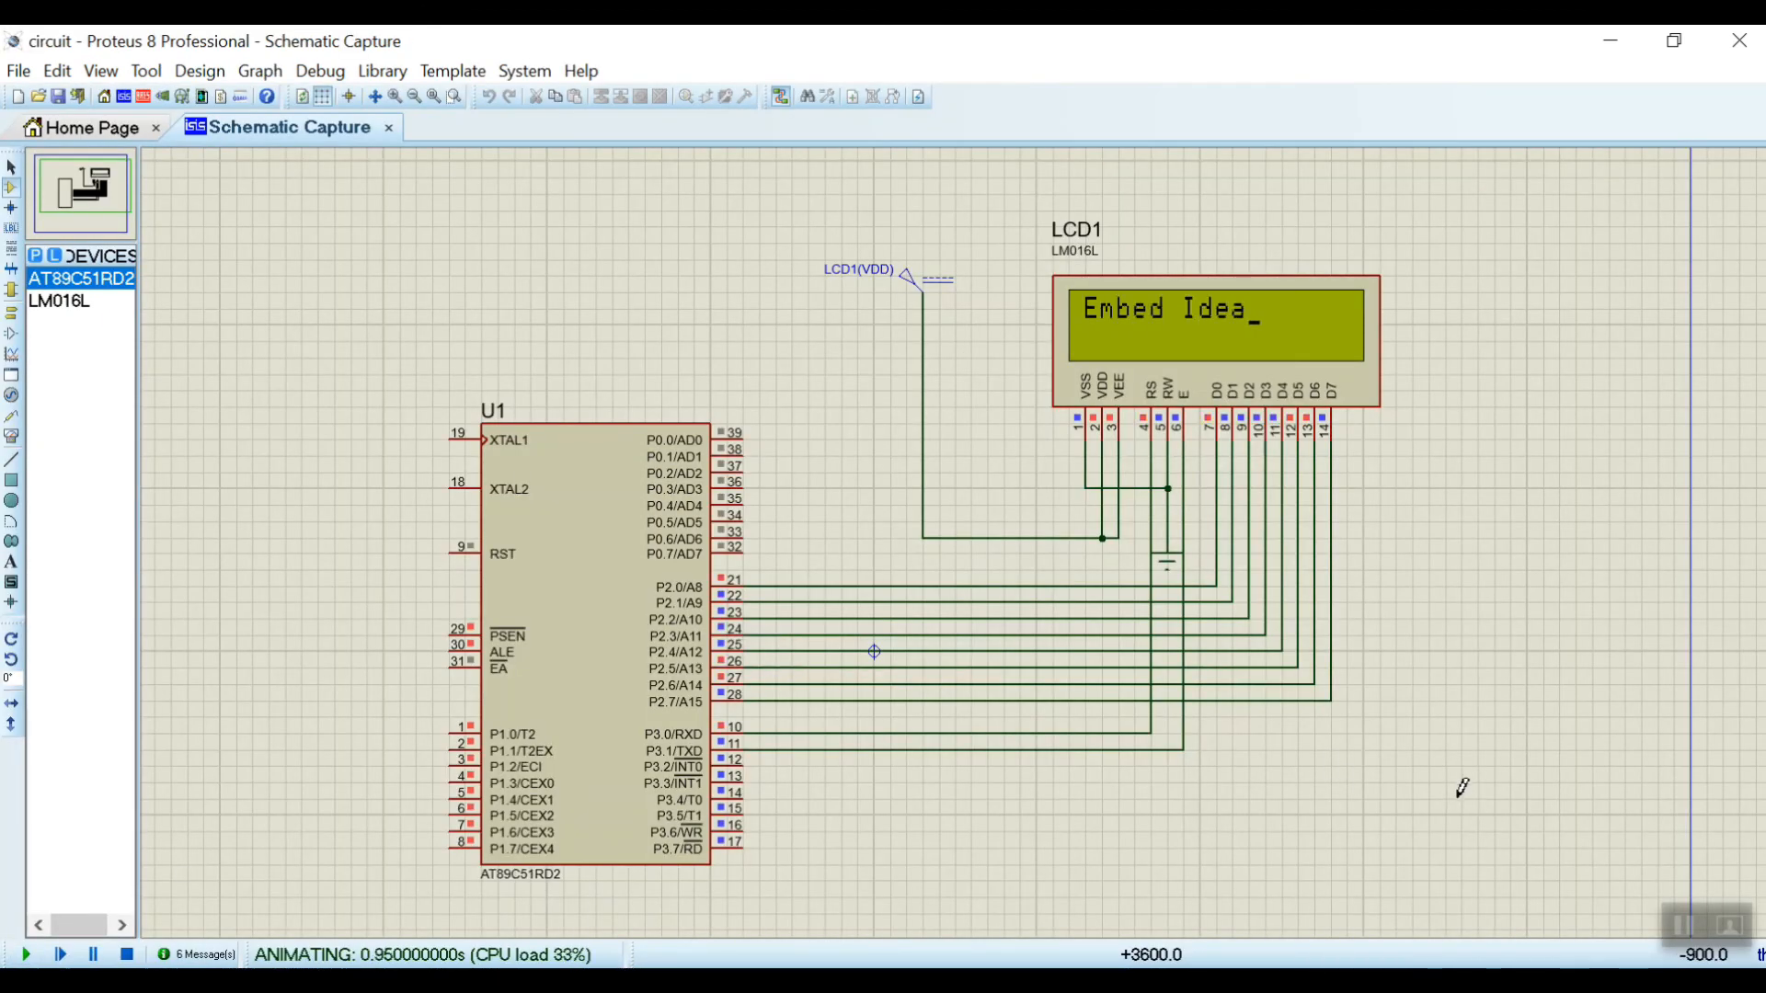